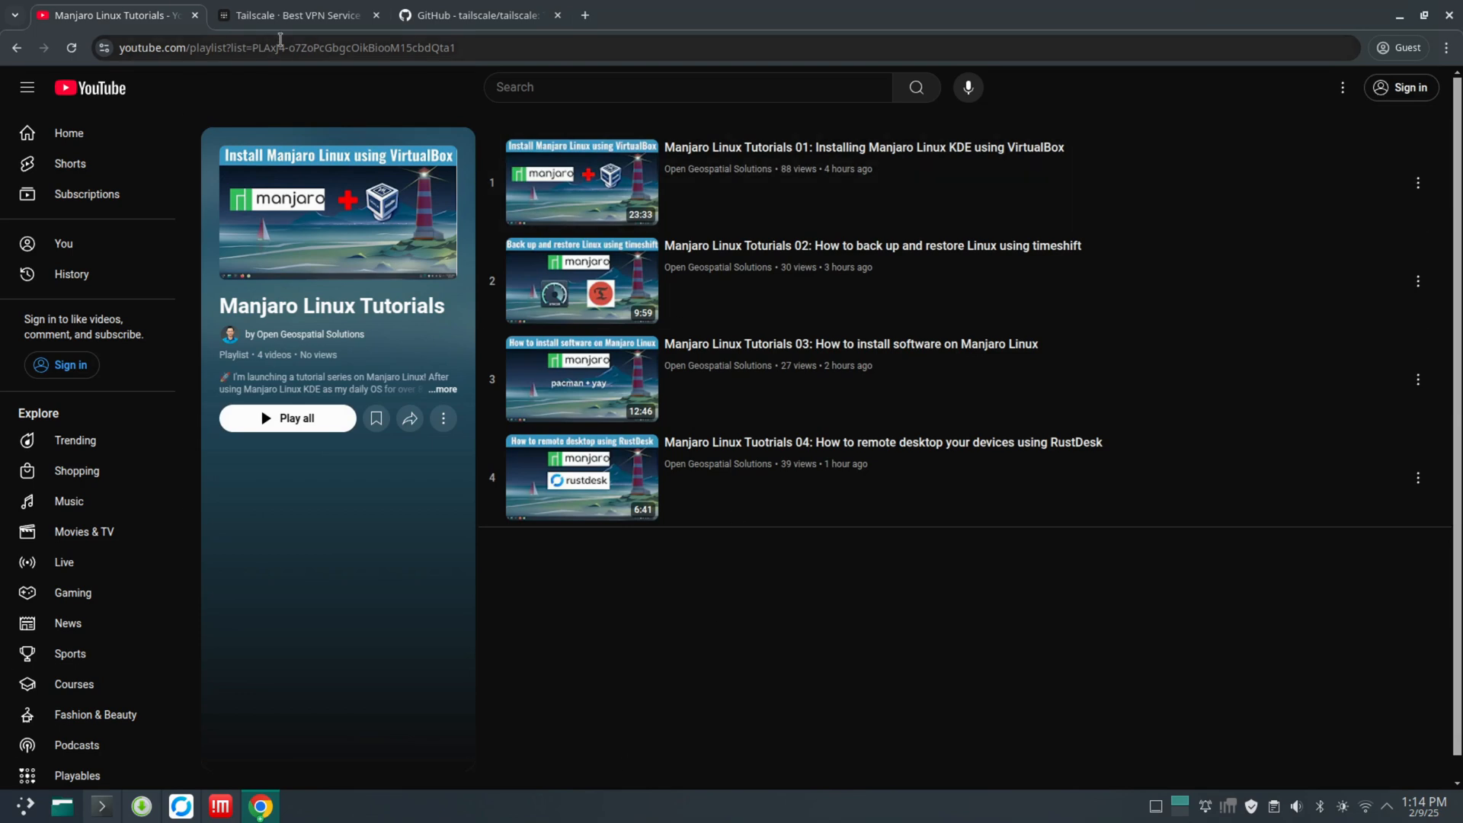
Glance at the Tailscale GitHub repository tab and return to the Tailscale homepage tab.
{"action": "left_click", "coordinate": [294, 16]}
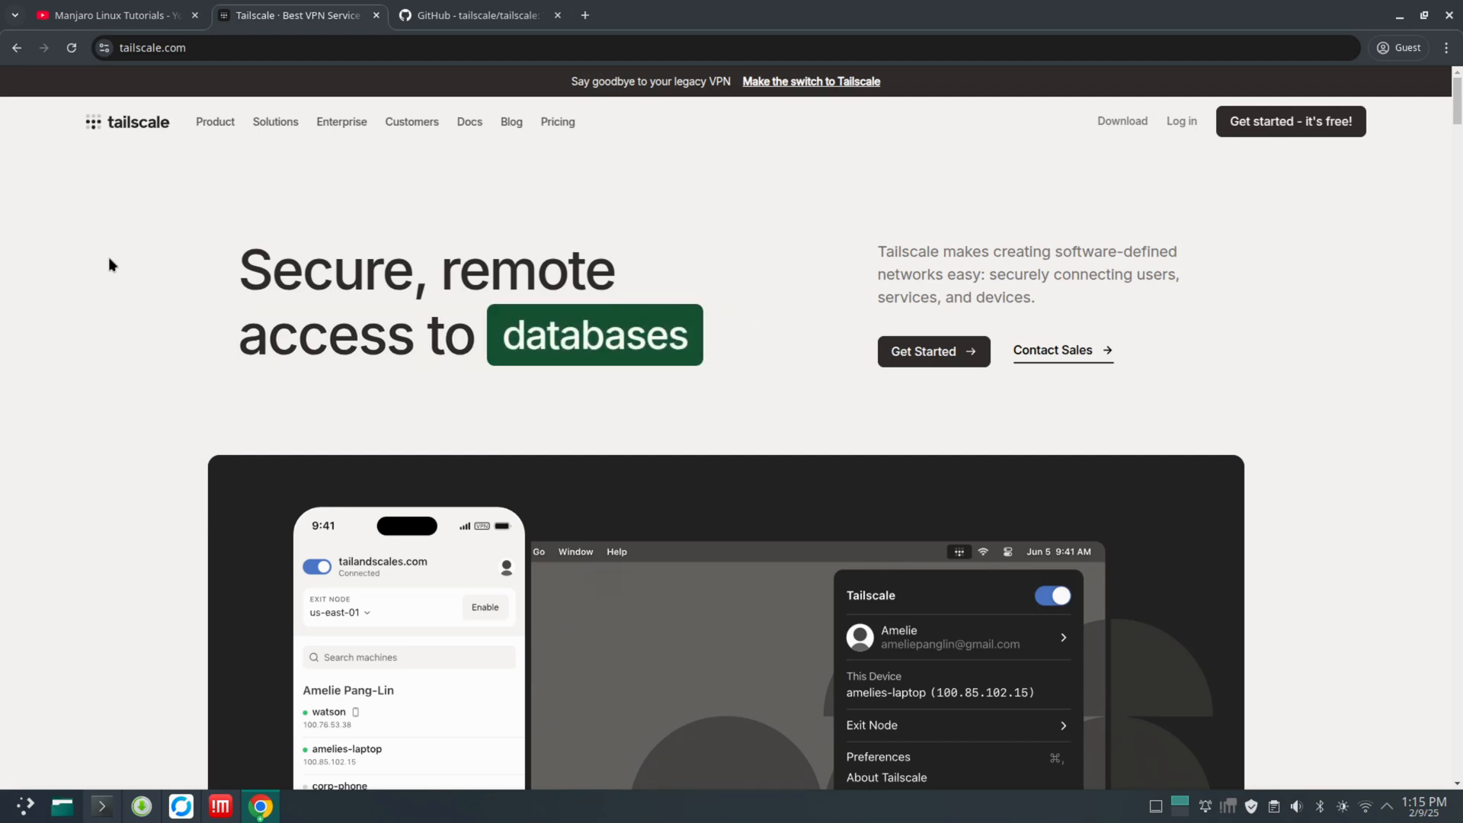
{"action": "mouse_move", "coordinate": [147, 162]}
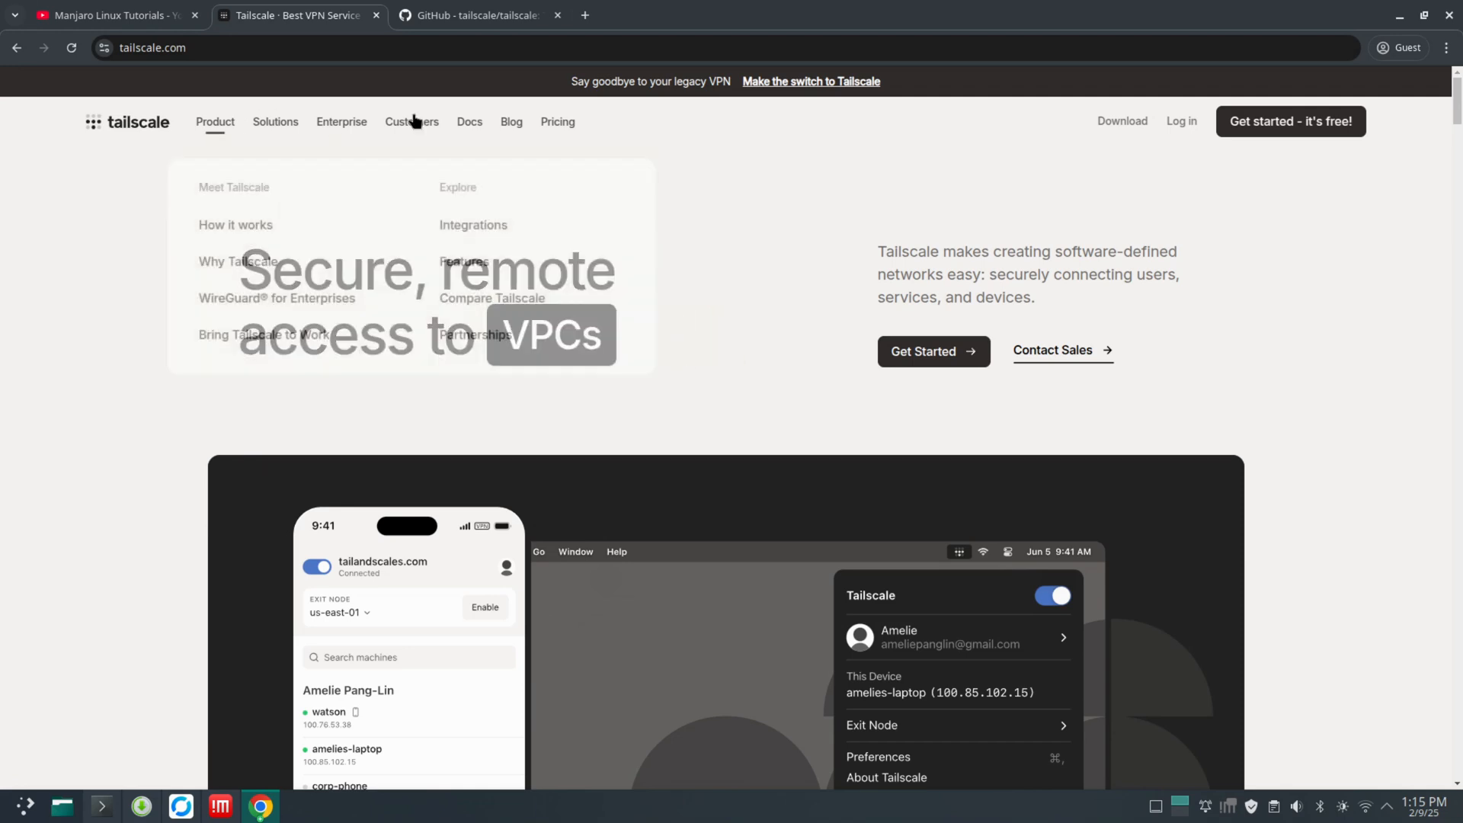
{"action": "mouse_move", "coordinate": [414, 102]}
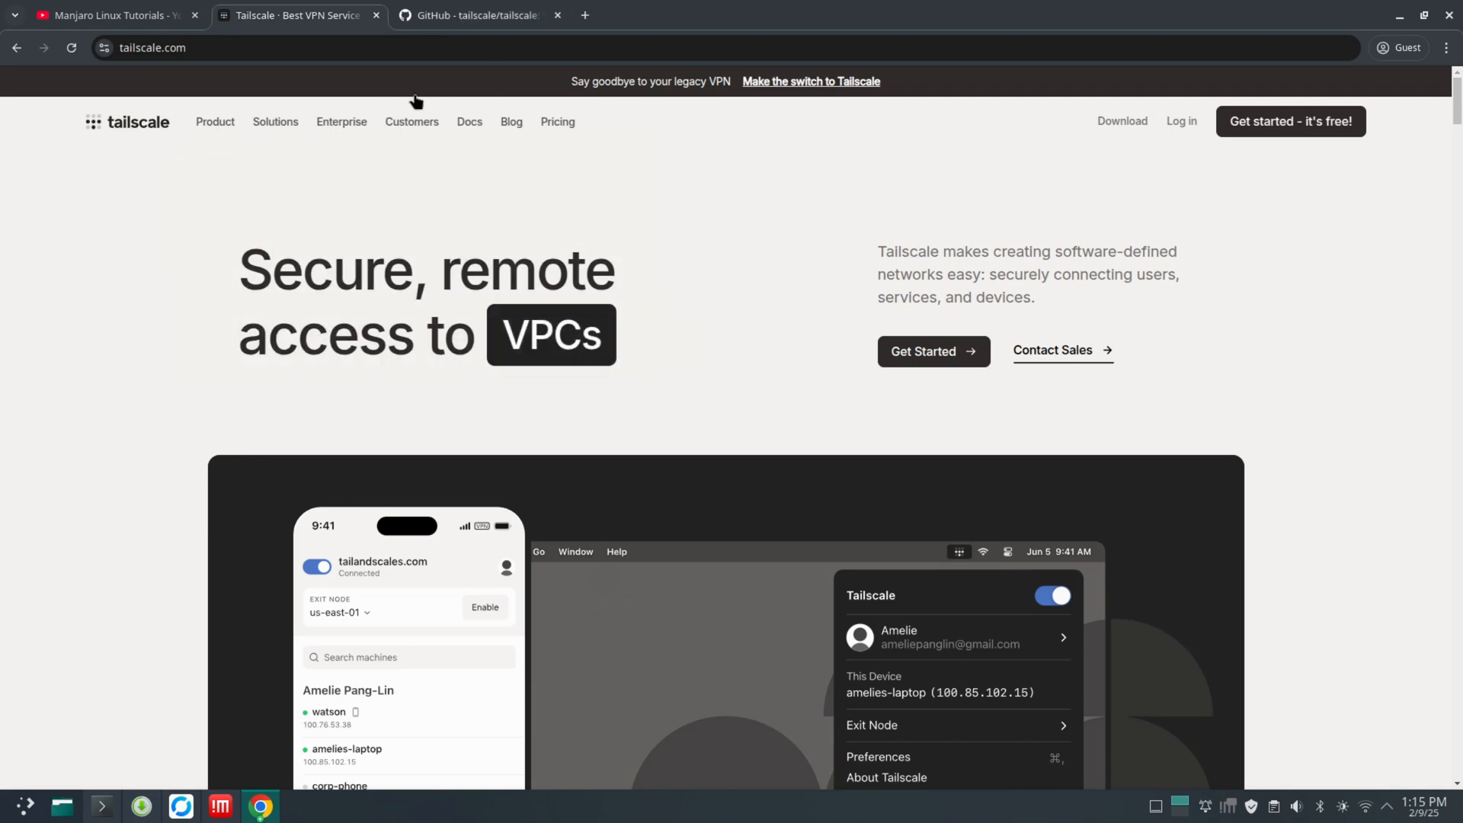
{"action": "left_click", "coordinate": [476, 16]}
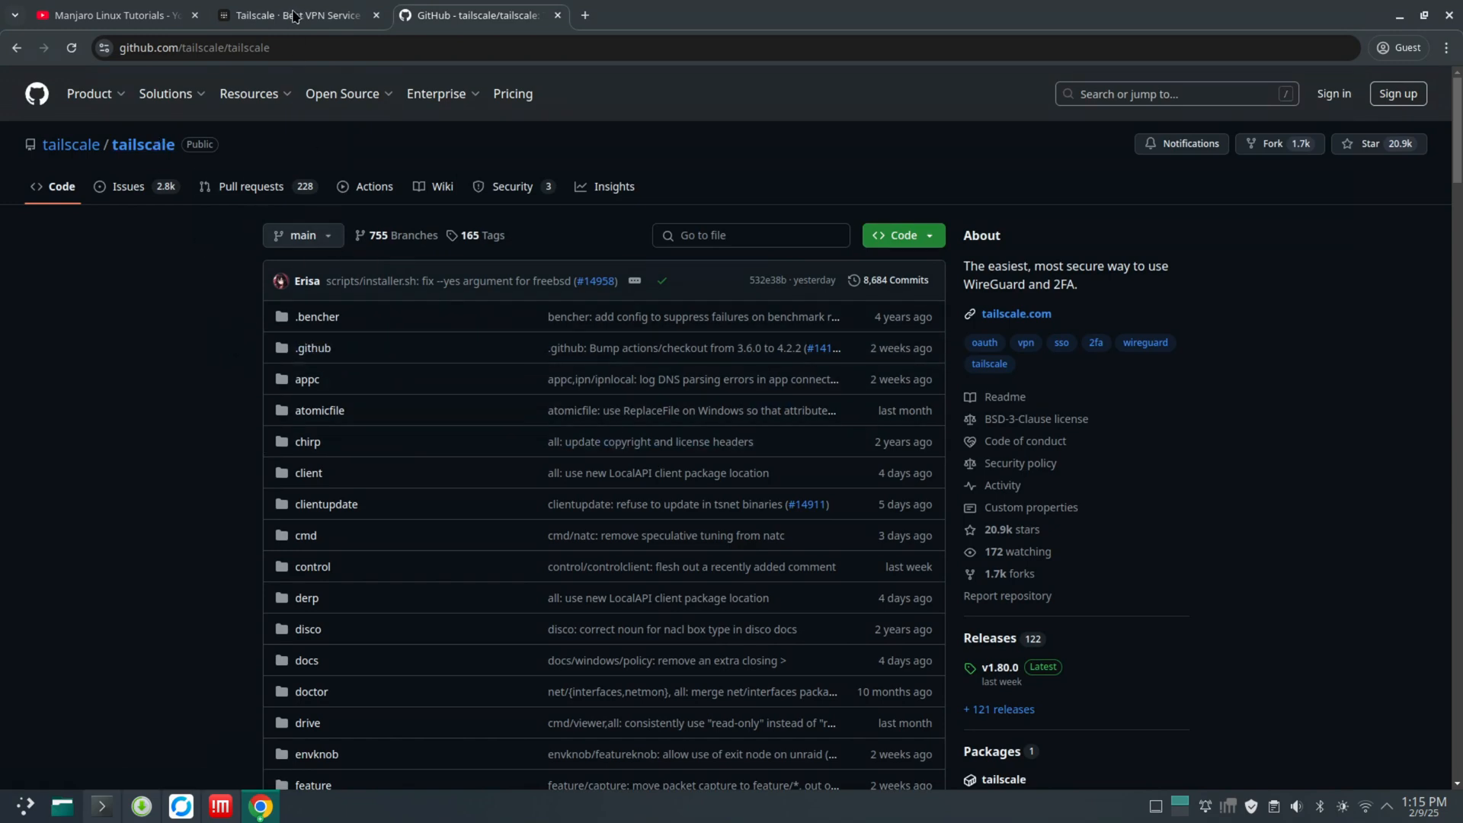
{"action": "left_click", "coordinate": [299, 15]}
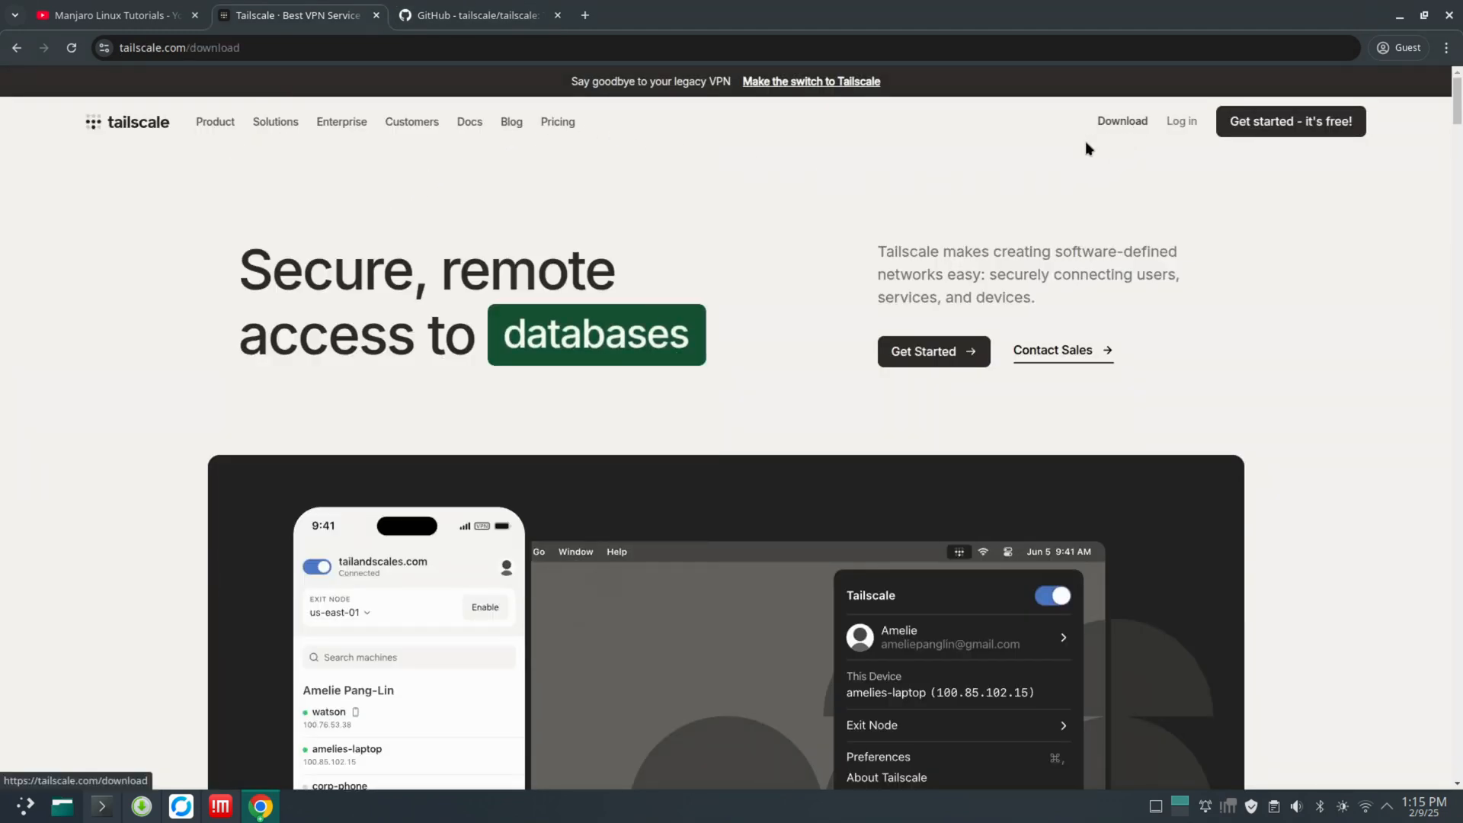
Go to Tailscale's Download page from the homepage.
{"action": "left_click", "coordinate": [1120, 122]}
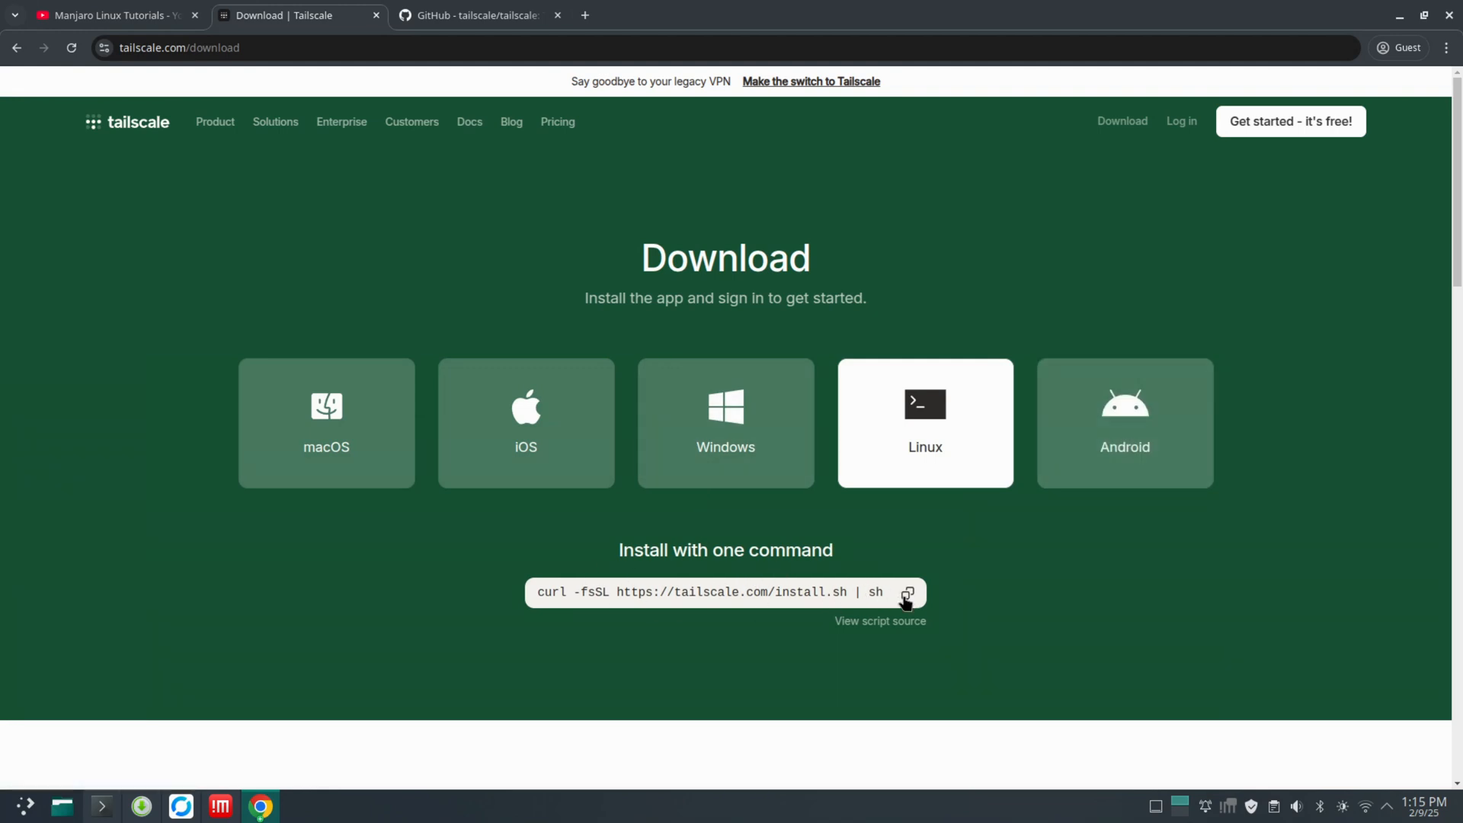
{"action": "mouse_move", "coordinate": [1305, 71]}
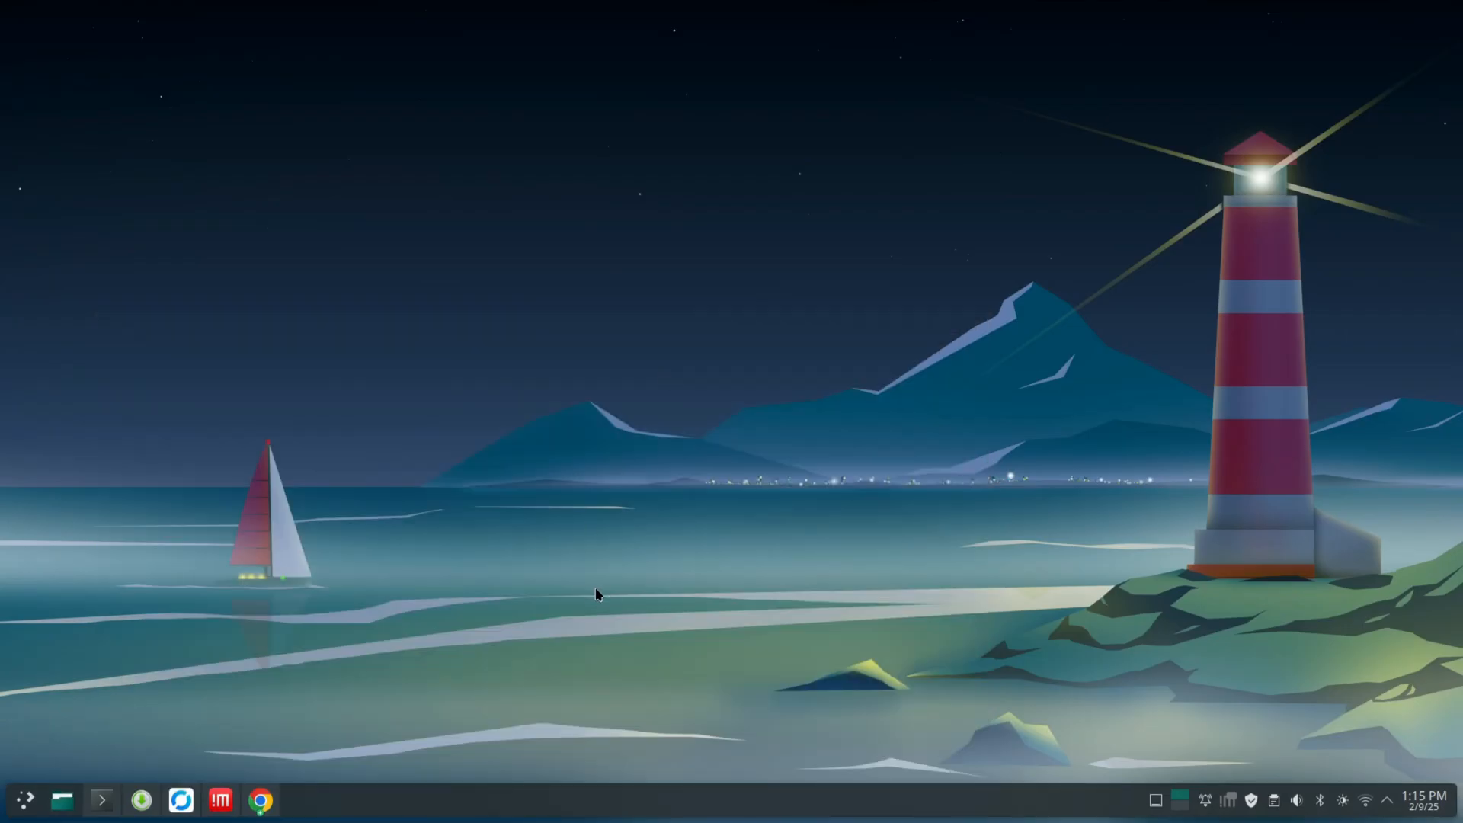
Search Pamac's package catalogue for 'tailscale' from Add/Remove Software.
{"action": "left_click", "coordinate": [140, 800]}
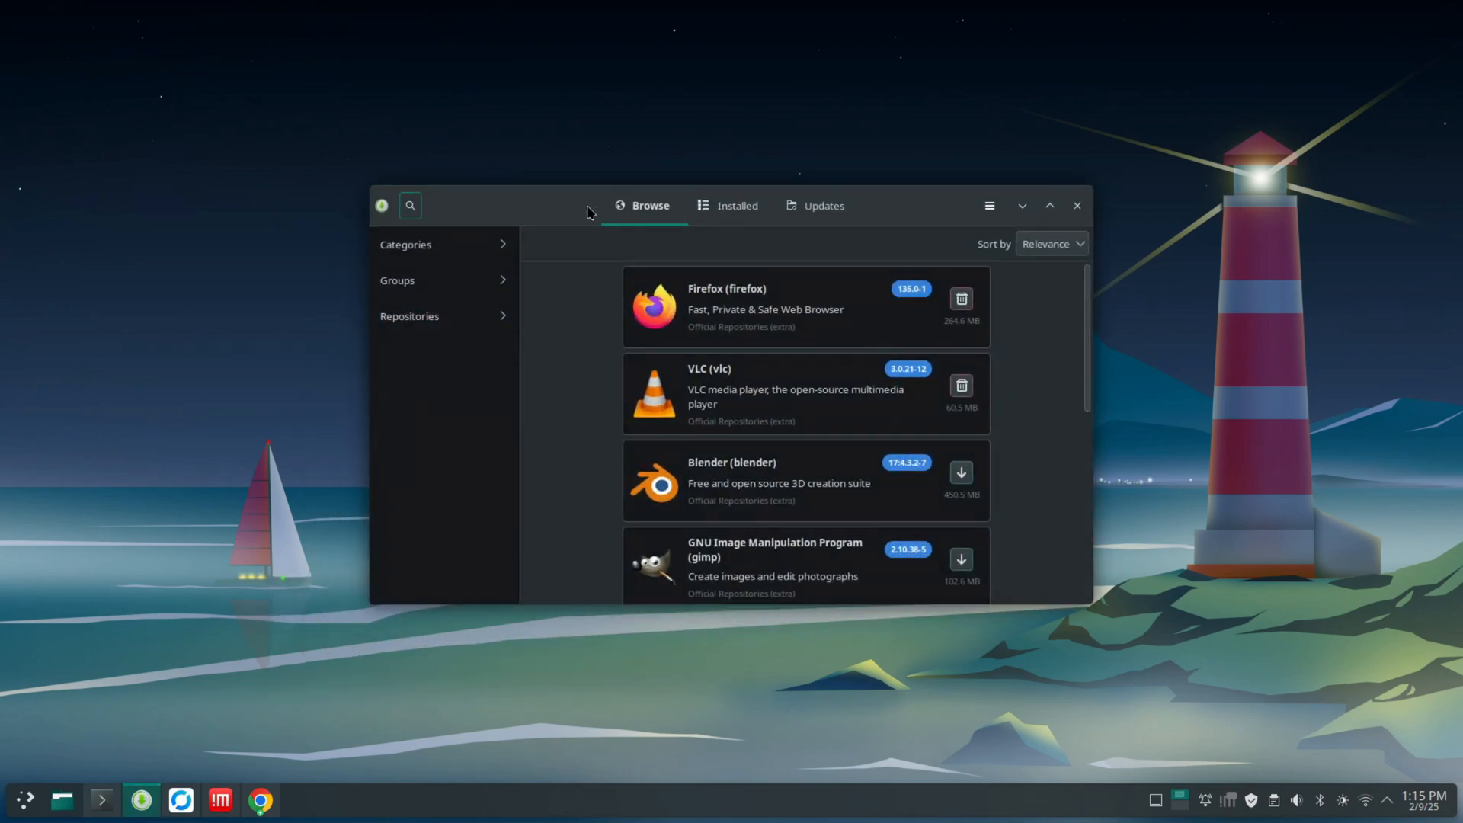
{"action": "left_click", "coordinate": [410, 206]}
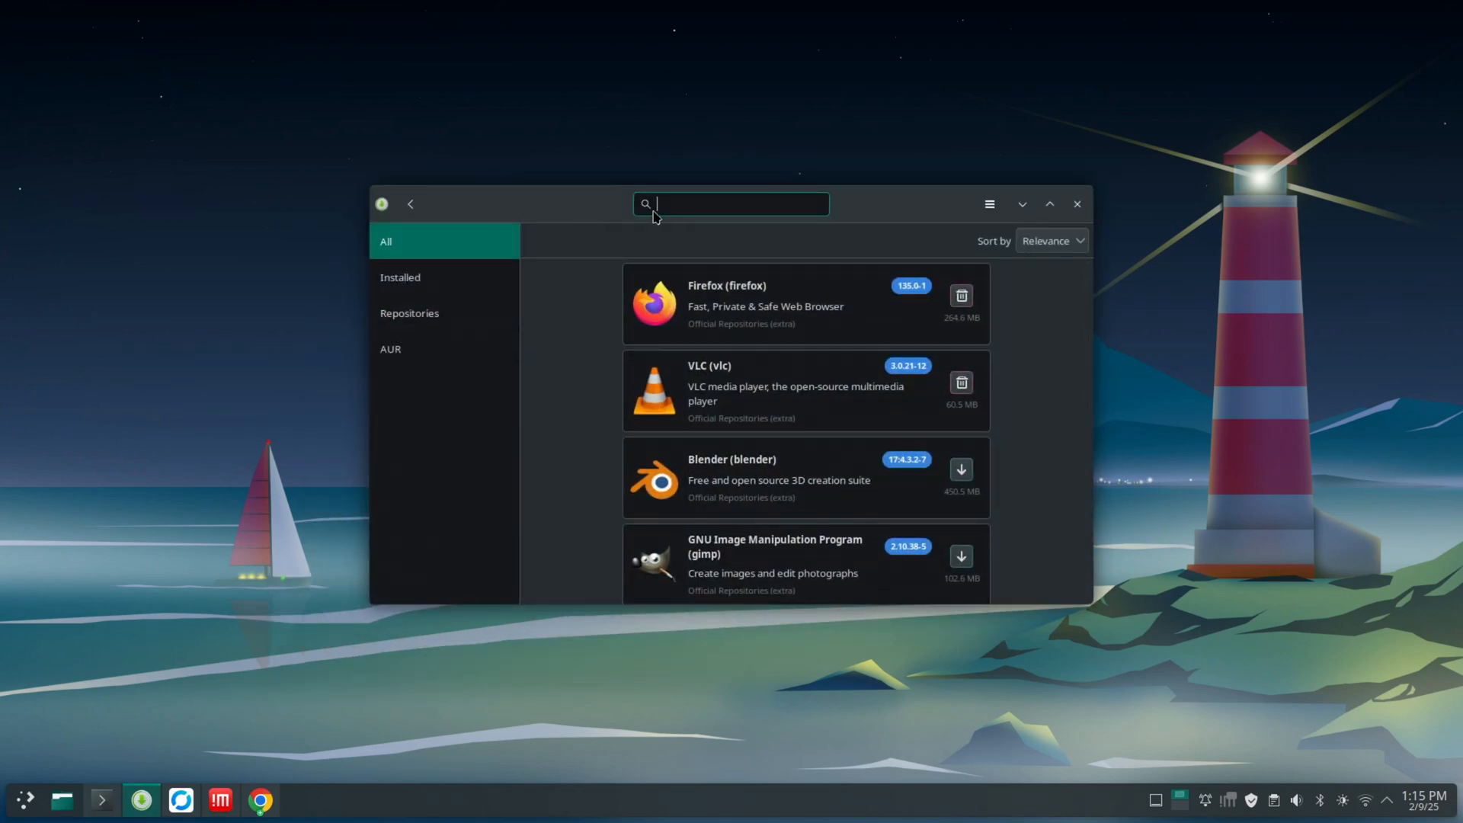
{"action": "type", "text": "tailscal"}
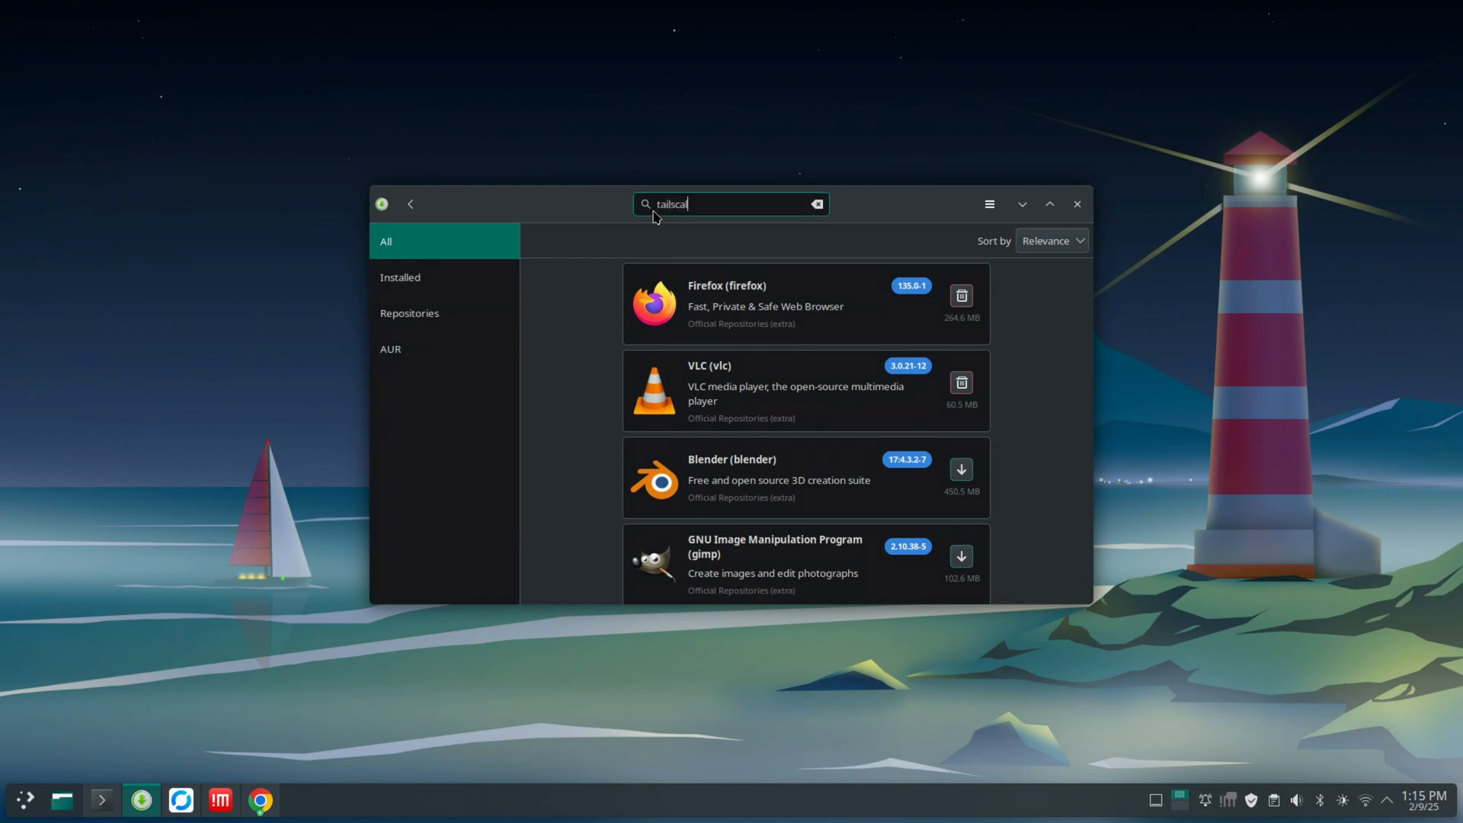
{"action": "type", "text": "e"}
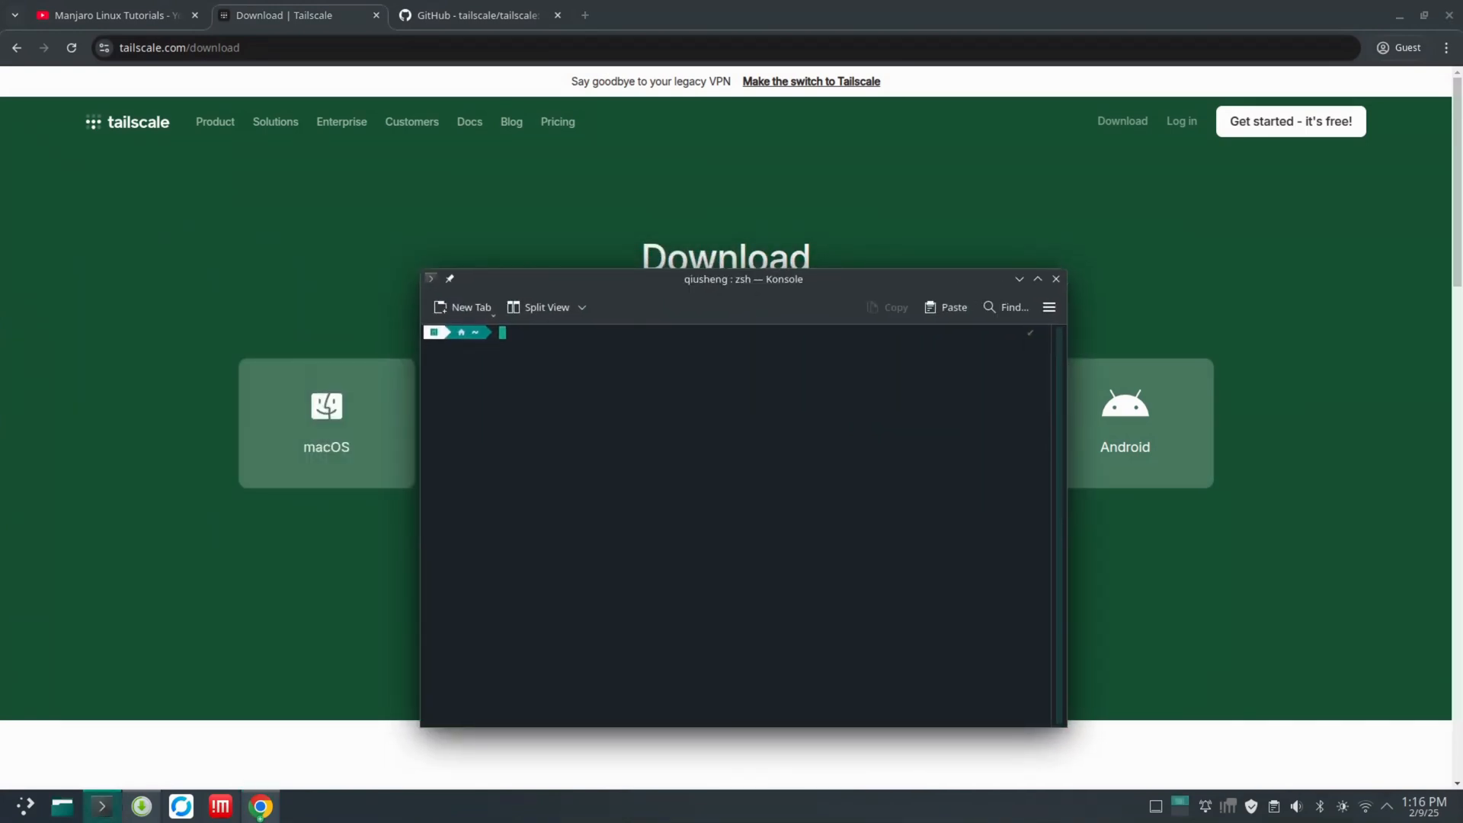
{"action": "key", "text": "ctrl+shift+v"}
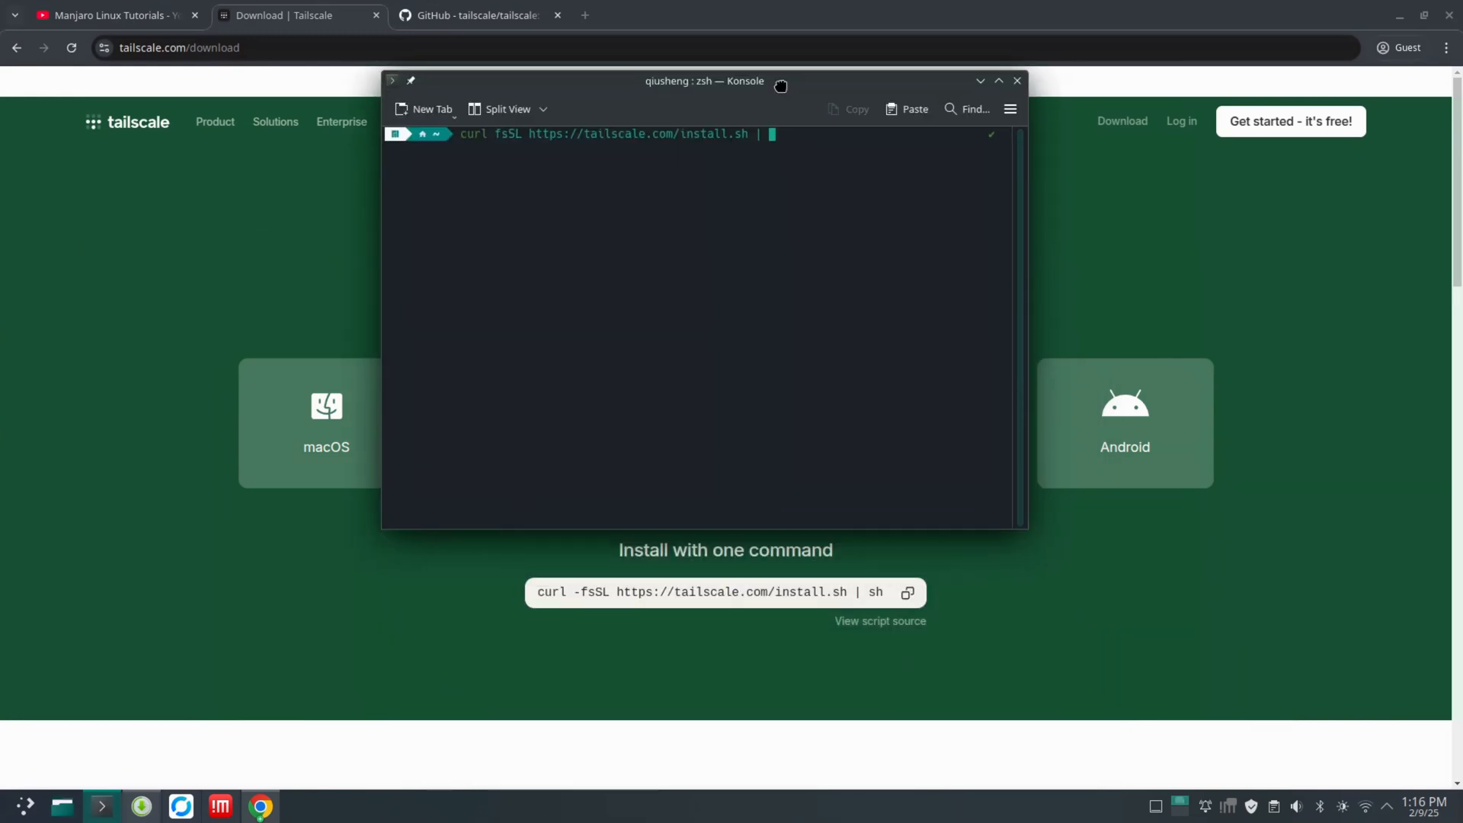
{"action": "key", "text": "Return"}
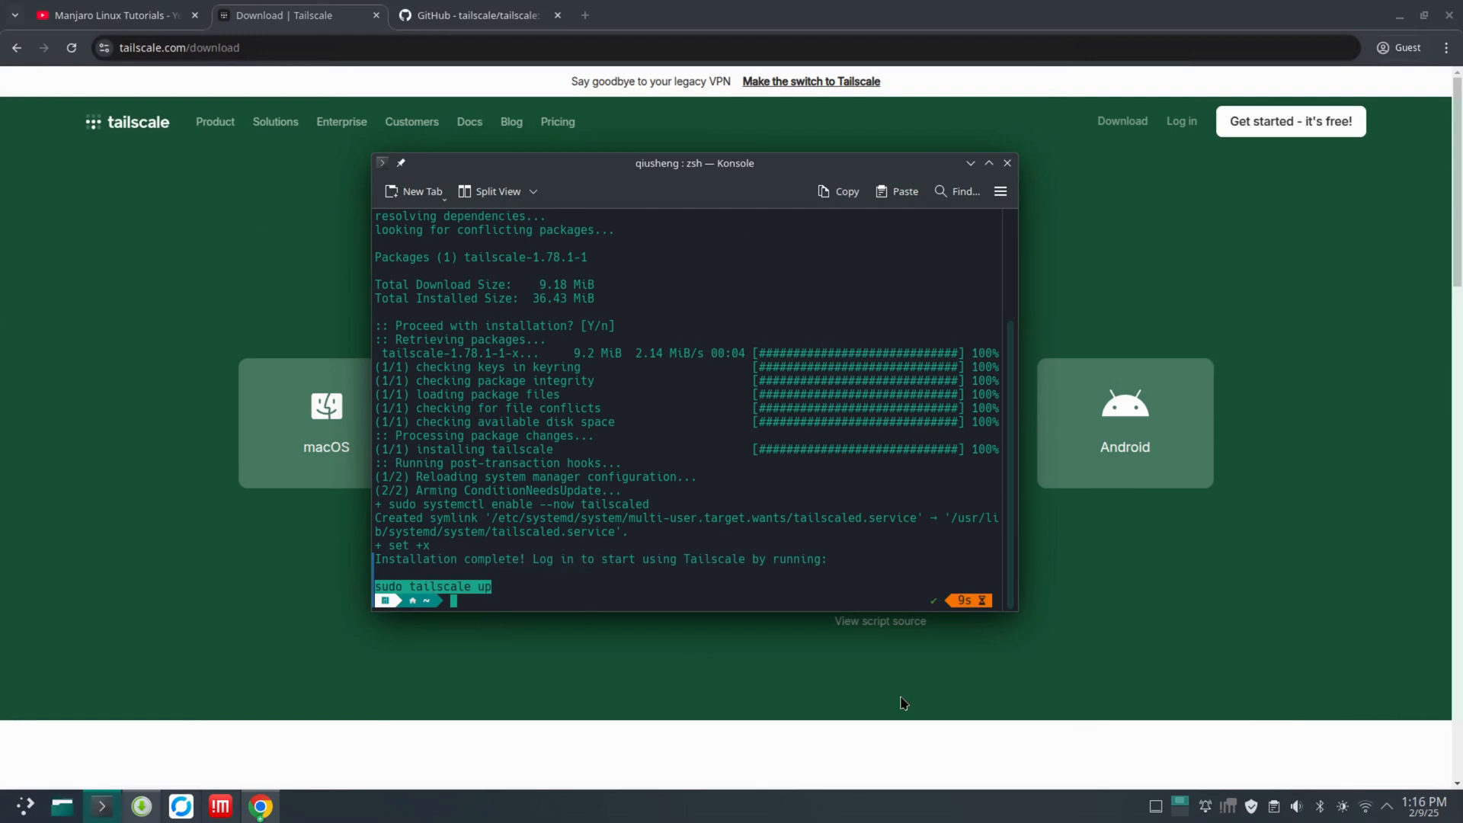
{"action": "mouse_move", "coordinate": [459, 601]}
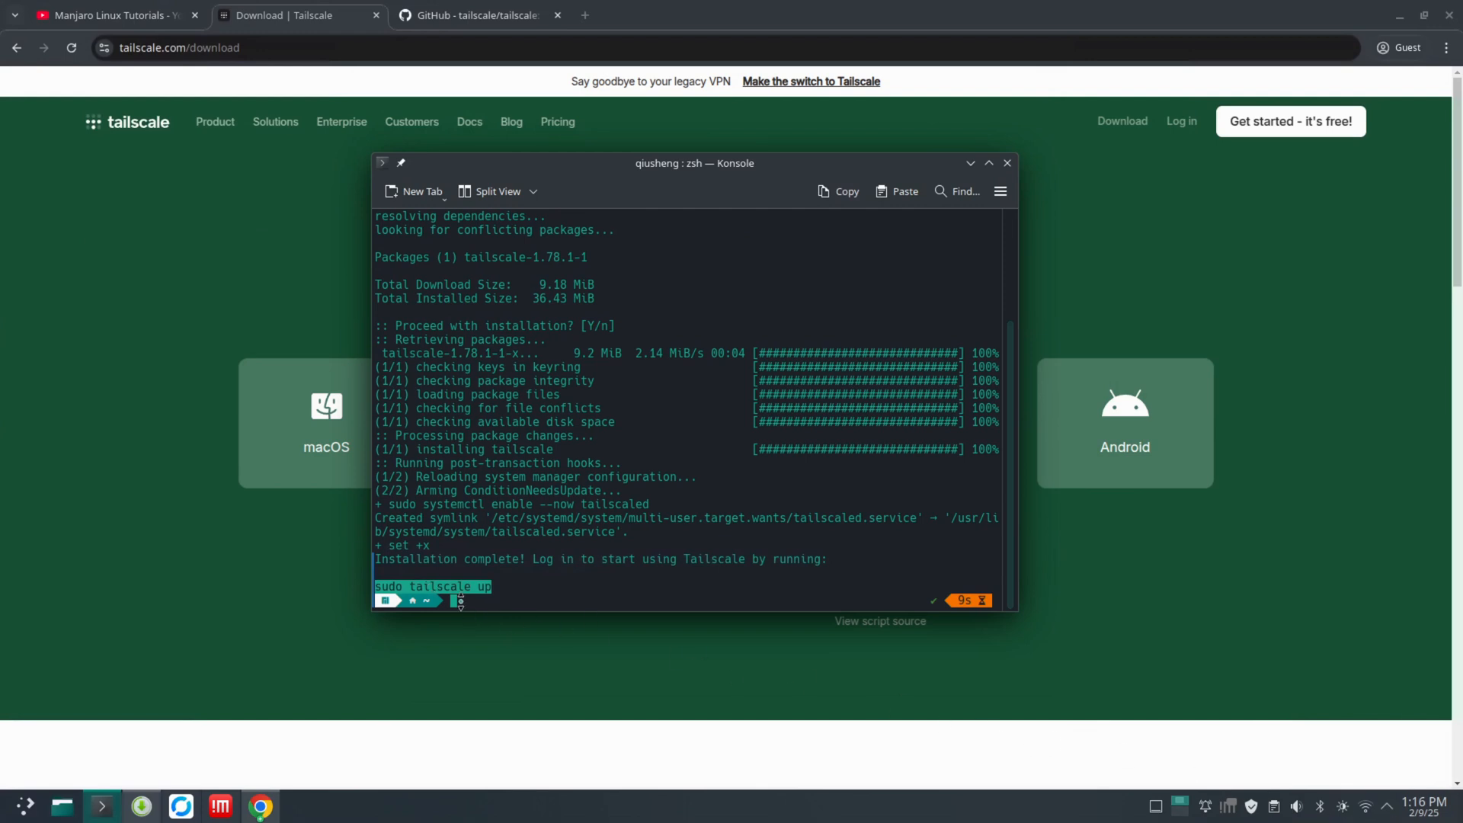
Run 'sudo tailscale up' and follow its authentication link to Tailscale's login page.
{"action": "right_click", "coordinate": [457, 598]}
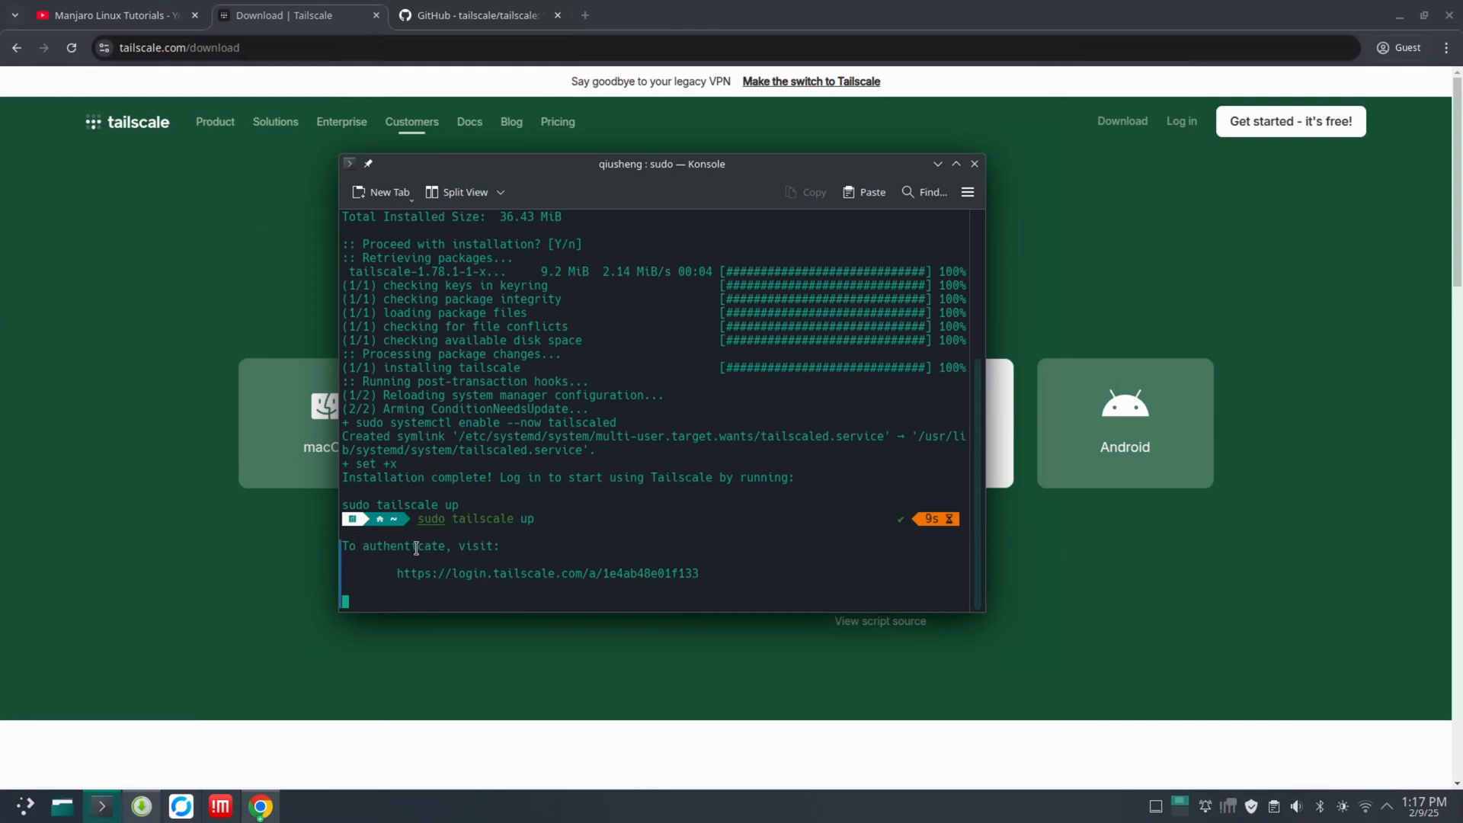
{"action": "mouse_move", "coordinate": [547, 573]}
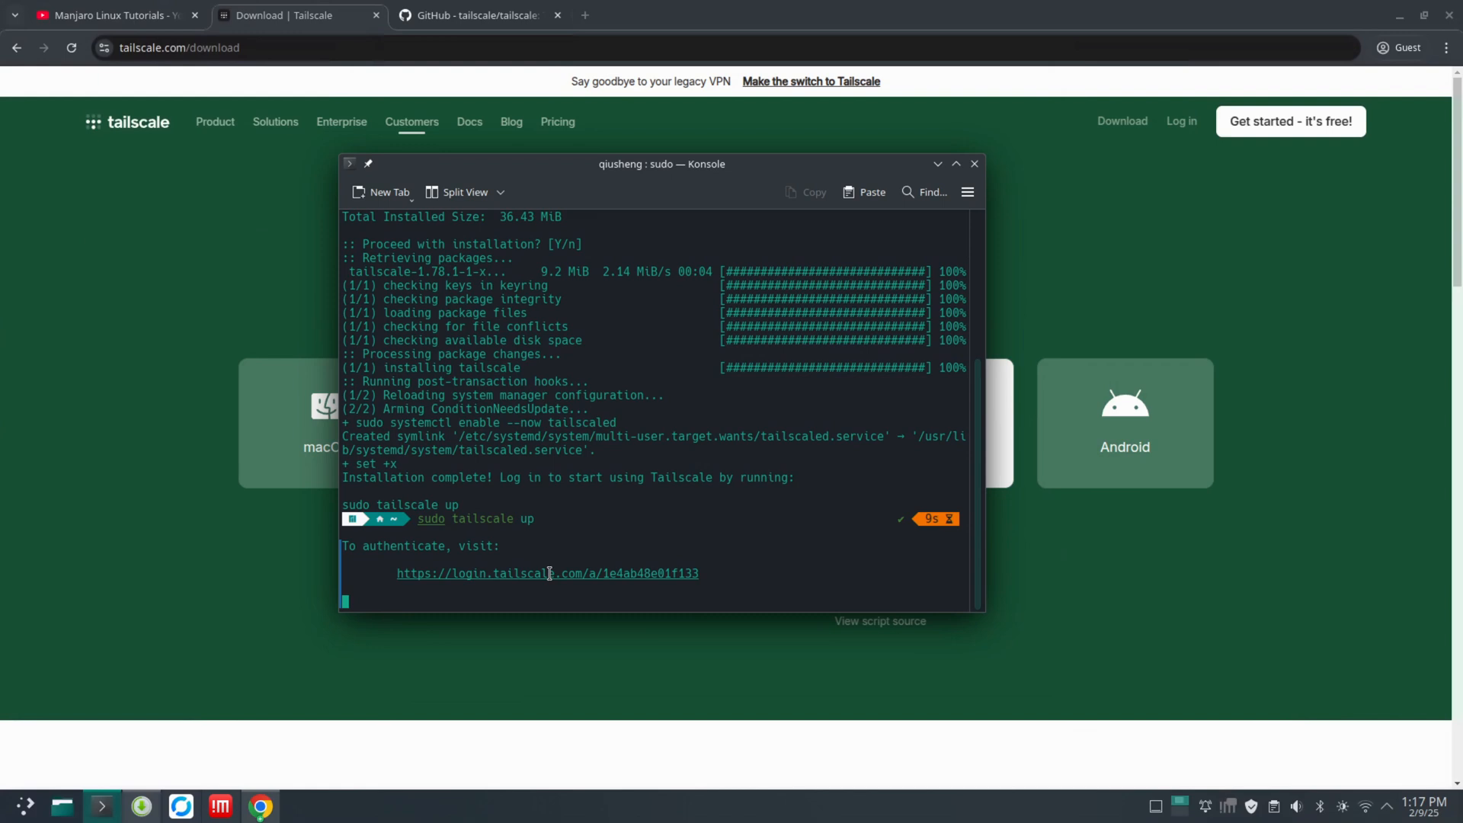
{"action": "left_click", "coordinate": [547, 574]}
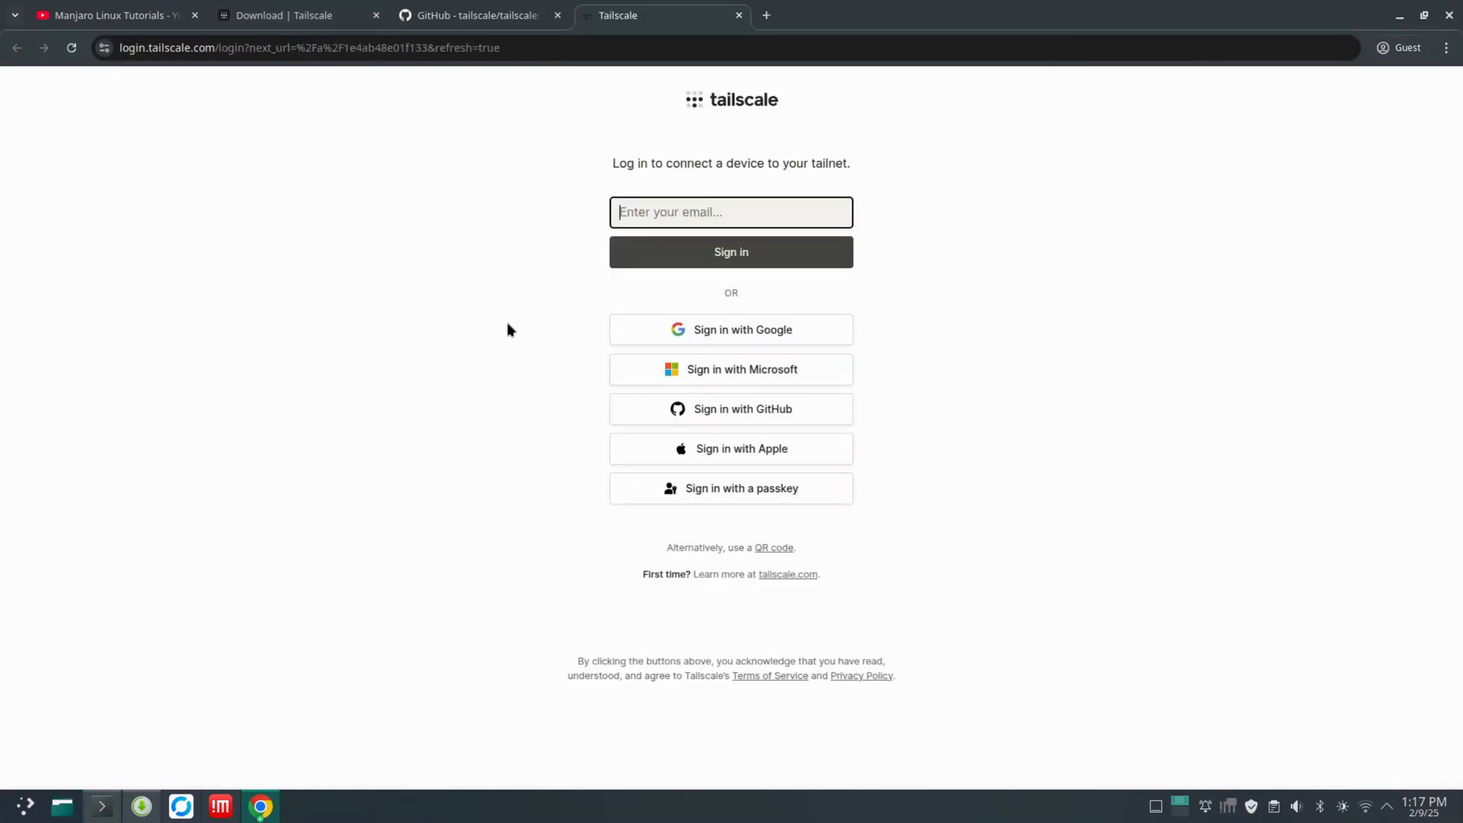
{"action": "mouse_move", "coordinate": [731, 335]}
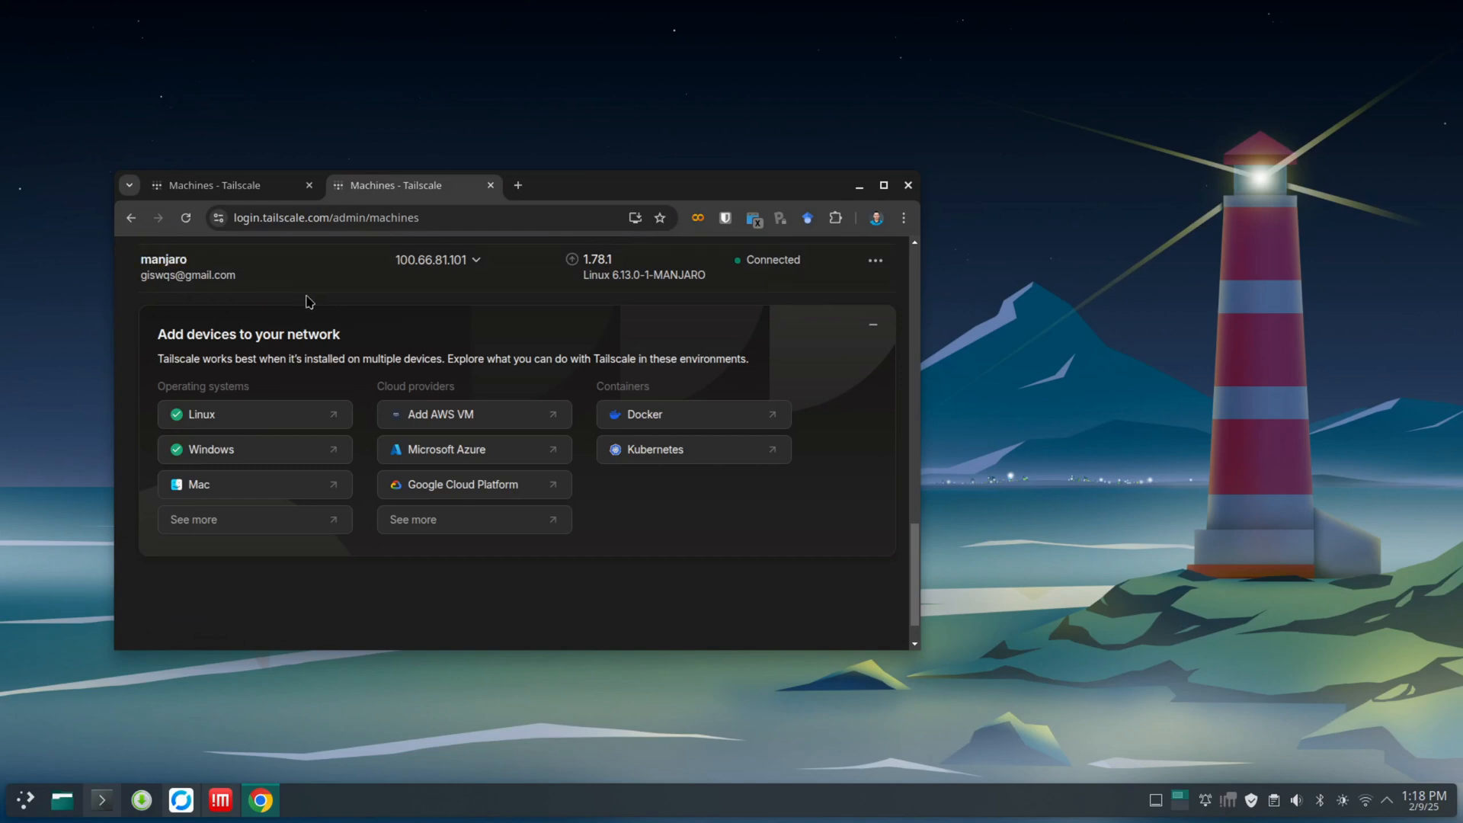
{"action": "mouse_move", "coordinate": [326, 243]}
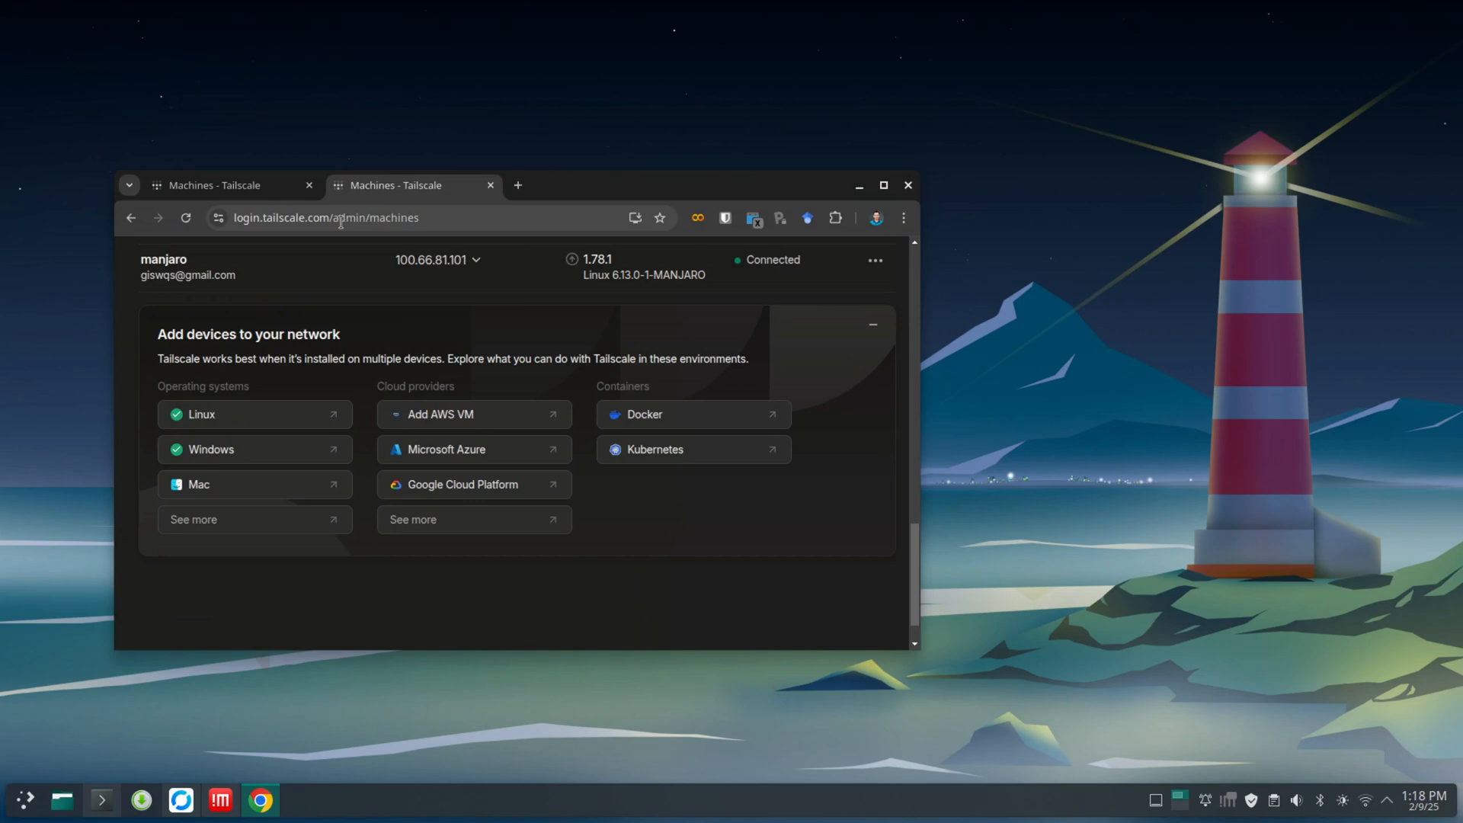
{"action": "mouse_move", "coordinate": [163, 259]}
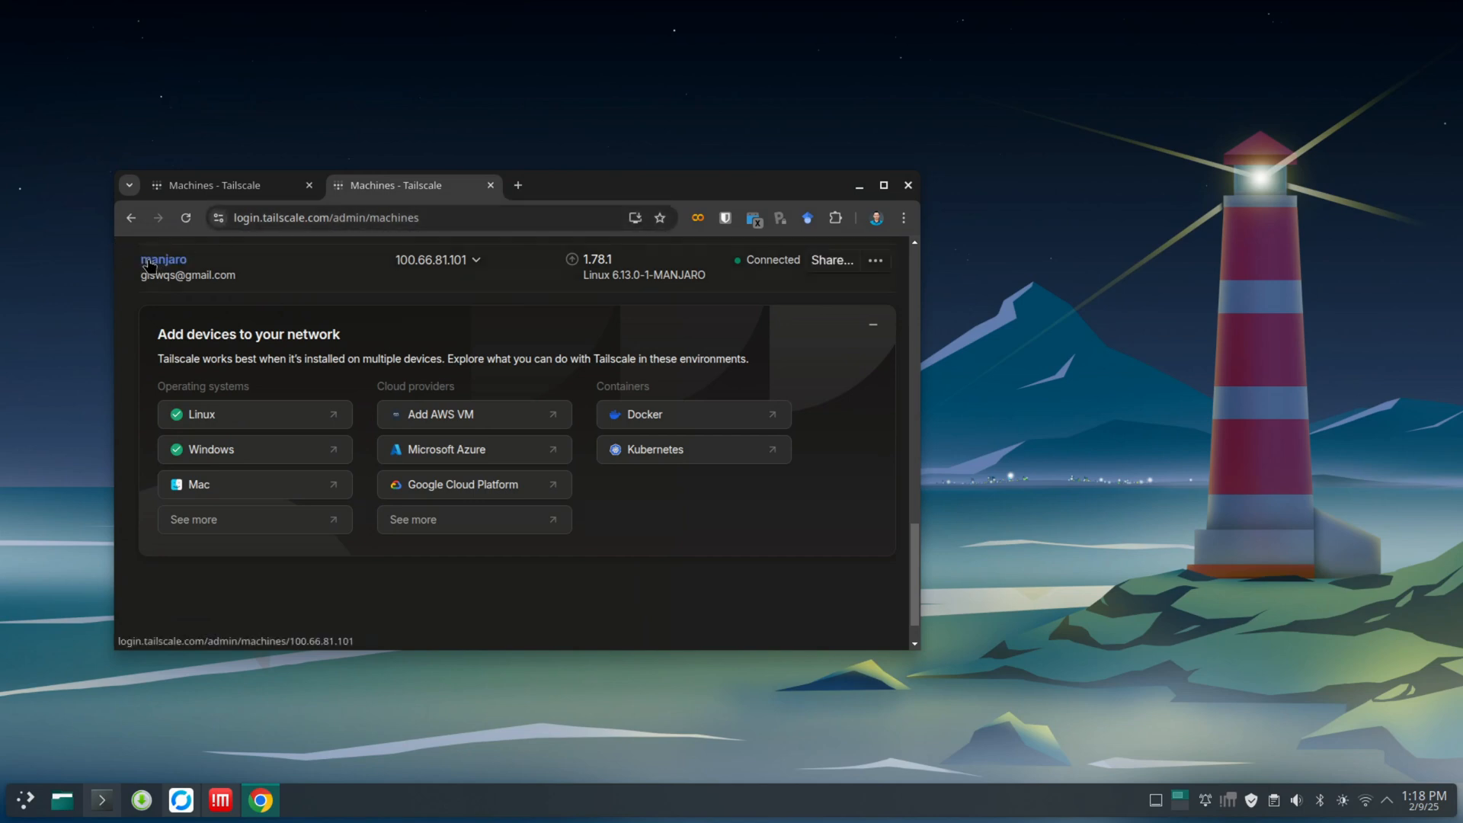
{"action": "mouse_move", "coordinate": [228, 308]}
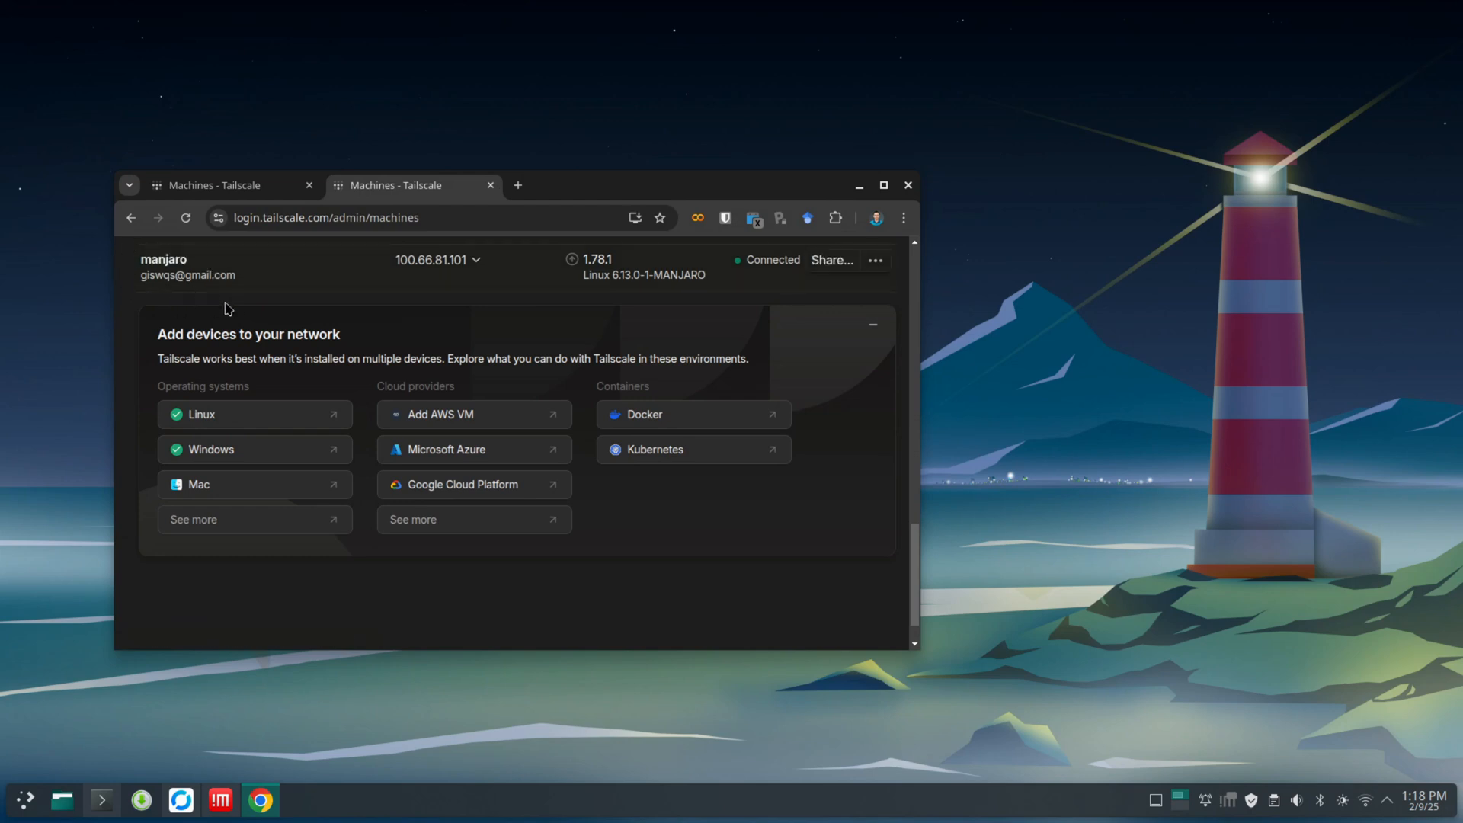
{"action": "mouse_move", "coordinate": [408, 260]}
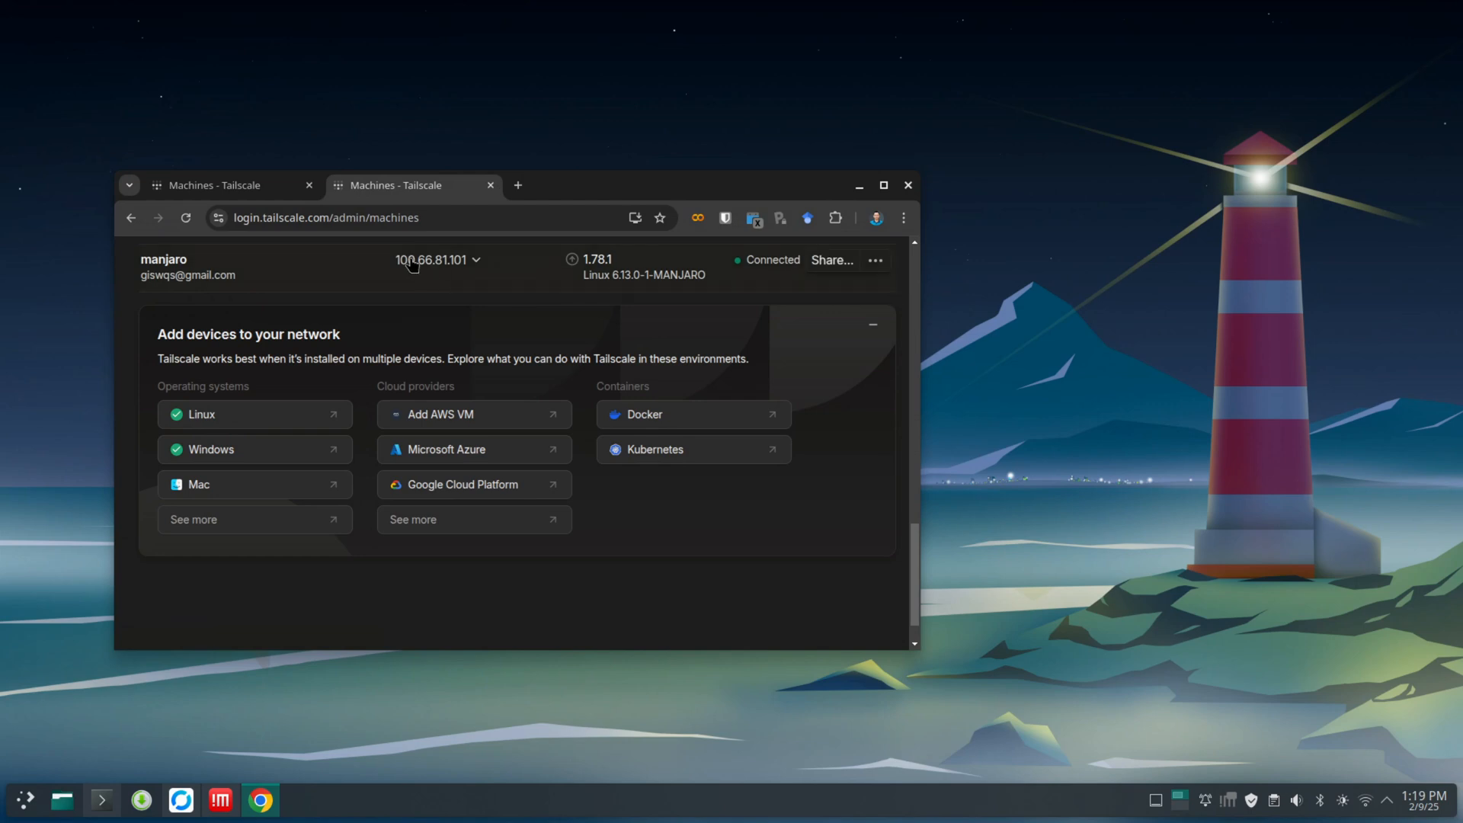
{"action": "mouse_move", "coordinate": [418, 275]}
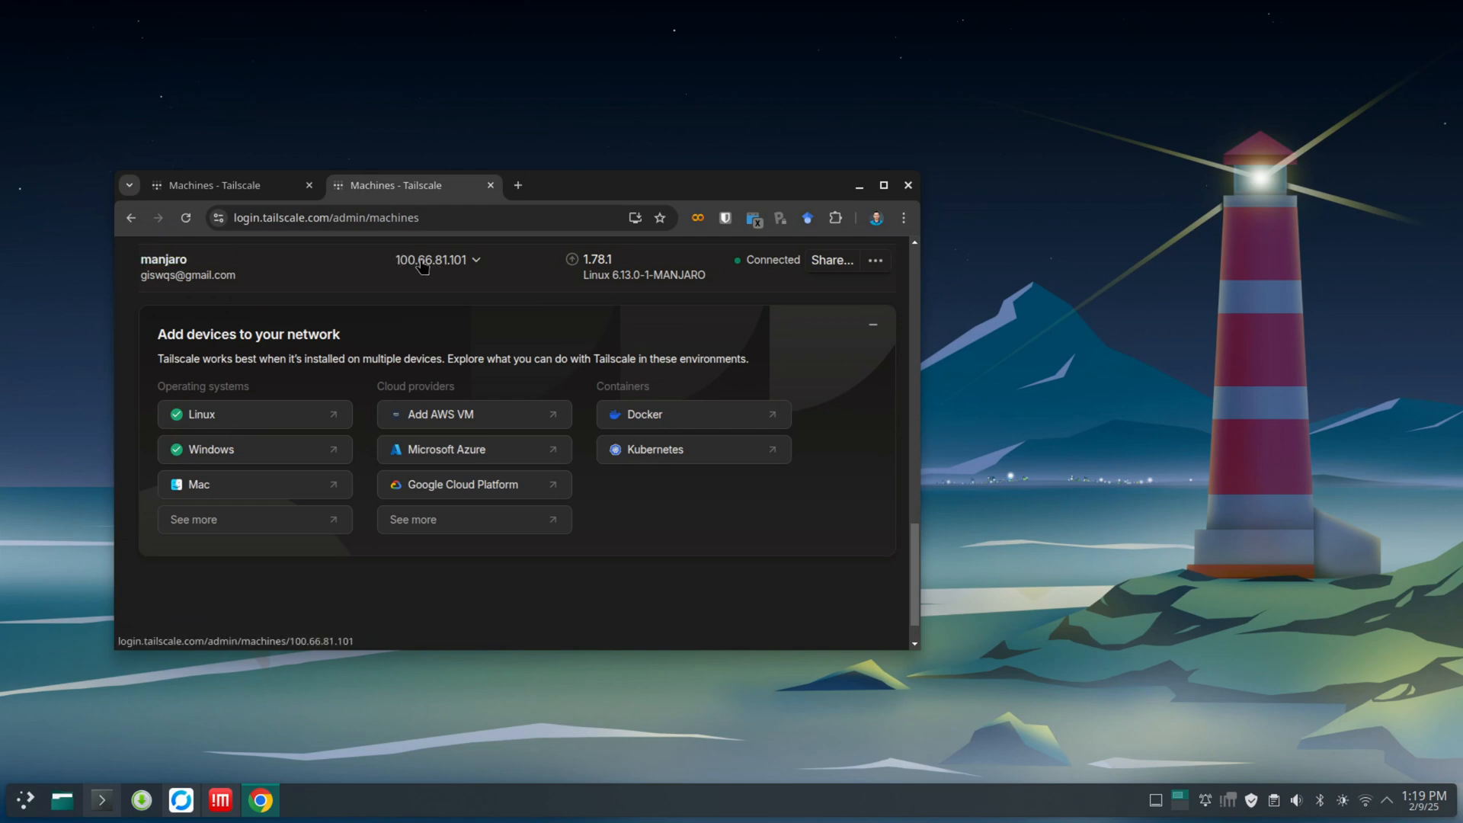
{"action": "mouse_move", "coordinate": [464, 265]}
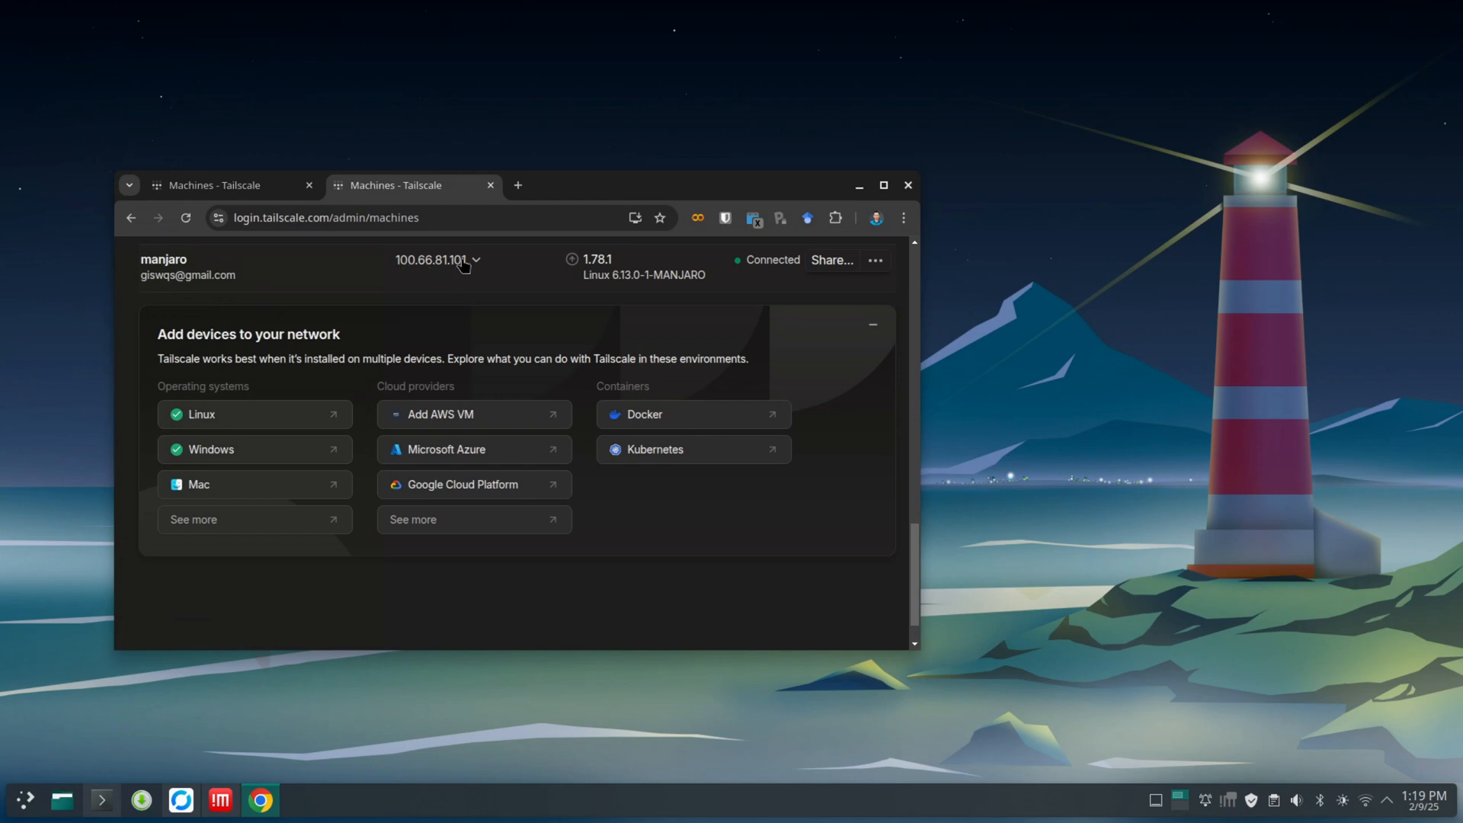
{"action": "mouse_move", "coordinate": [456, 294]}
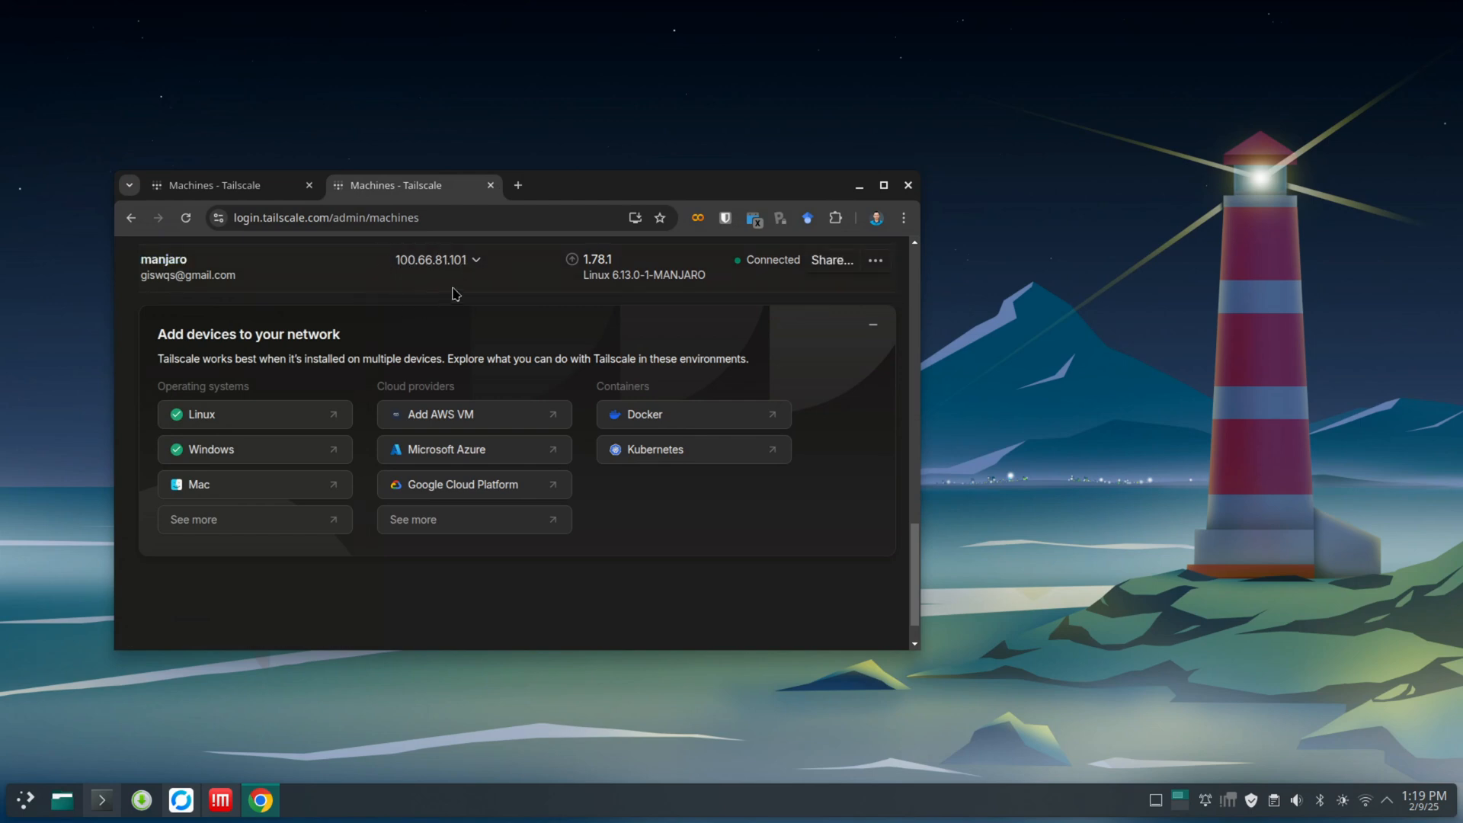
{"action": "mouse_move", "coordinate": [431, 294]}
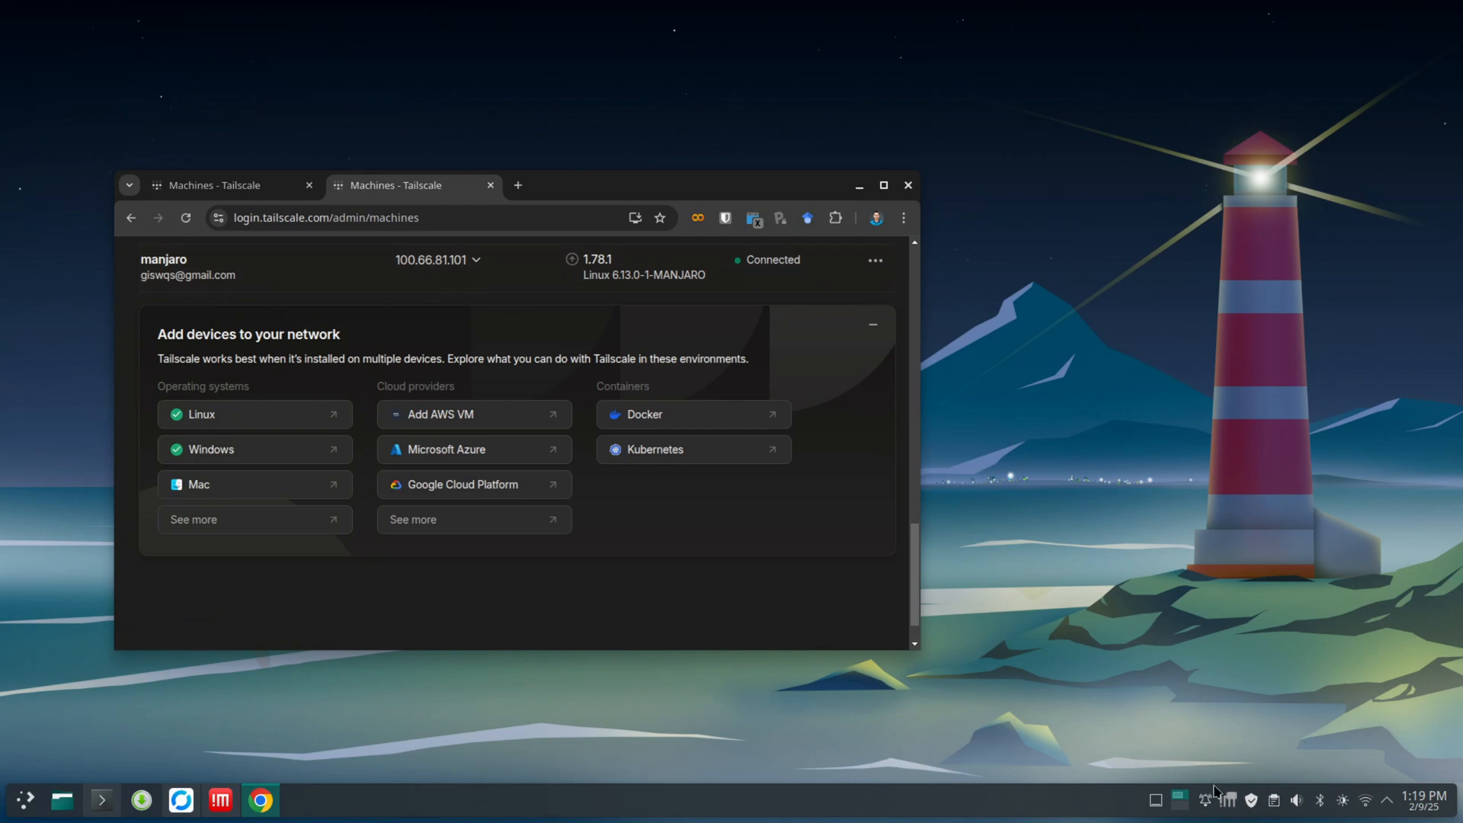
{"action": "mouse_move", "coordinate": [470, 17]}
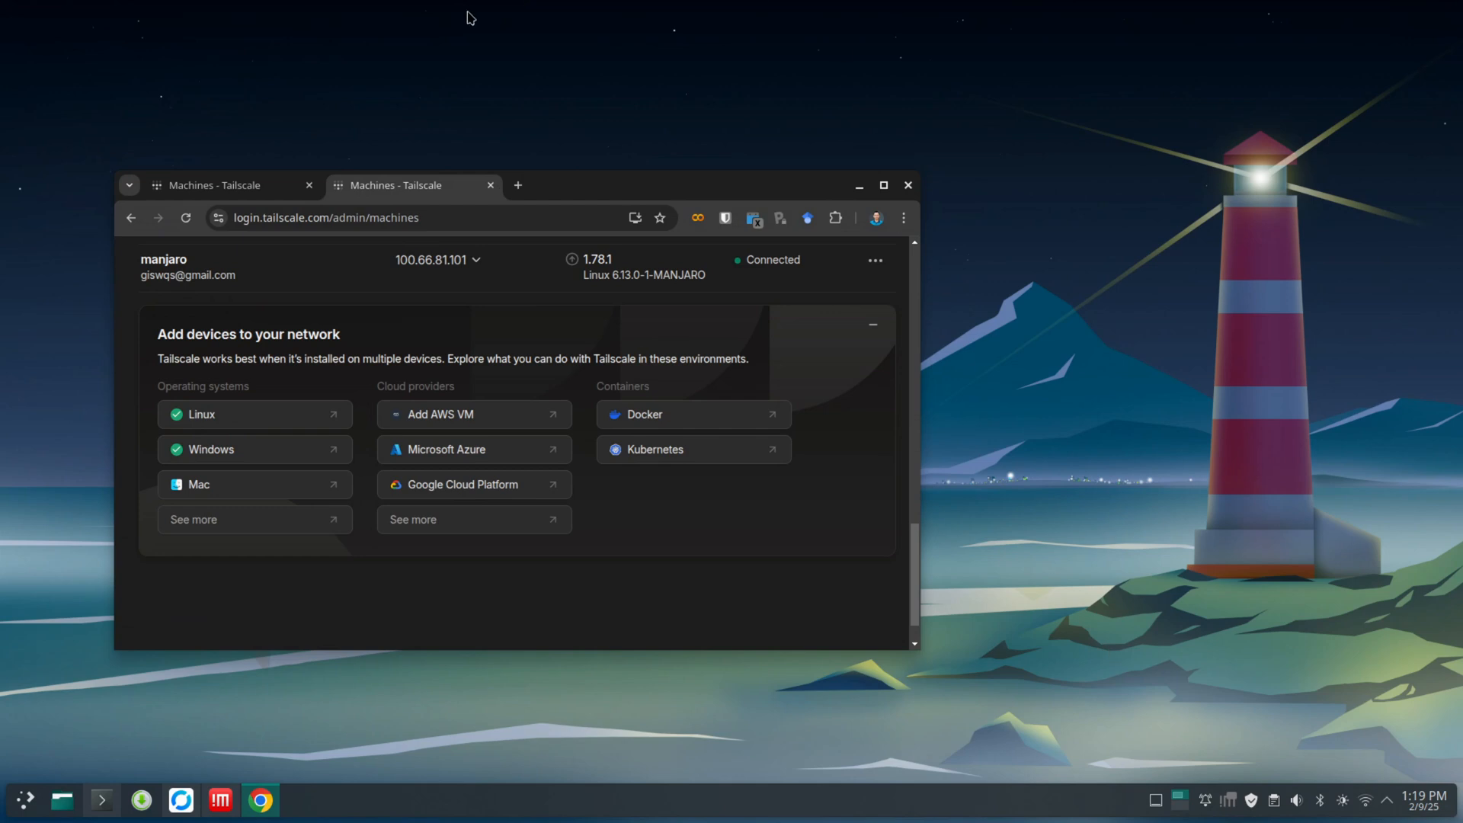
{"action": "mouse_move", "coordinate": [410, 273]}
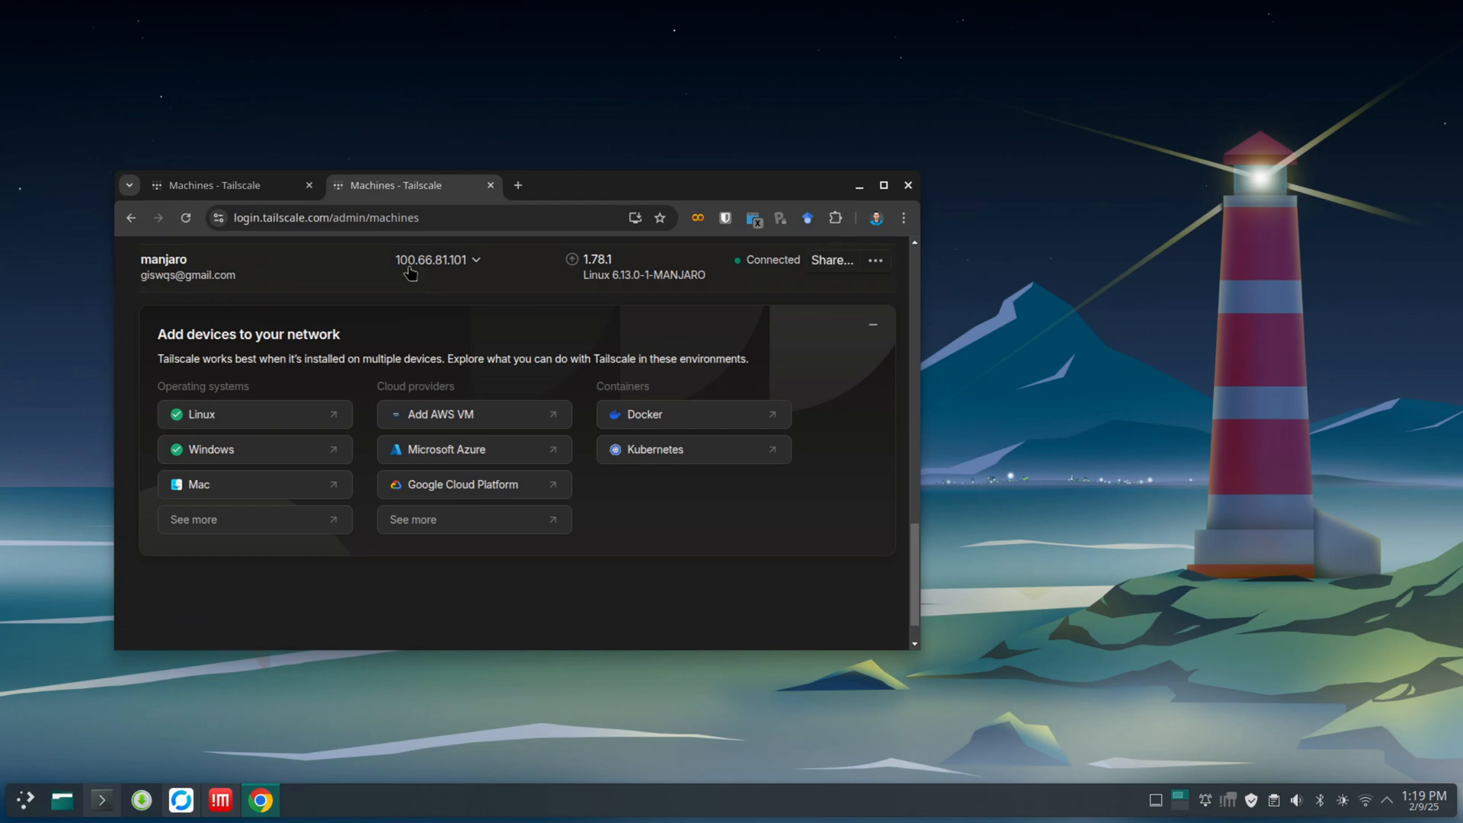
{"action": "mouse_move", "coordinate": [397, 271]}
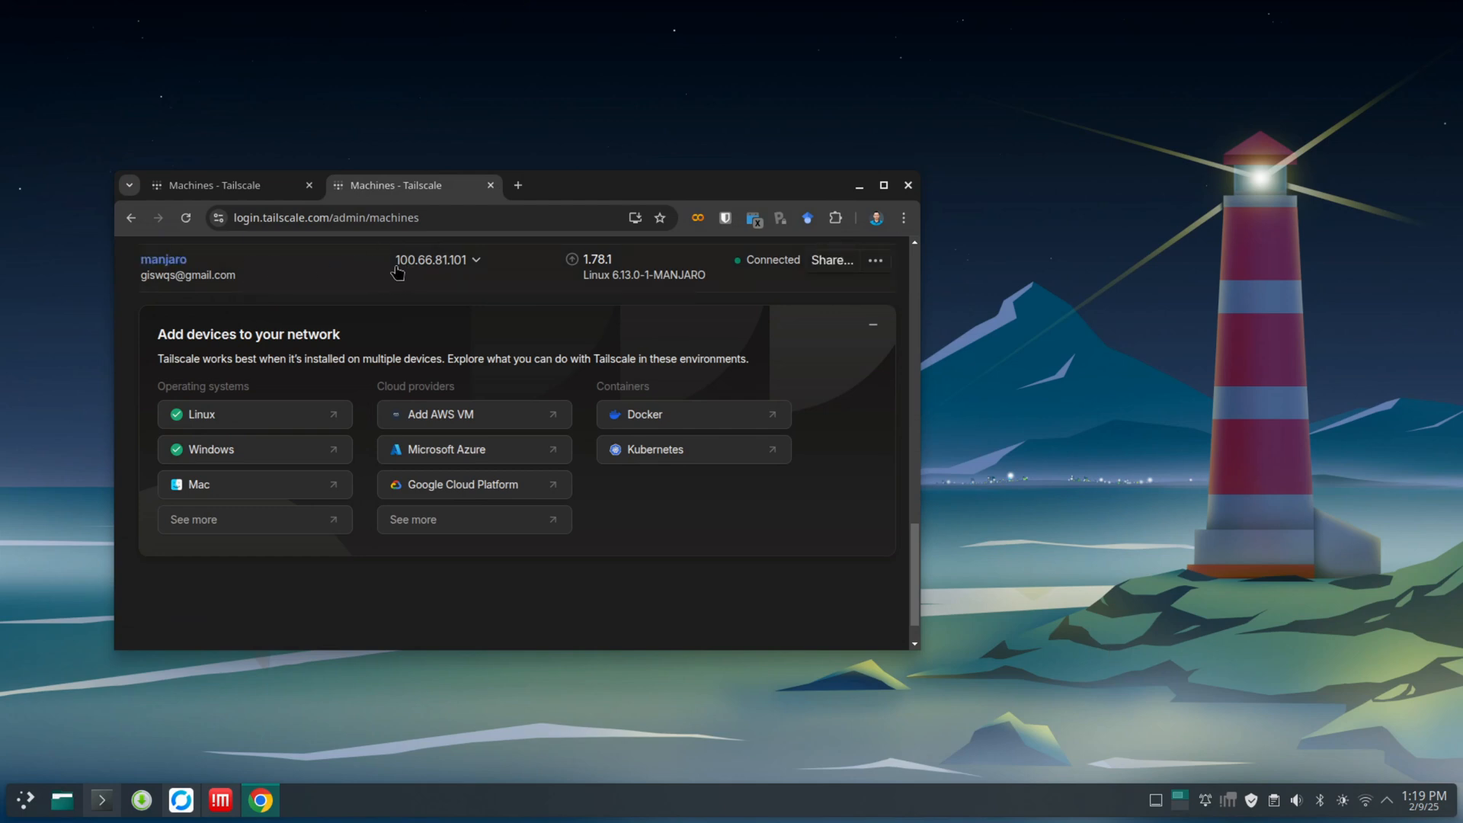
{"action": "mouse_move", "coordinate": [425, 268]}
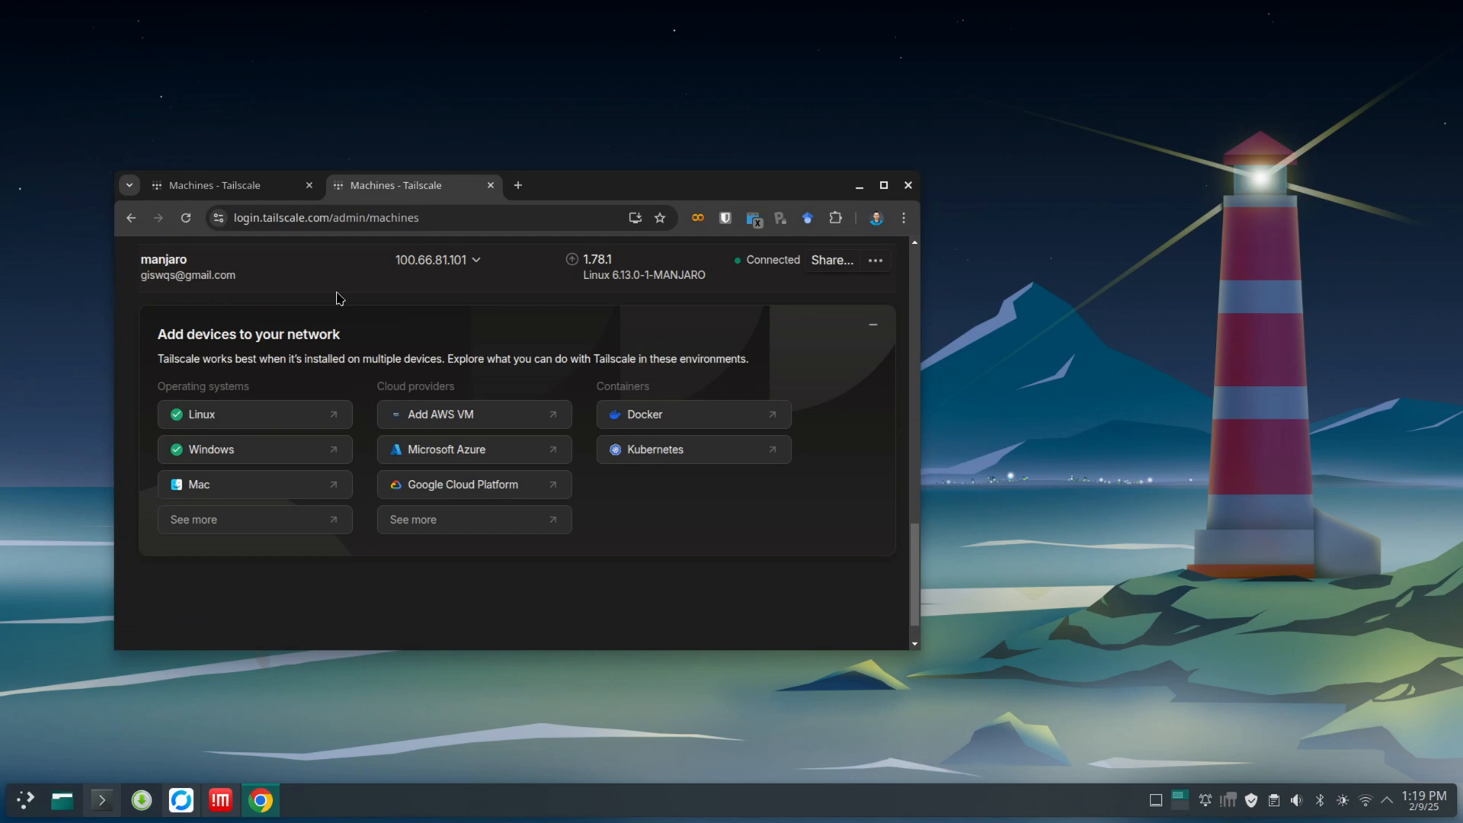
{"action": "mouse_move", "coordinate": [463, 289]}
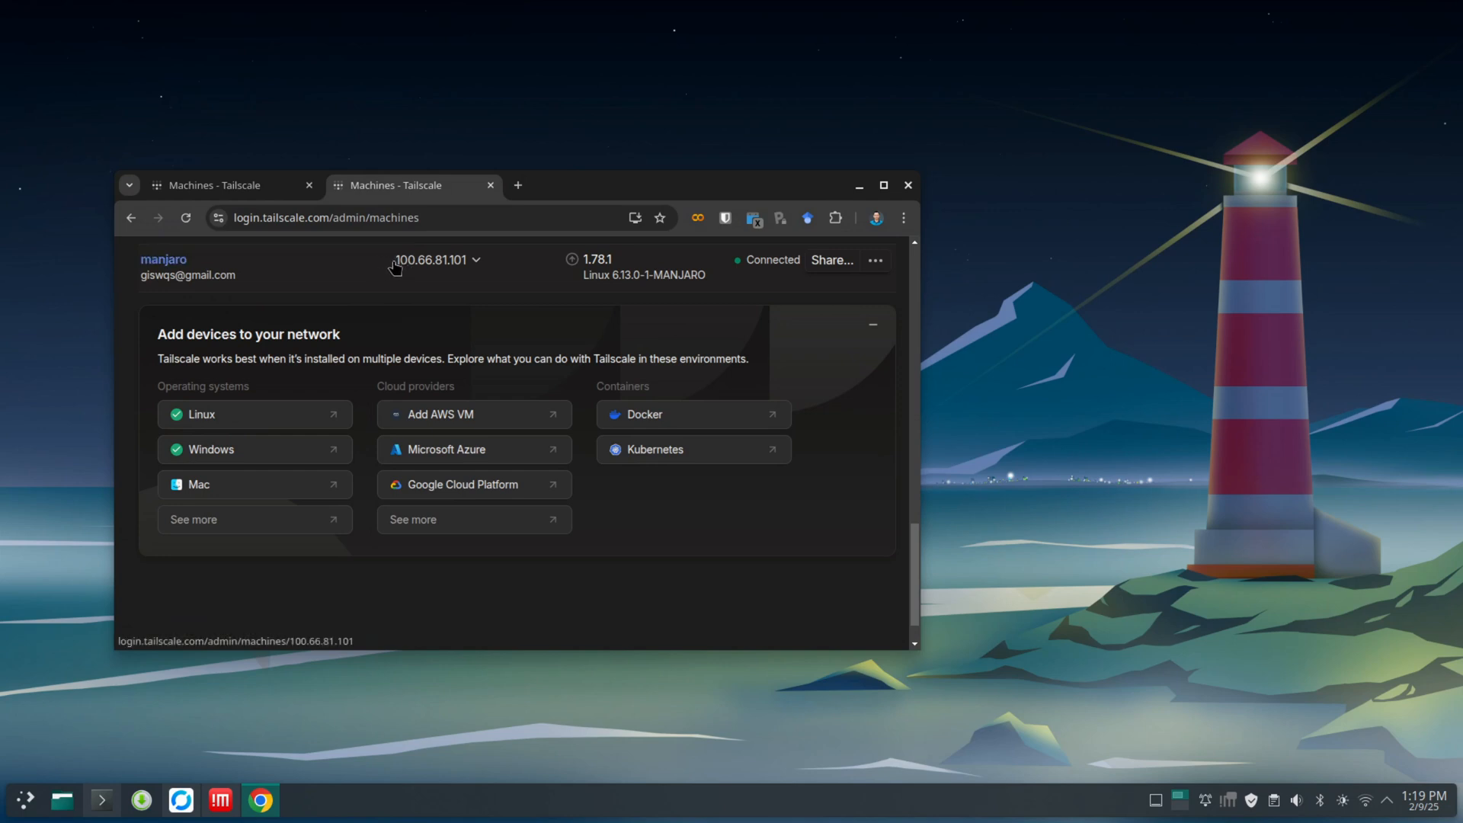
{"action": "mouse_move", "coordinate": [399, 256]}
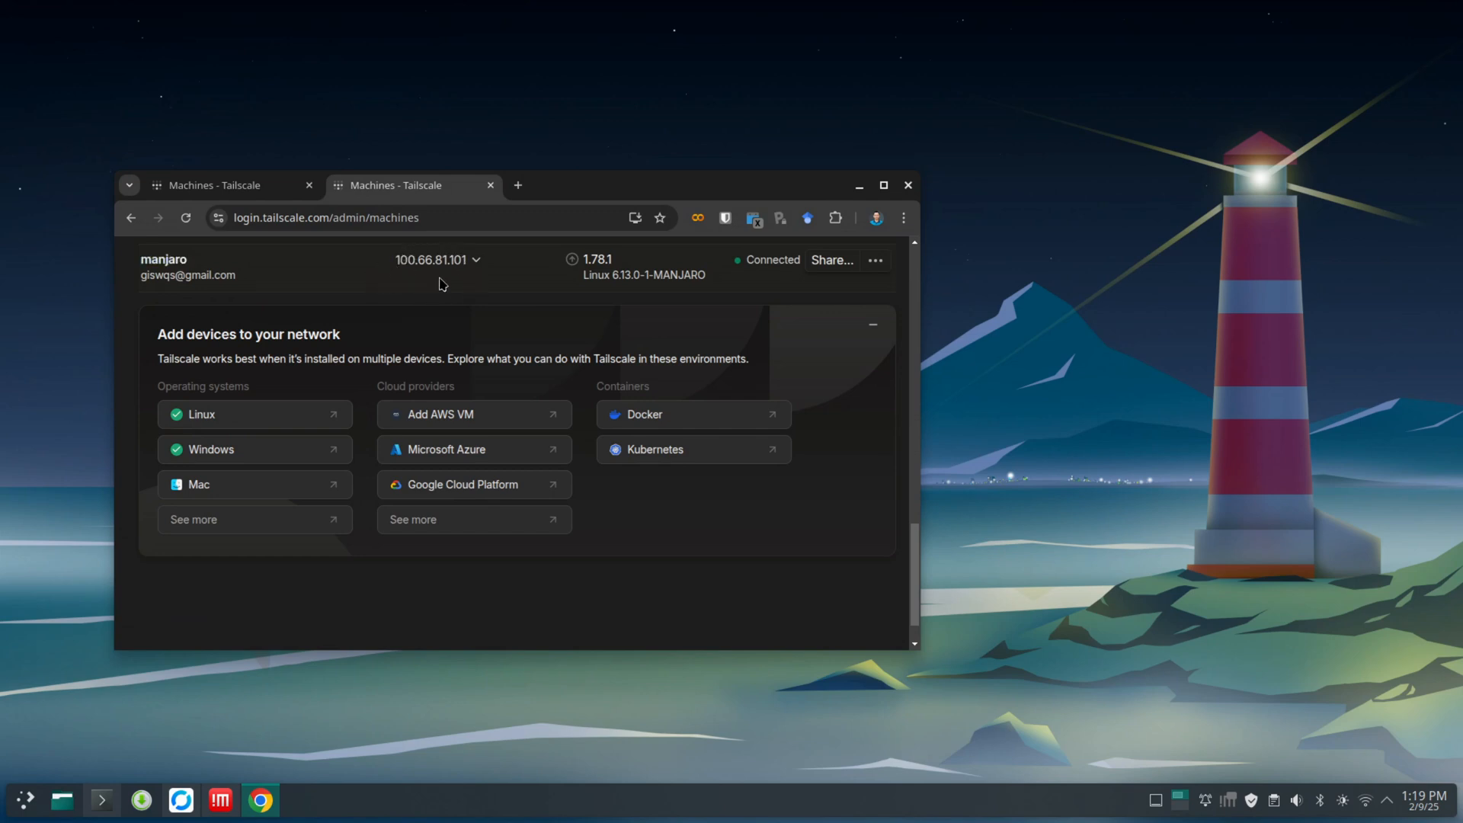
{"action": "mouse_move", "coordinate": [437, 305]}
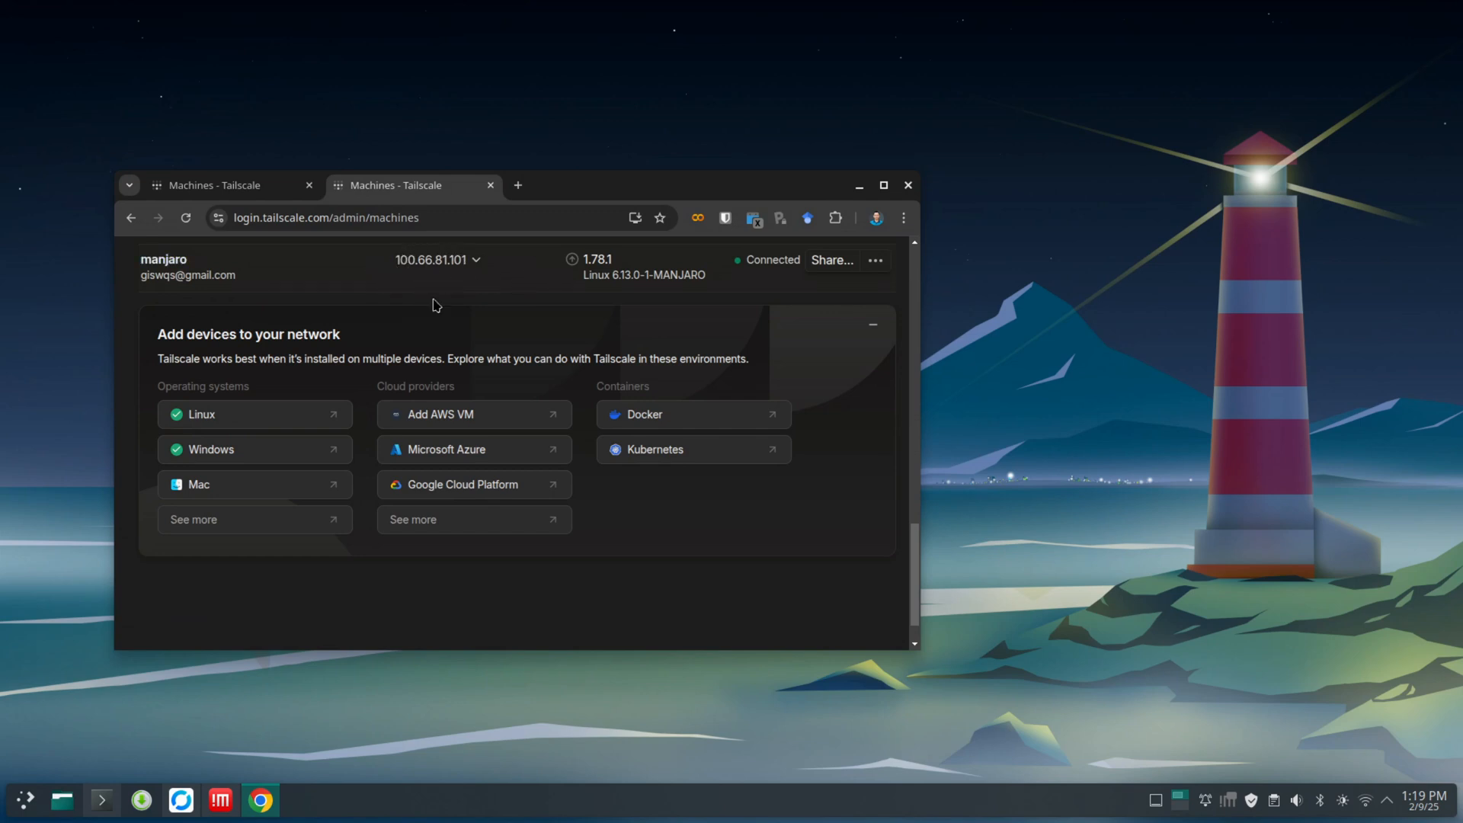
{"action": "mouse_move", "coordinate": [655, 335]}
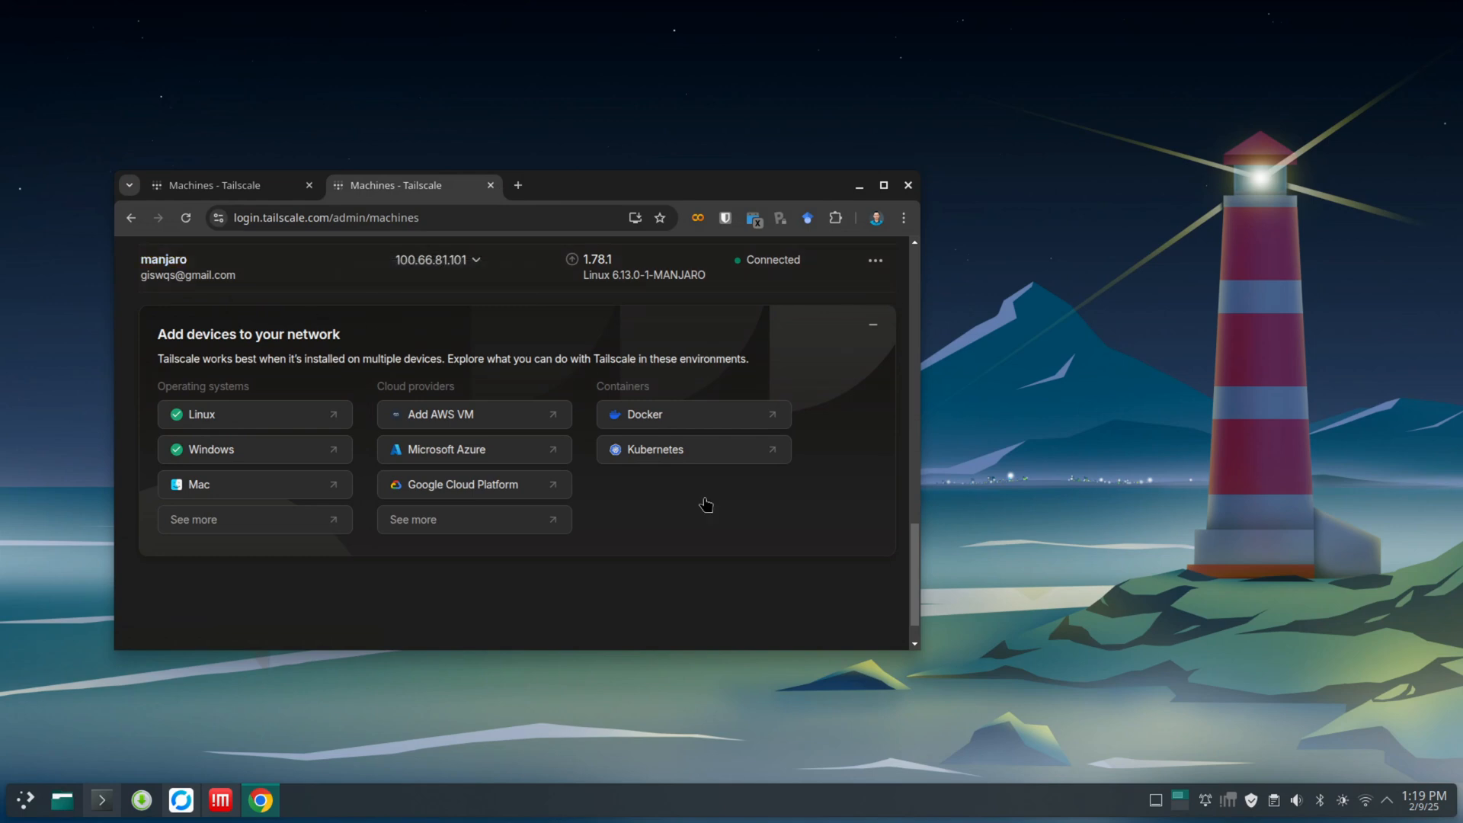
{"action": "mouse_move", "coordinate": [835, 609]}
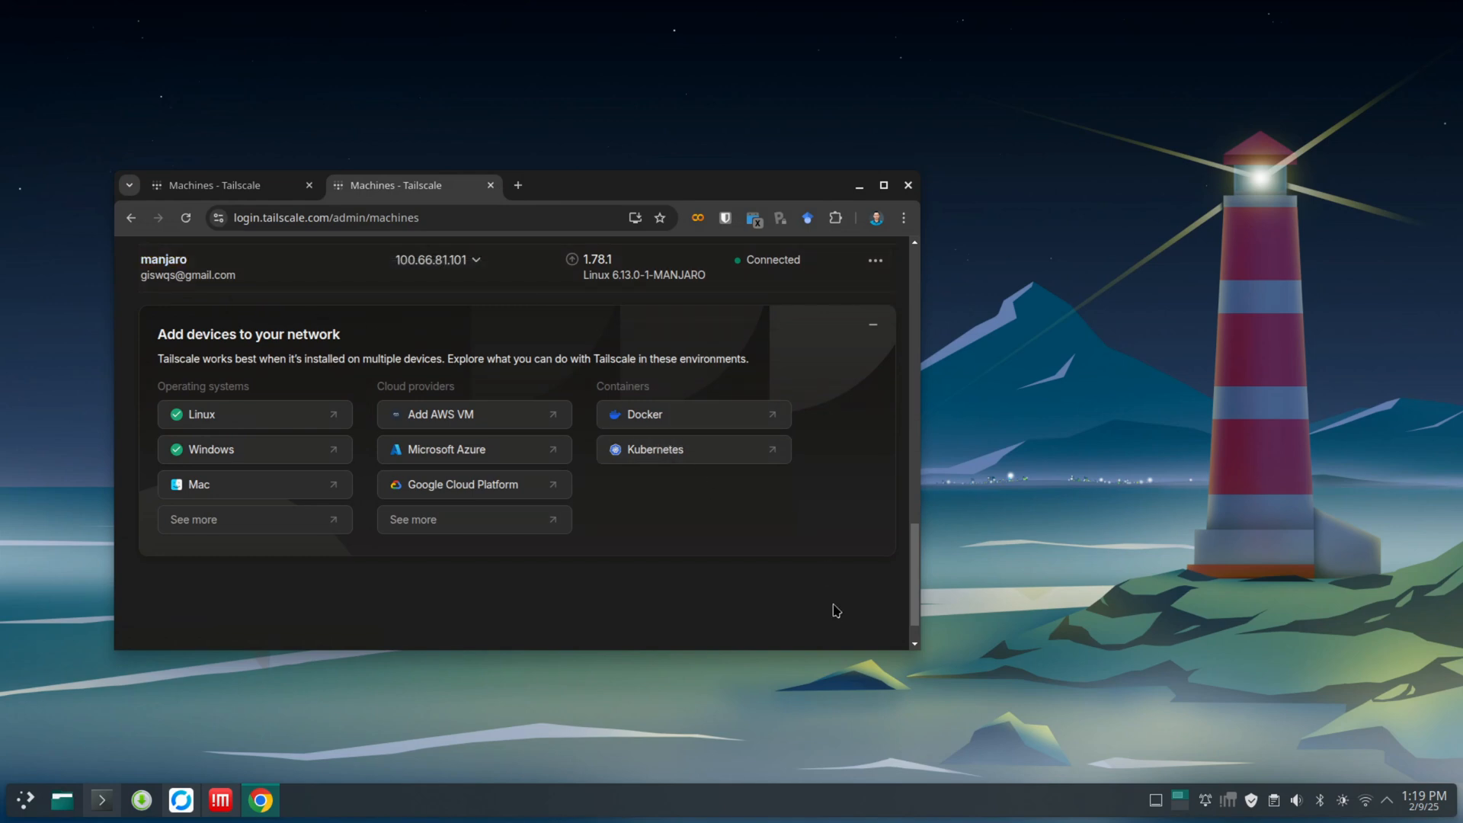
{"action": "mouse_move", "coordinate": [241, 203]}
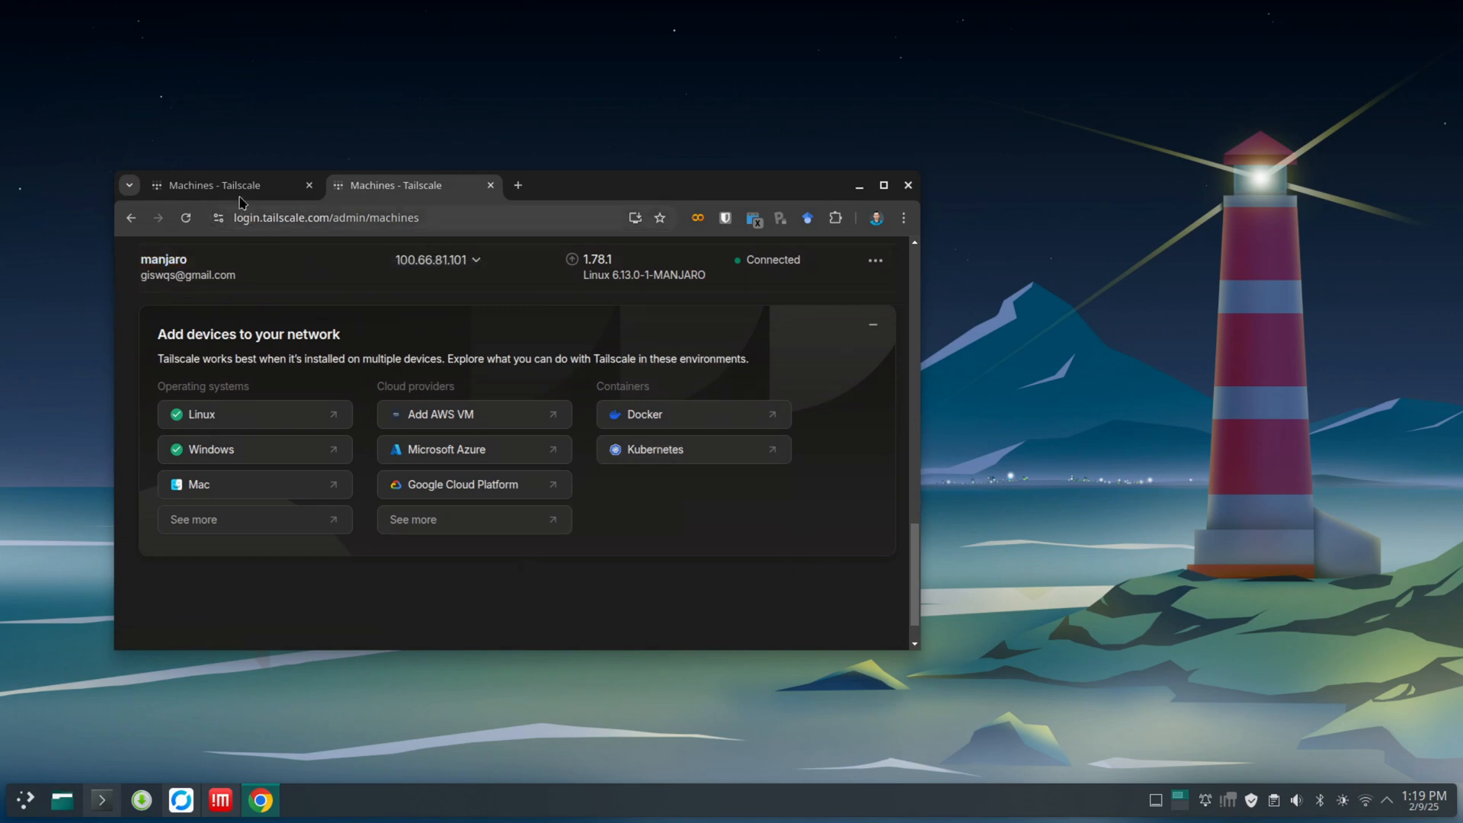
{"action": "mouse_move", "coordinate": [180, 800]}
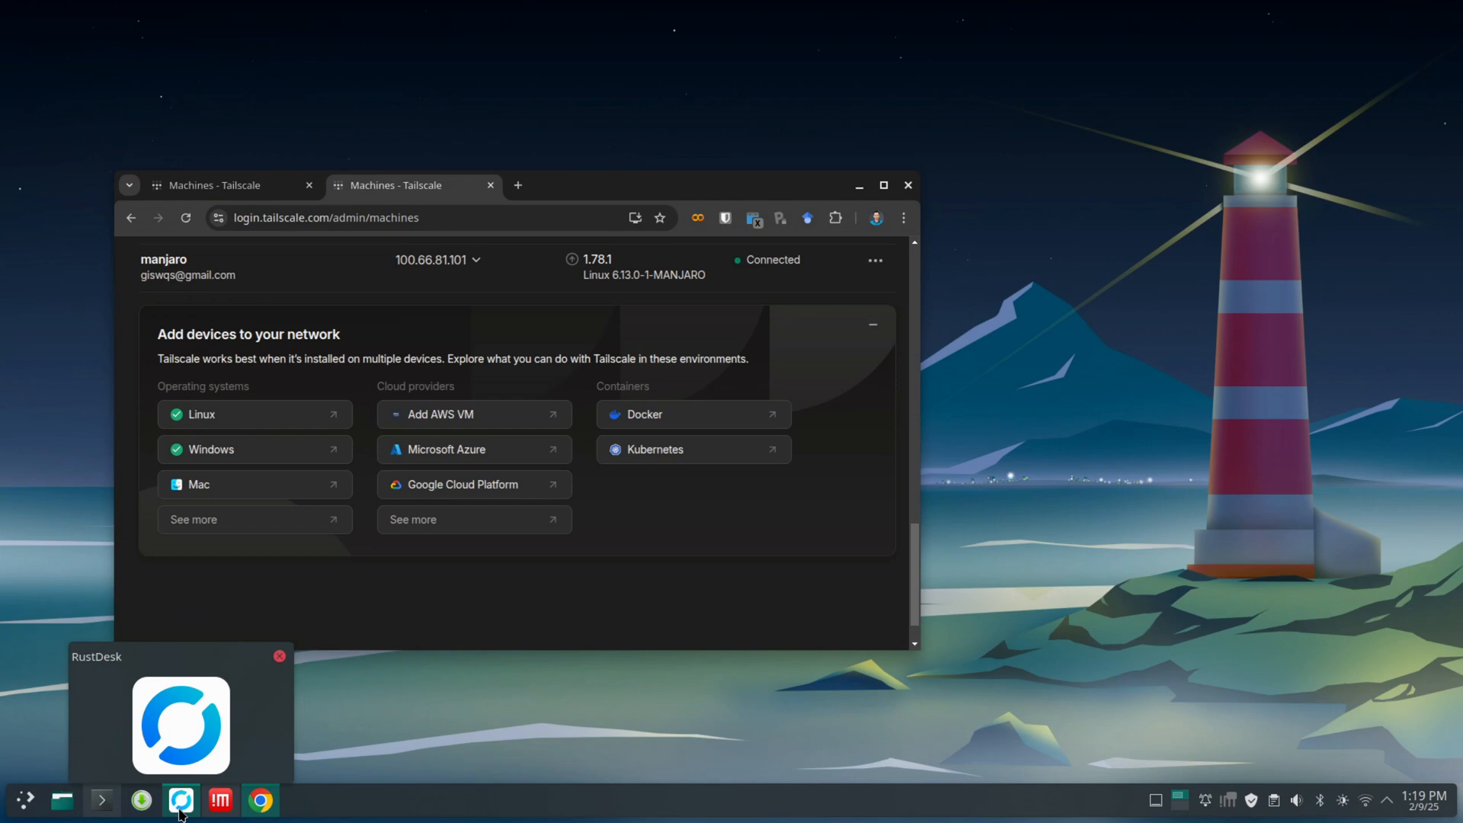
Bring RustDesk forward, paste into the remote ID field and go to Settings.
{"action": "left_click", "coordinate": [182, 800]}
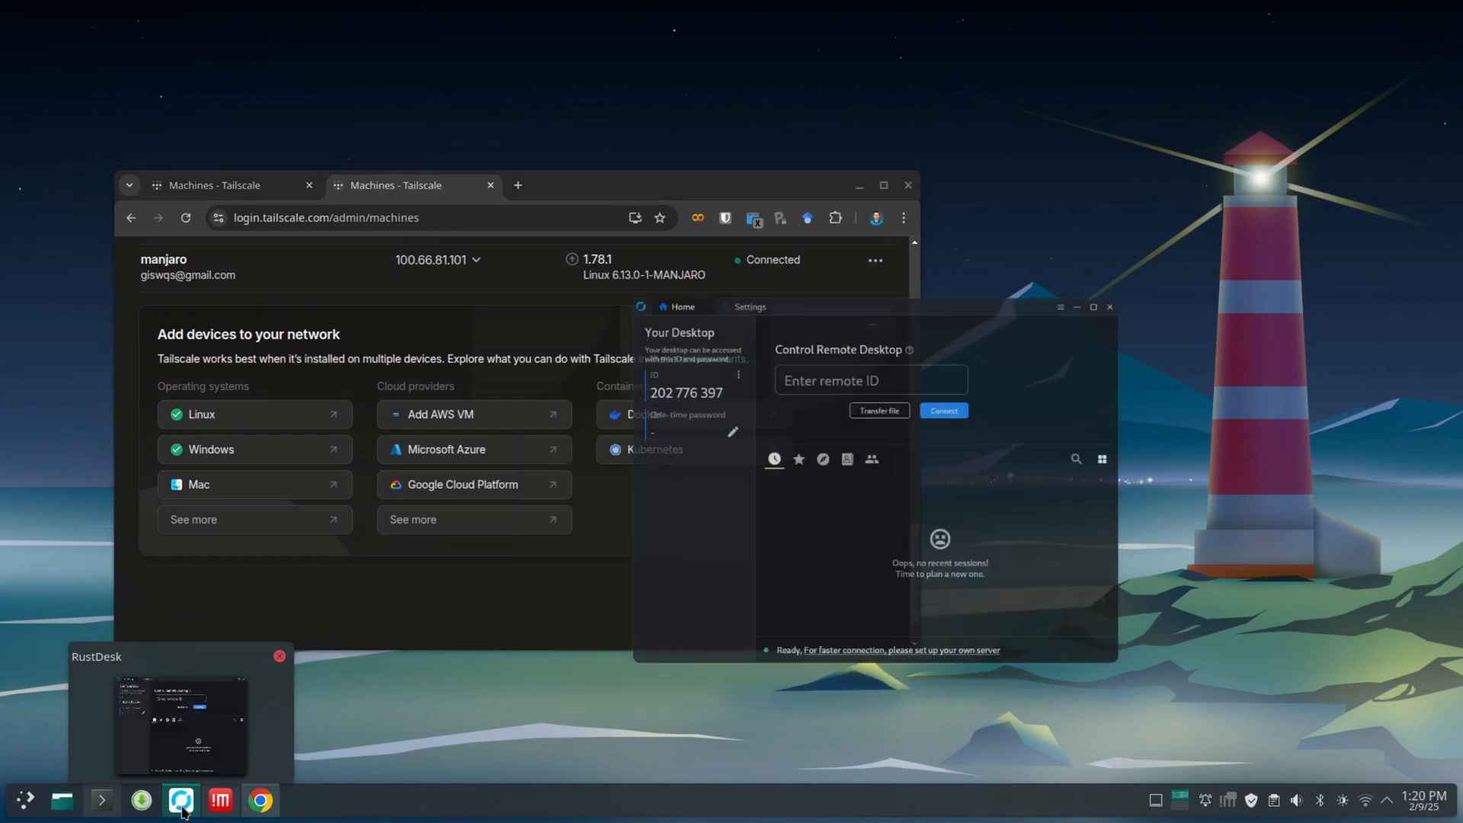
{"action": "left_click", "coordinate": [182, 800]}
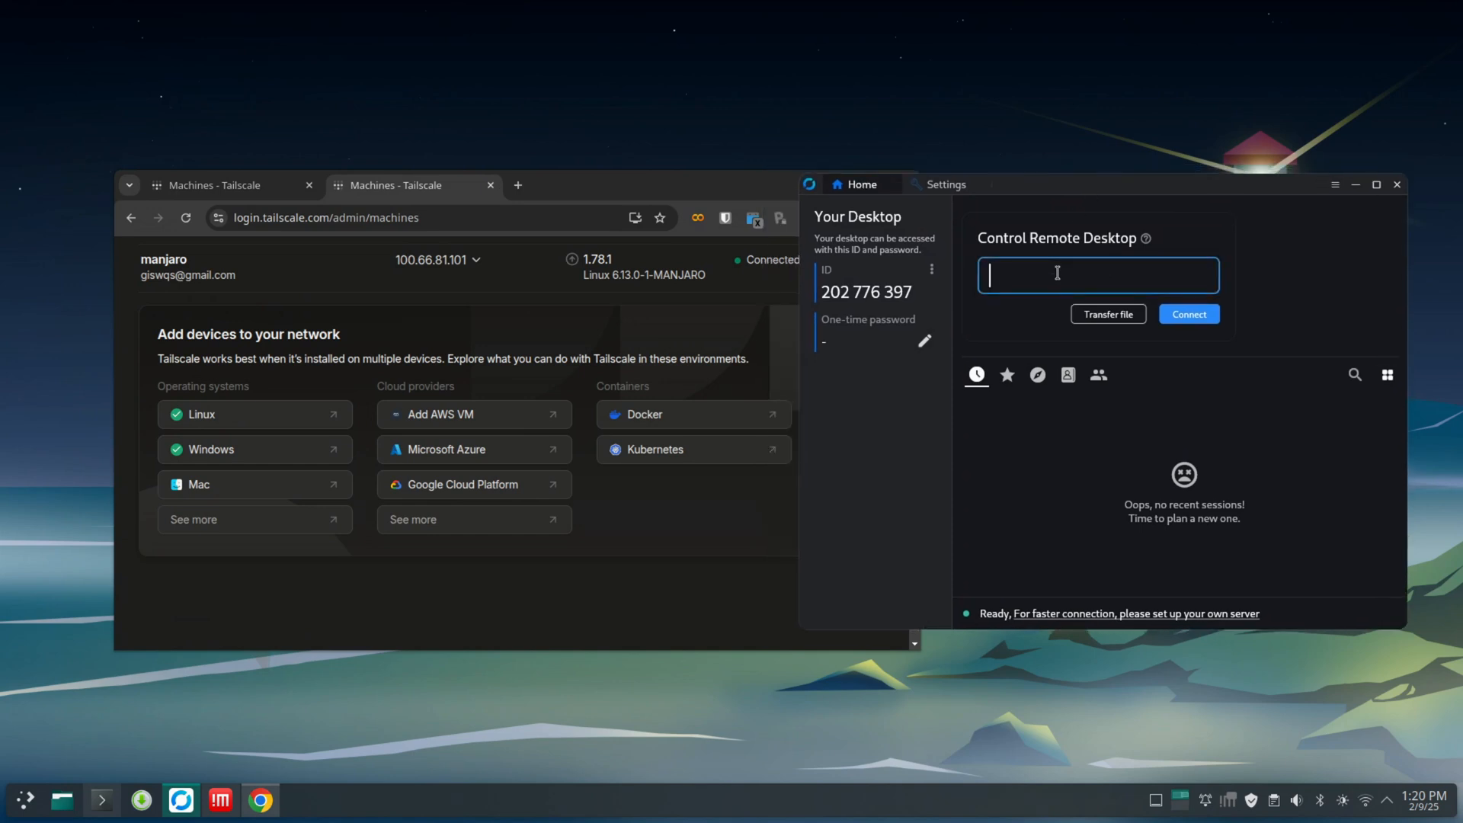
{"action": "key", "text": "ctrl+v"}
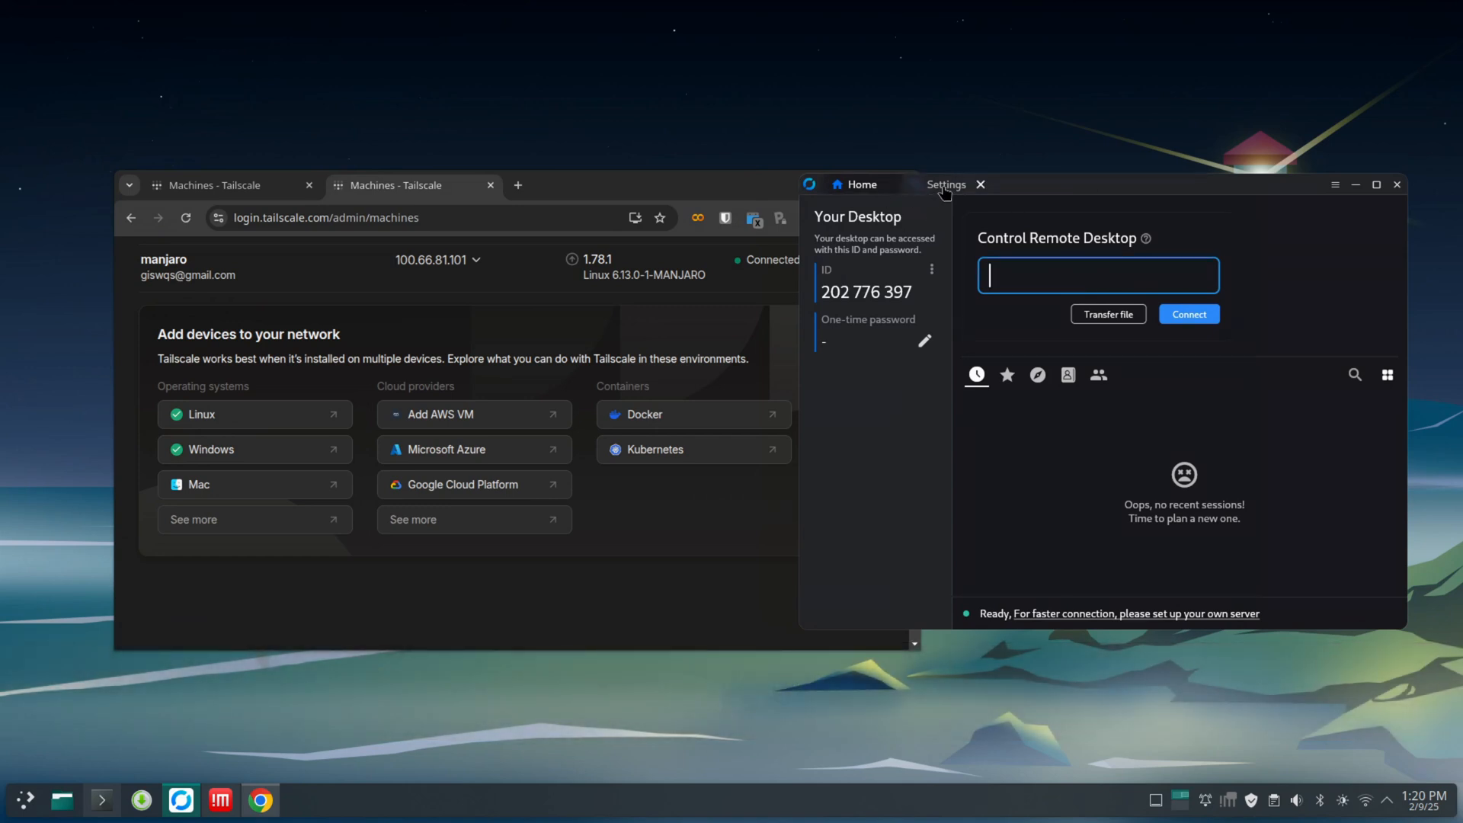
{"action": "left_click", "coordinate": [944, 185]}
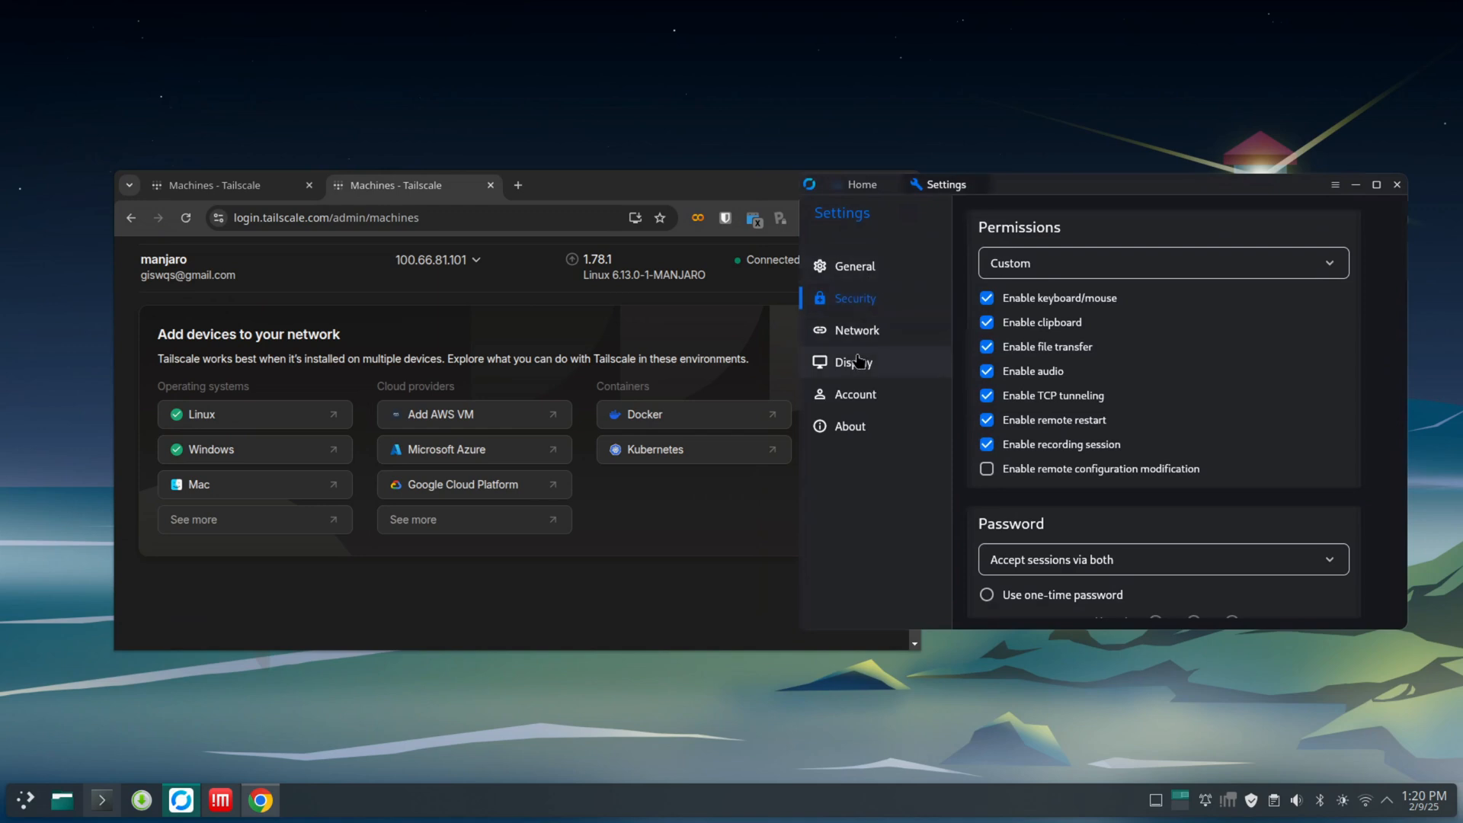
{"action": "mouse_move", "coordinate": [961, 357]}
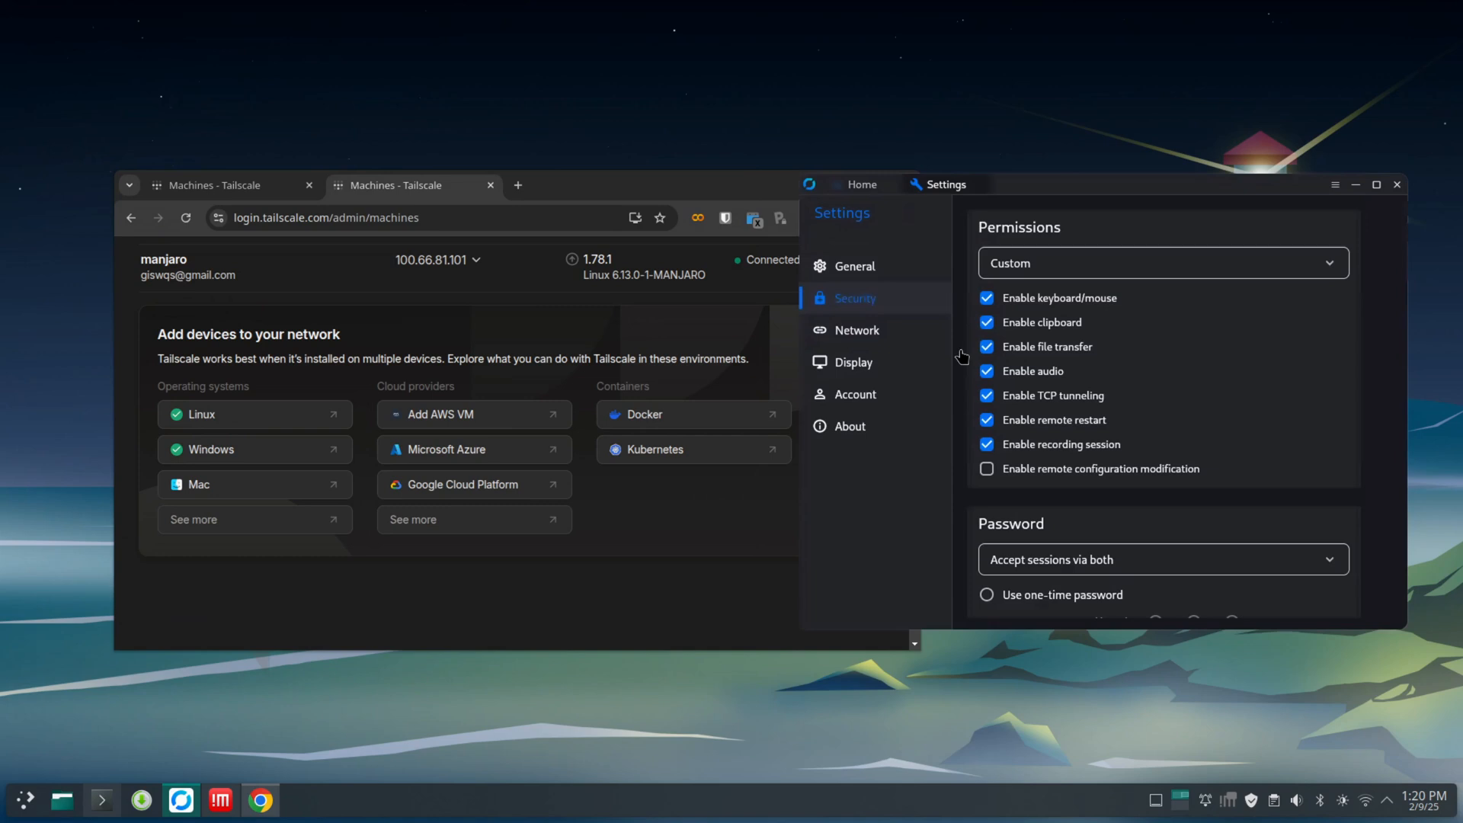
Enable direct IP access on port 21118 in RustDesk's Security settings.
{"action": "scroll", "scroll_direction": "down", "scroll_amount": 3}
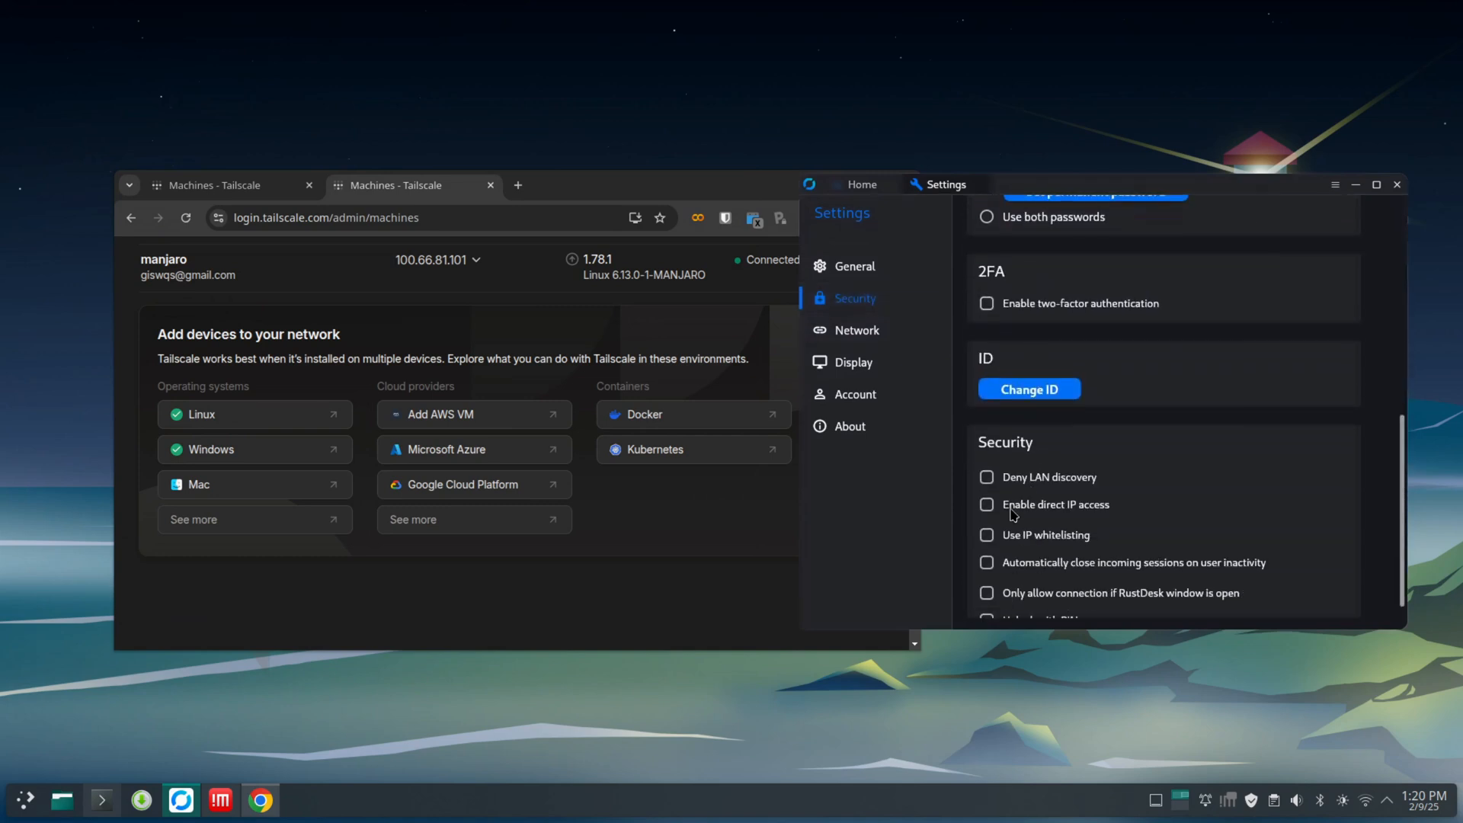
{"action": "left_click", "coordinate": [985, 504]}
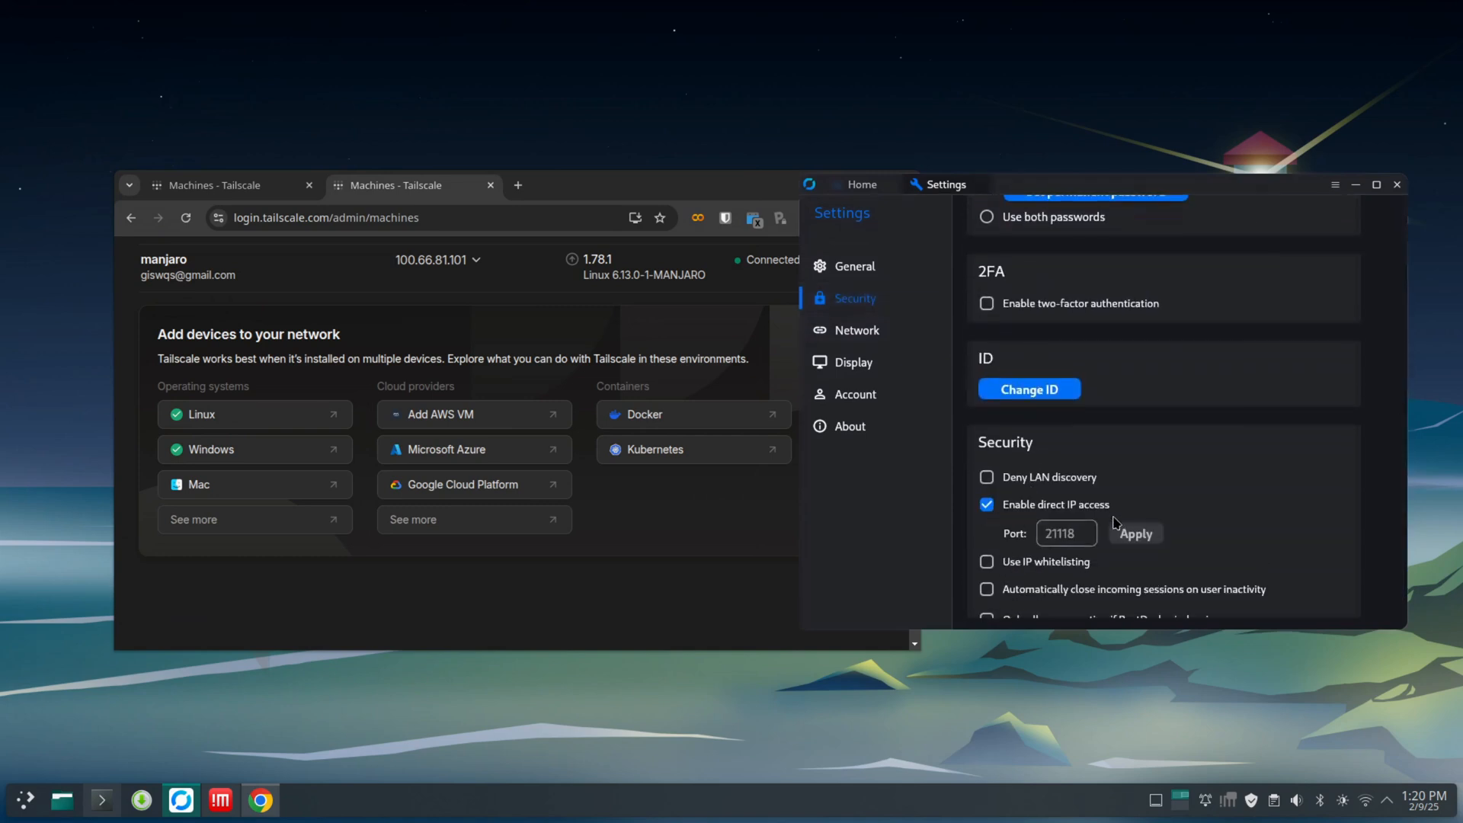
{"action": "mouse_move", "coordinate": [414, 263]}
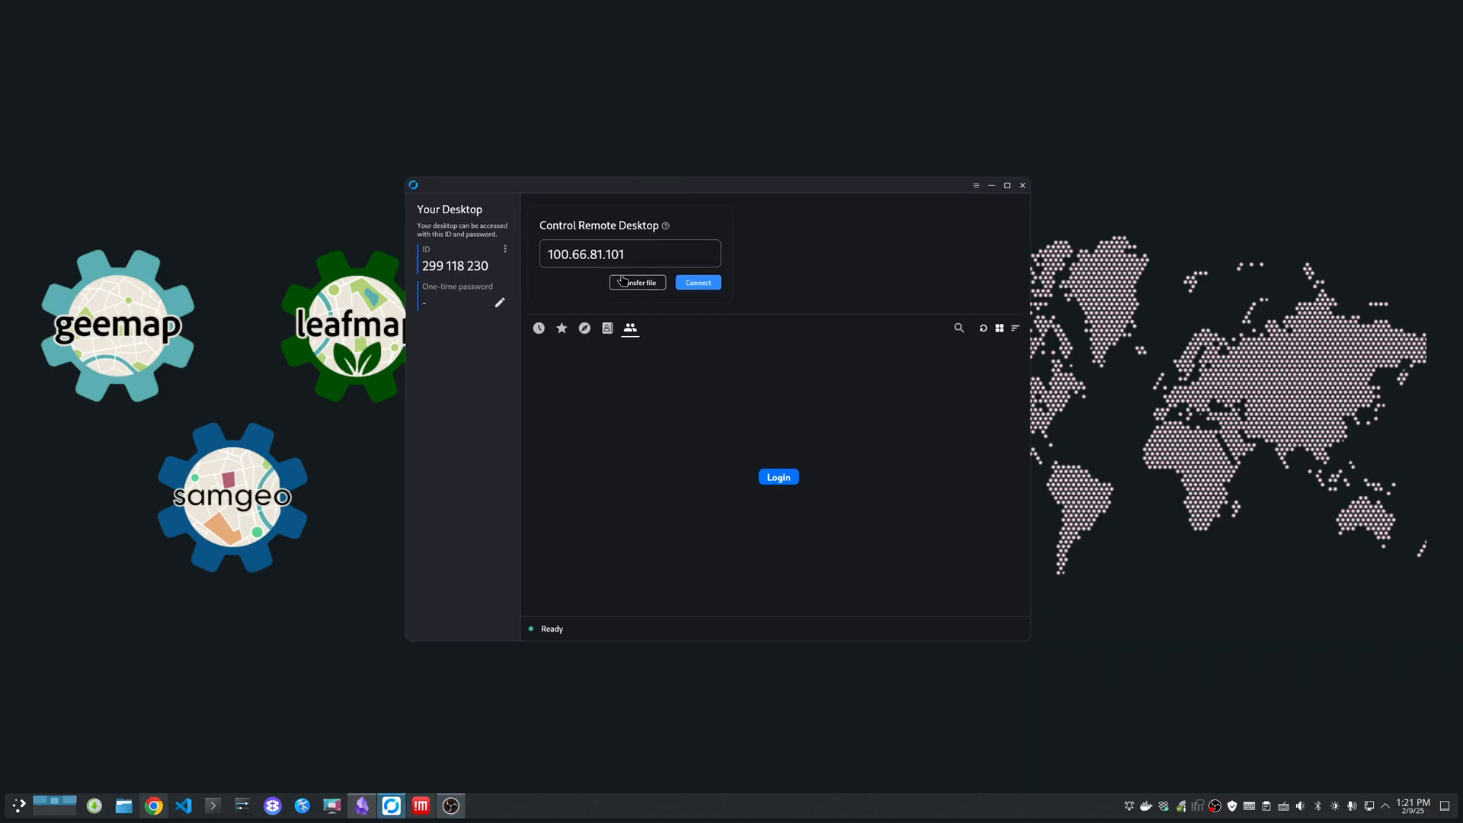
Connect to the remote machine at Tailscale IP 100.66.81.101 from the other computer.
{"action": "left_click", "coordinate": [629, 254]}
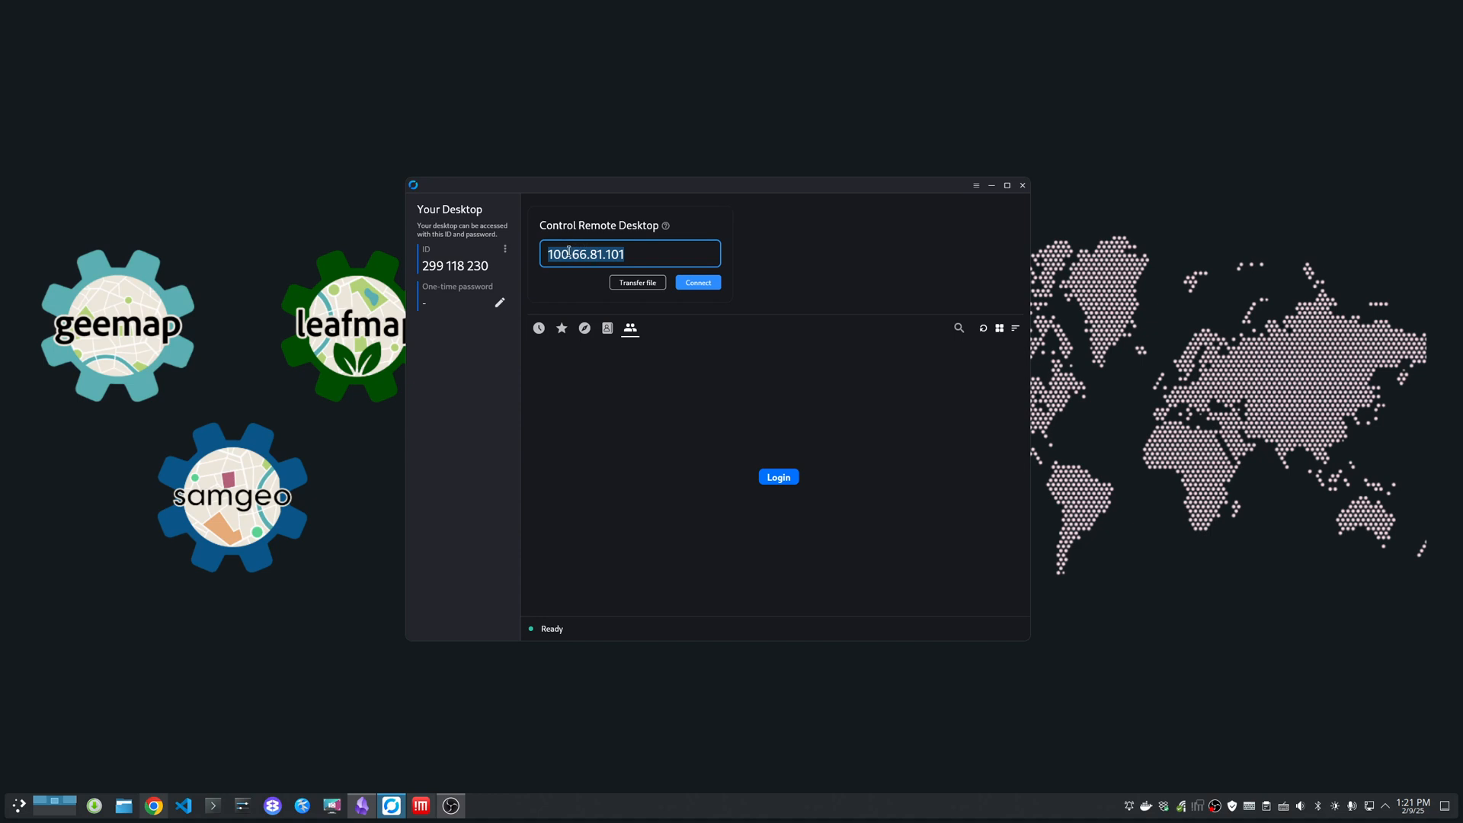
{"action": "mouse_move", "coordinate": [637, 197]}
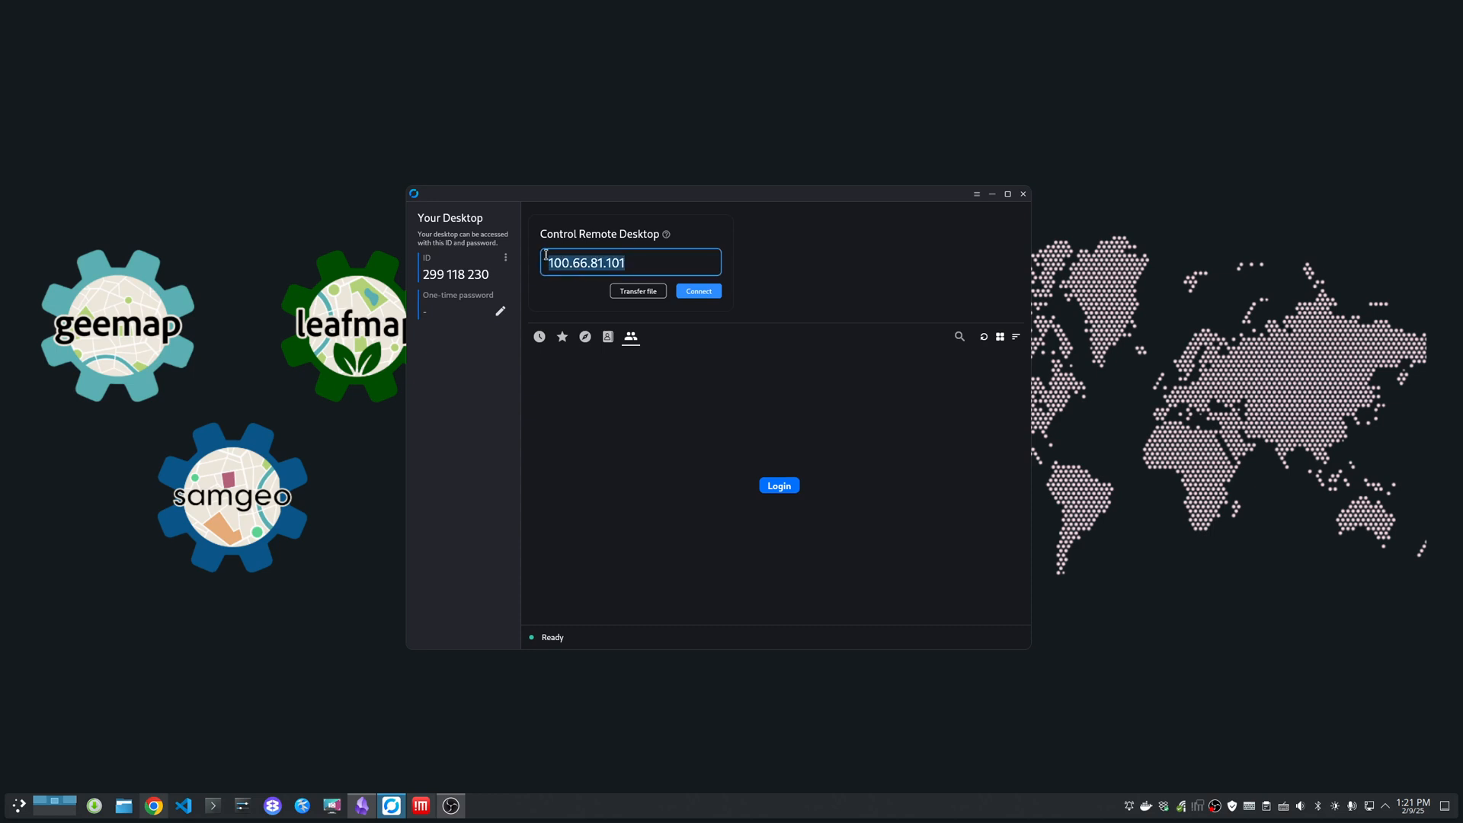
{"action": "left_click", "coordinate": [456, 273]}
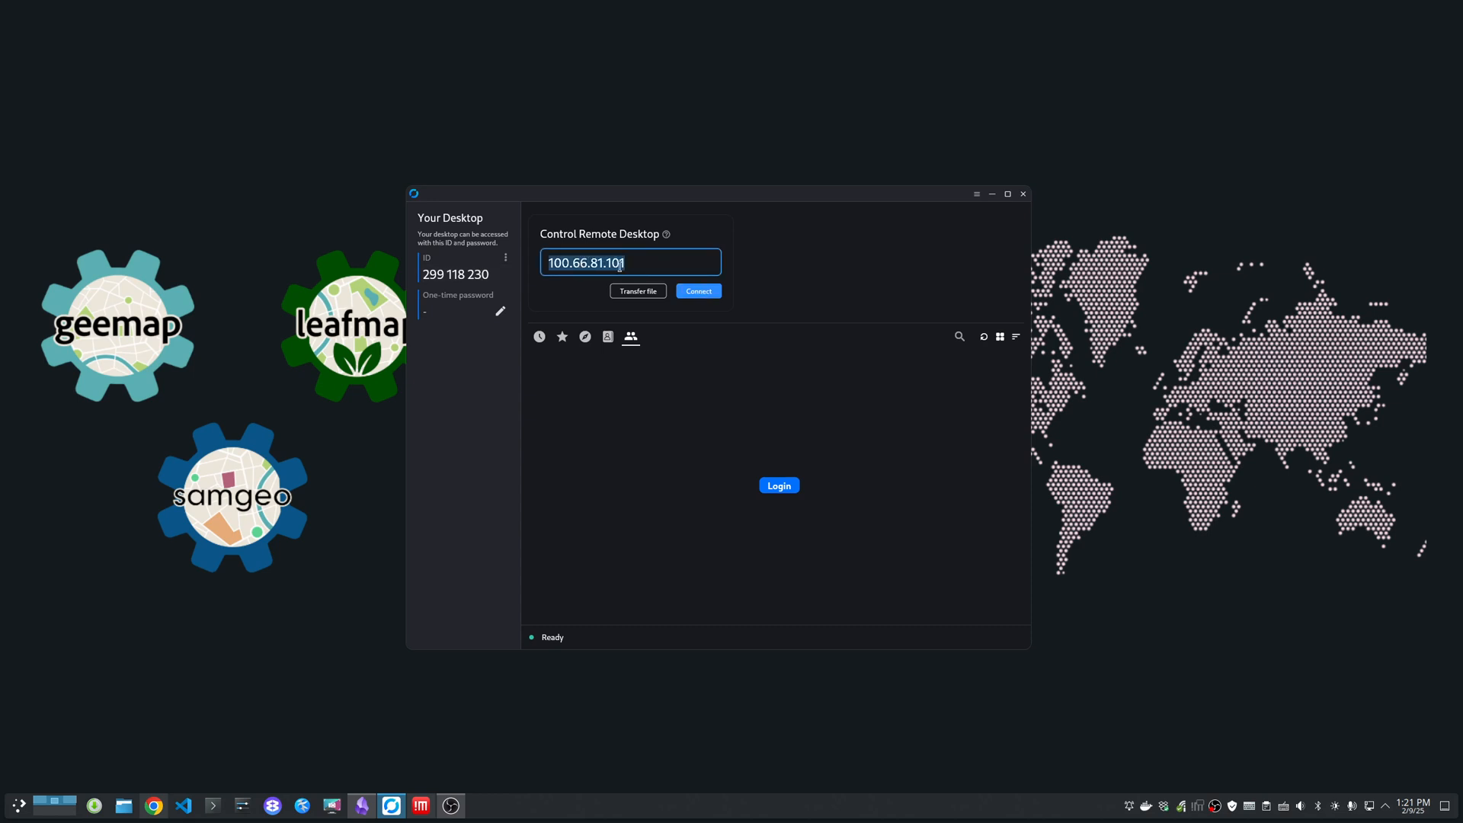
{"action": "left_click", "coordinate": [698, 291]}
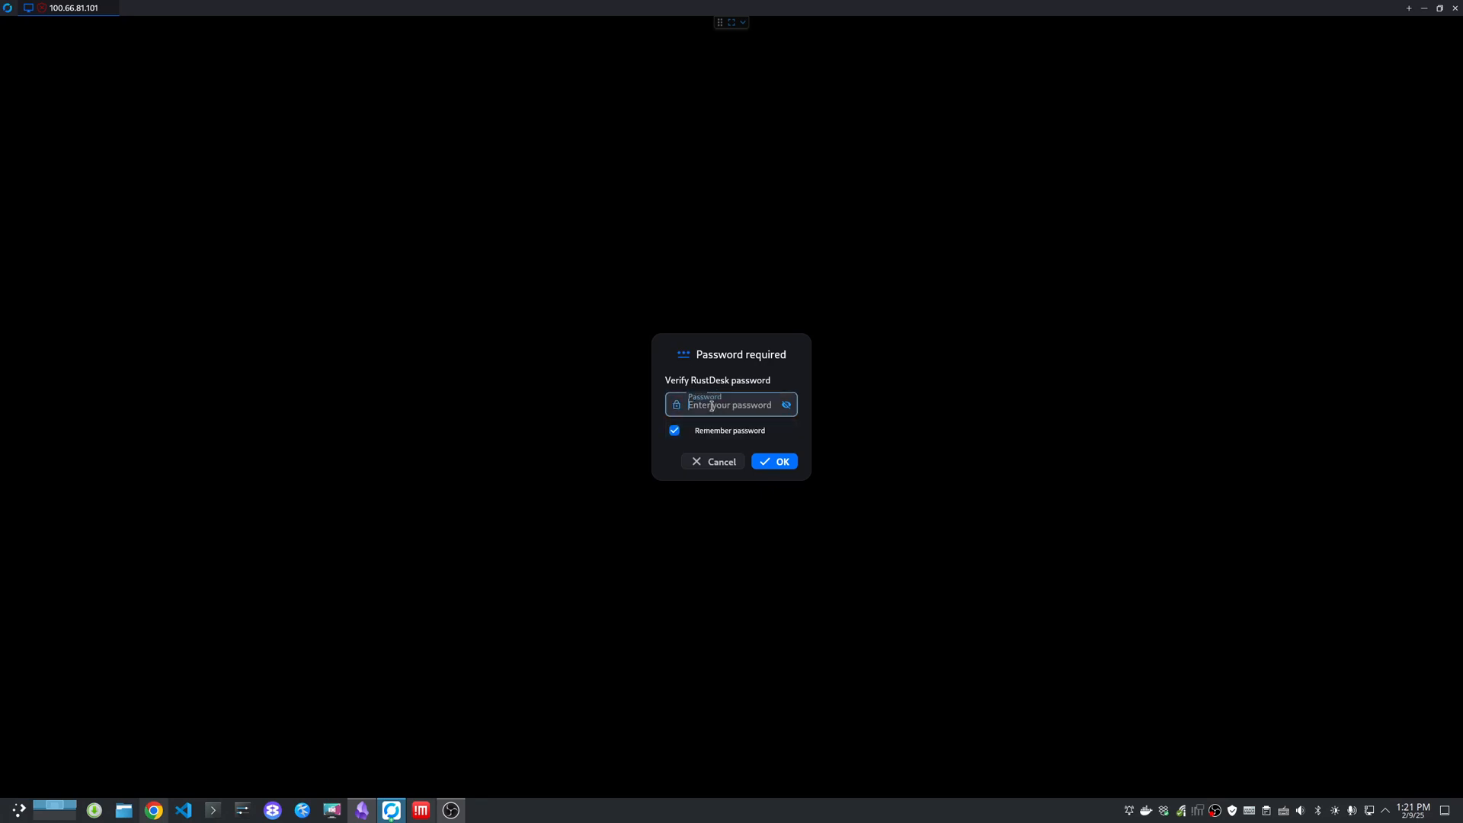
Enter the remote machine's password to open the session on the Manjaro desktop.
{"action": "left_click", "coordinate": [730, 404]}
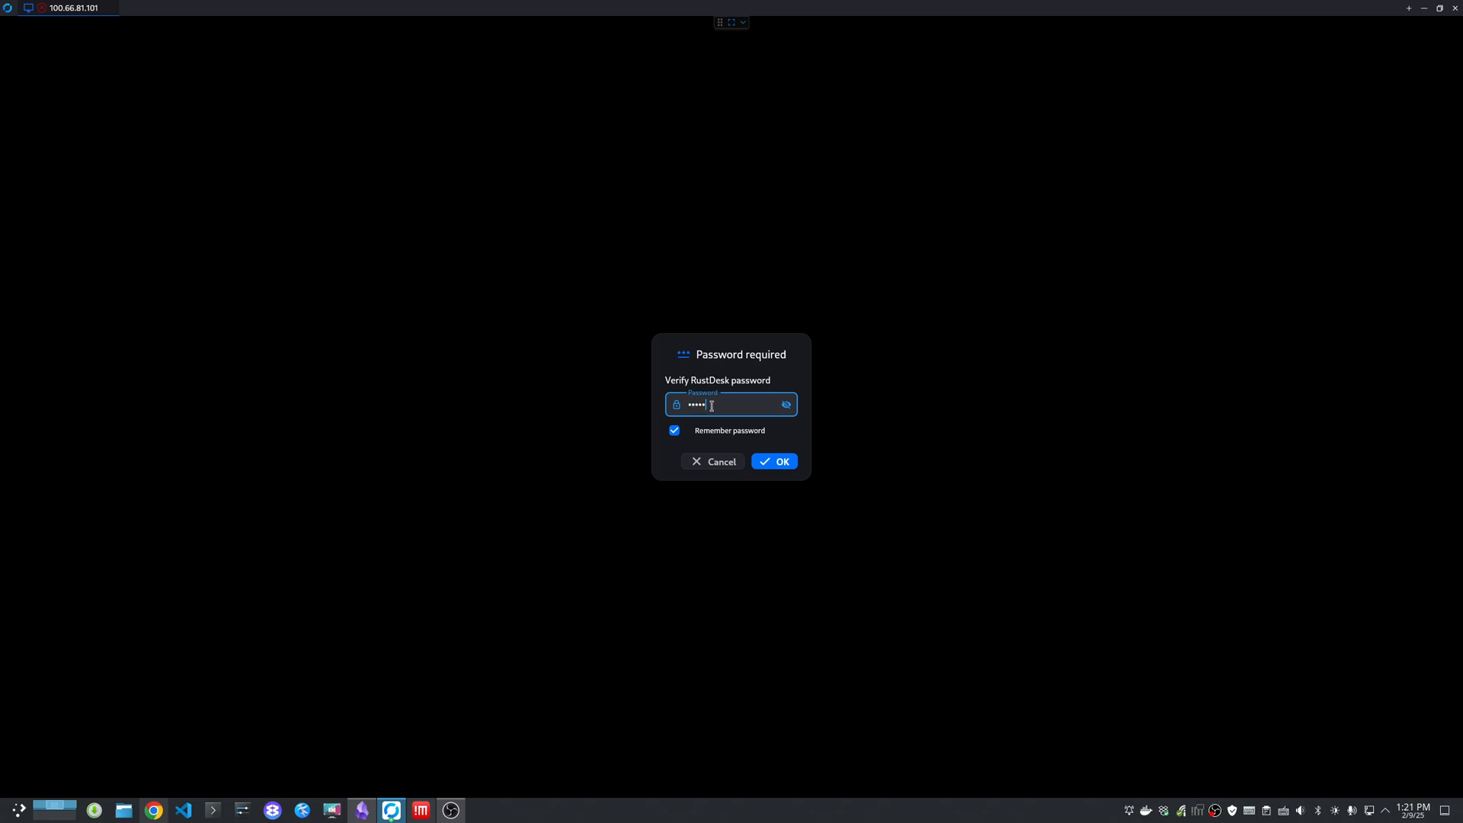
{"action": "type", "text": "password"}
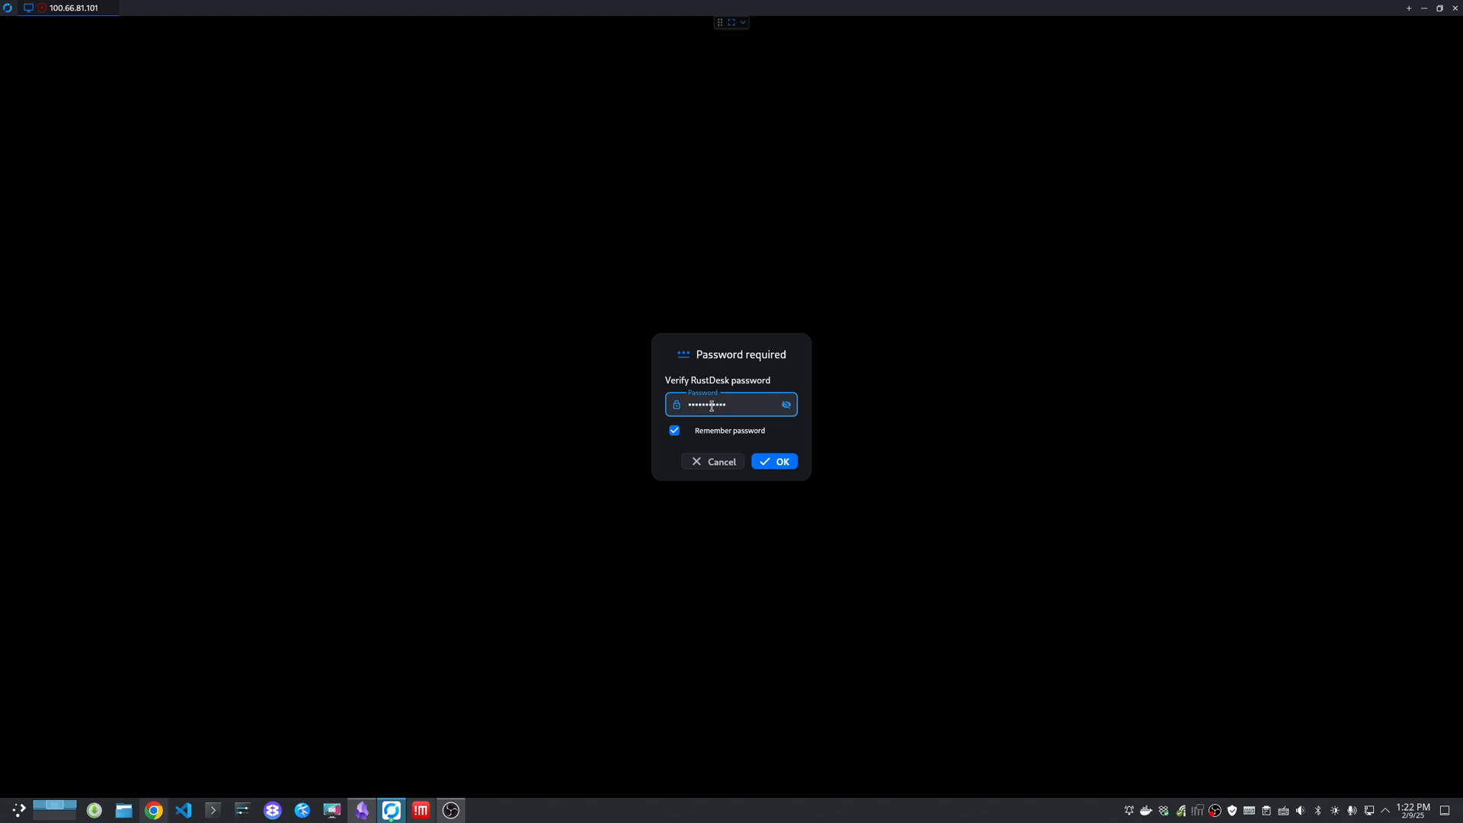
{"action": "left_click", "coordinate": [773, 460]}
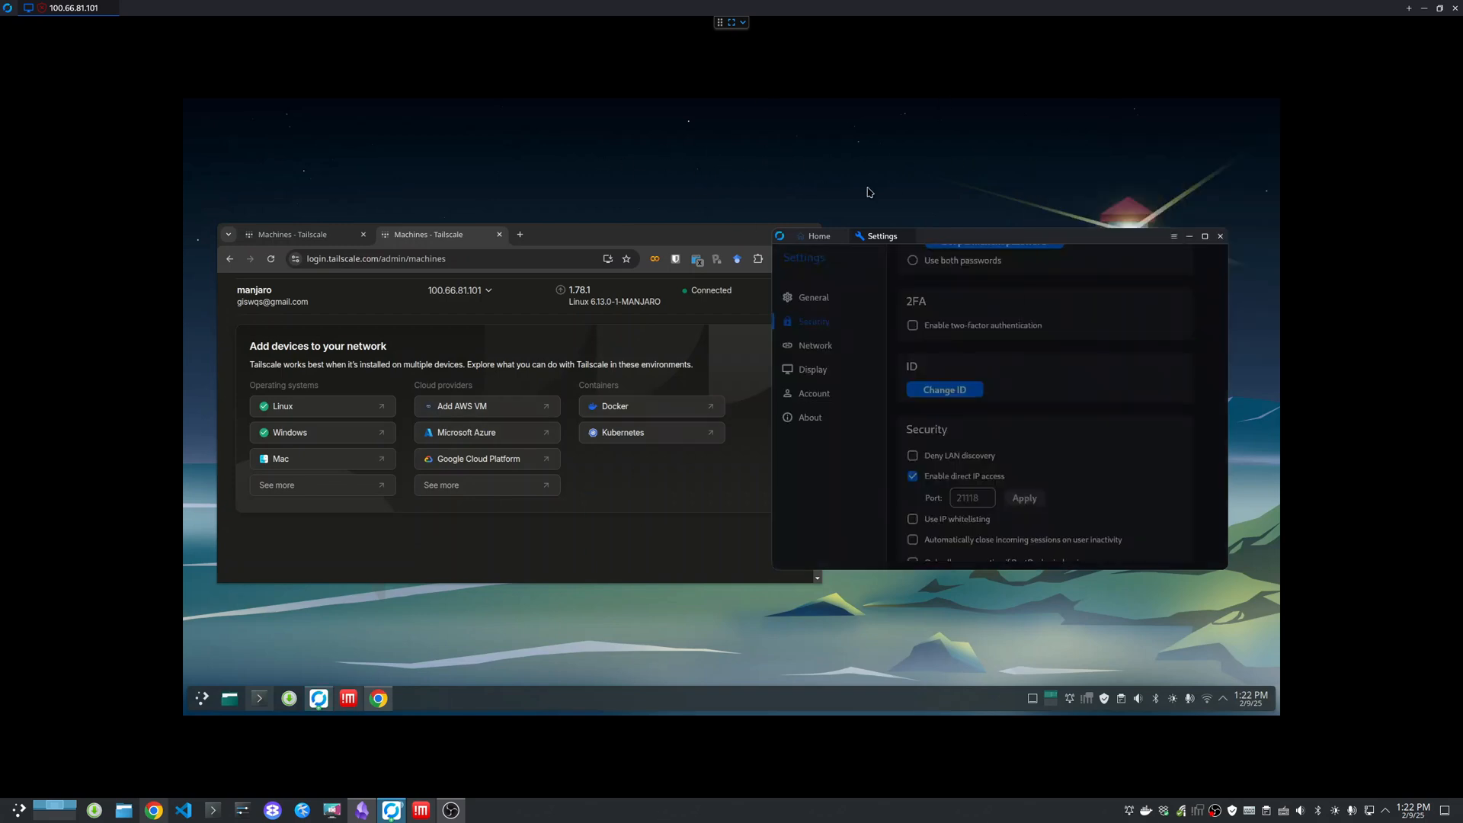
{"action": "mouse_move", "coordinate": [629, 168]}
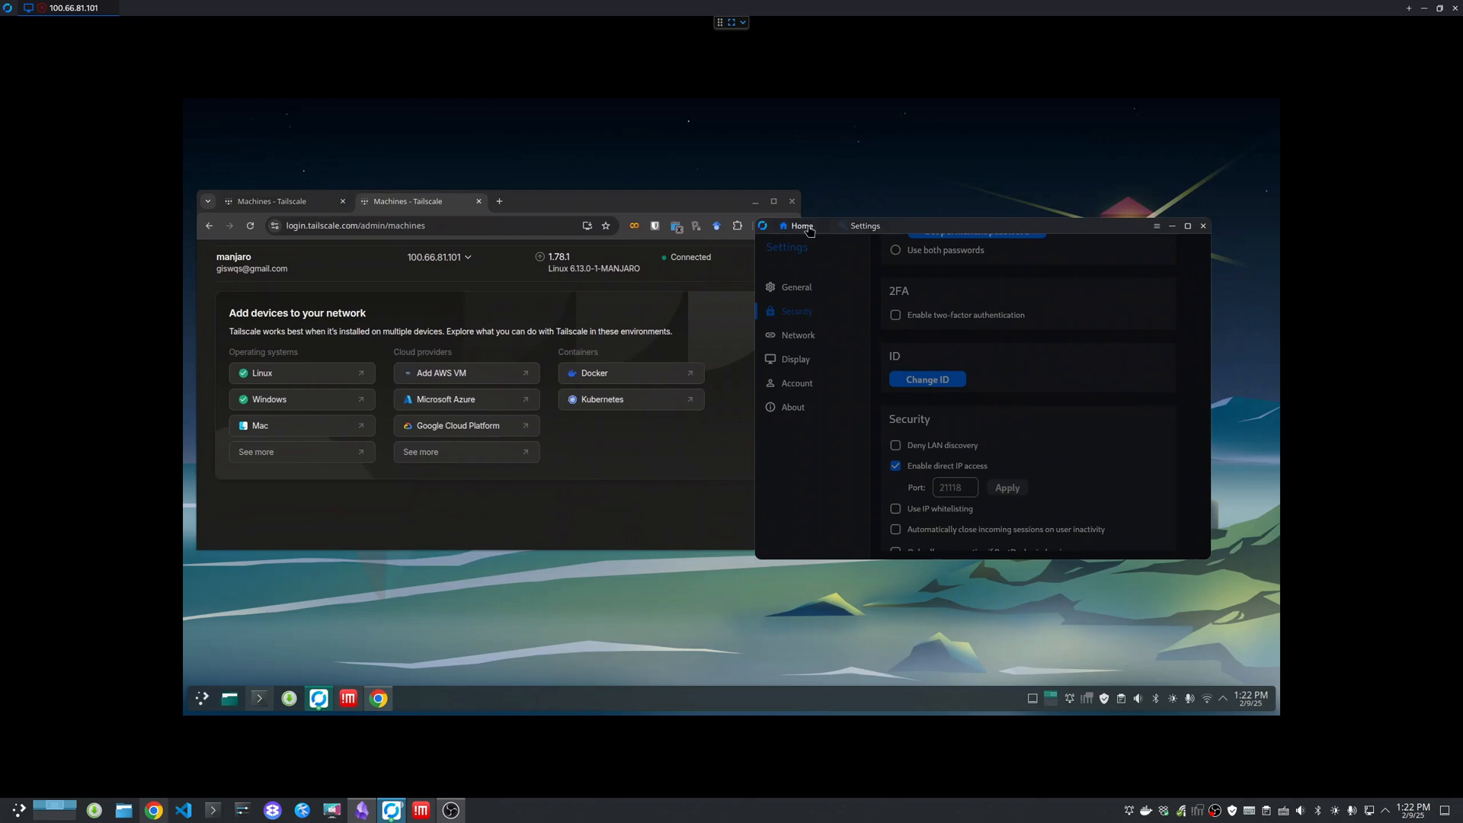
Show Security settings with direct IP access enabled and set the session display to Scale adaptive.
{"action": "left_click", "coordinate": [796, 226]}
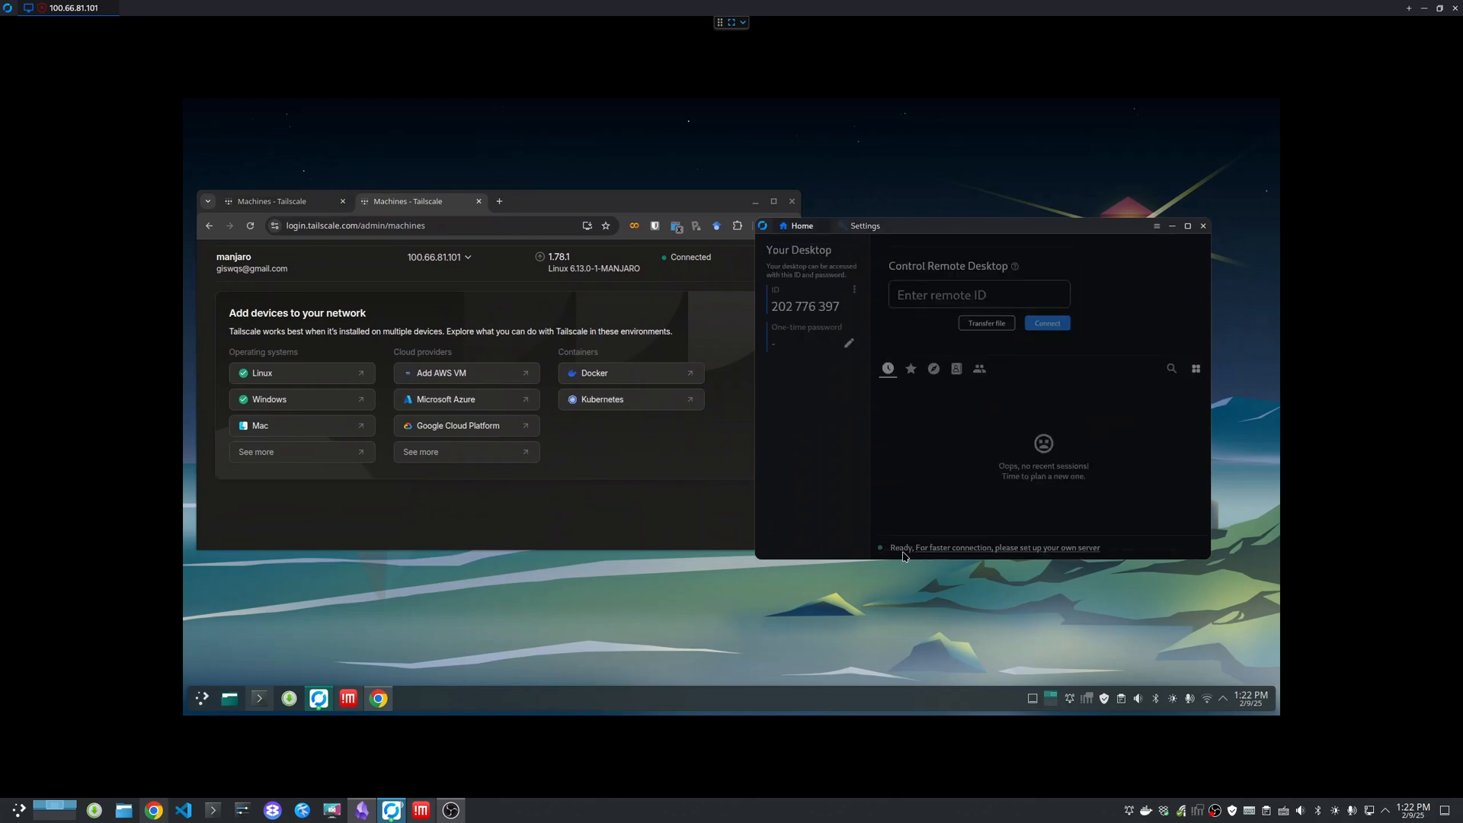
{"action": "left_click", "coordinate": [864, 225]}
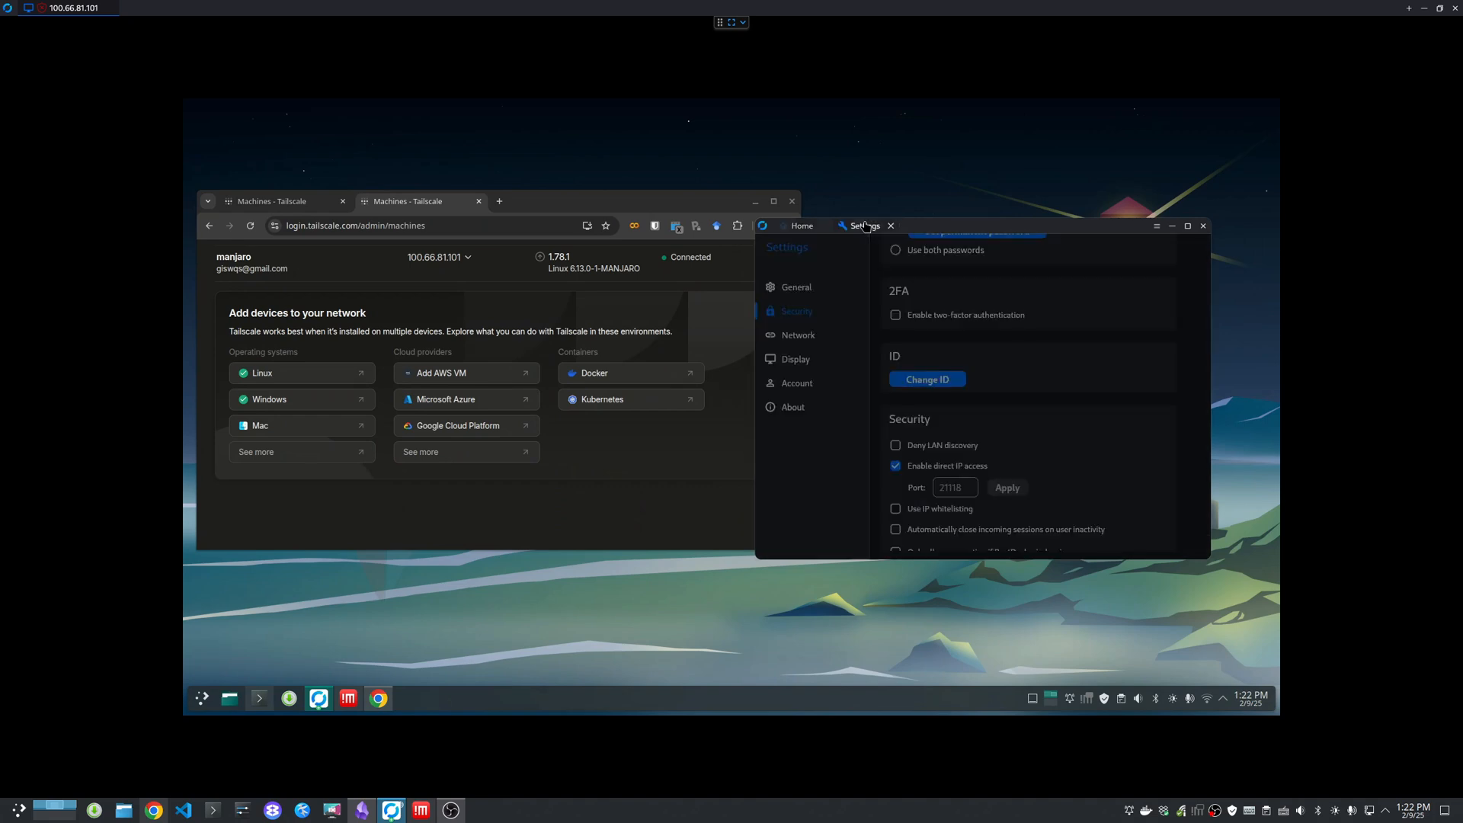
{"action": "mouse_move", "coordinate": [800, 360]}
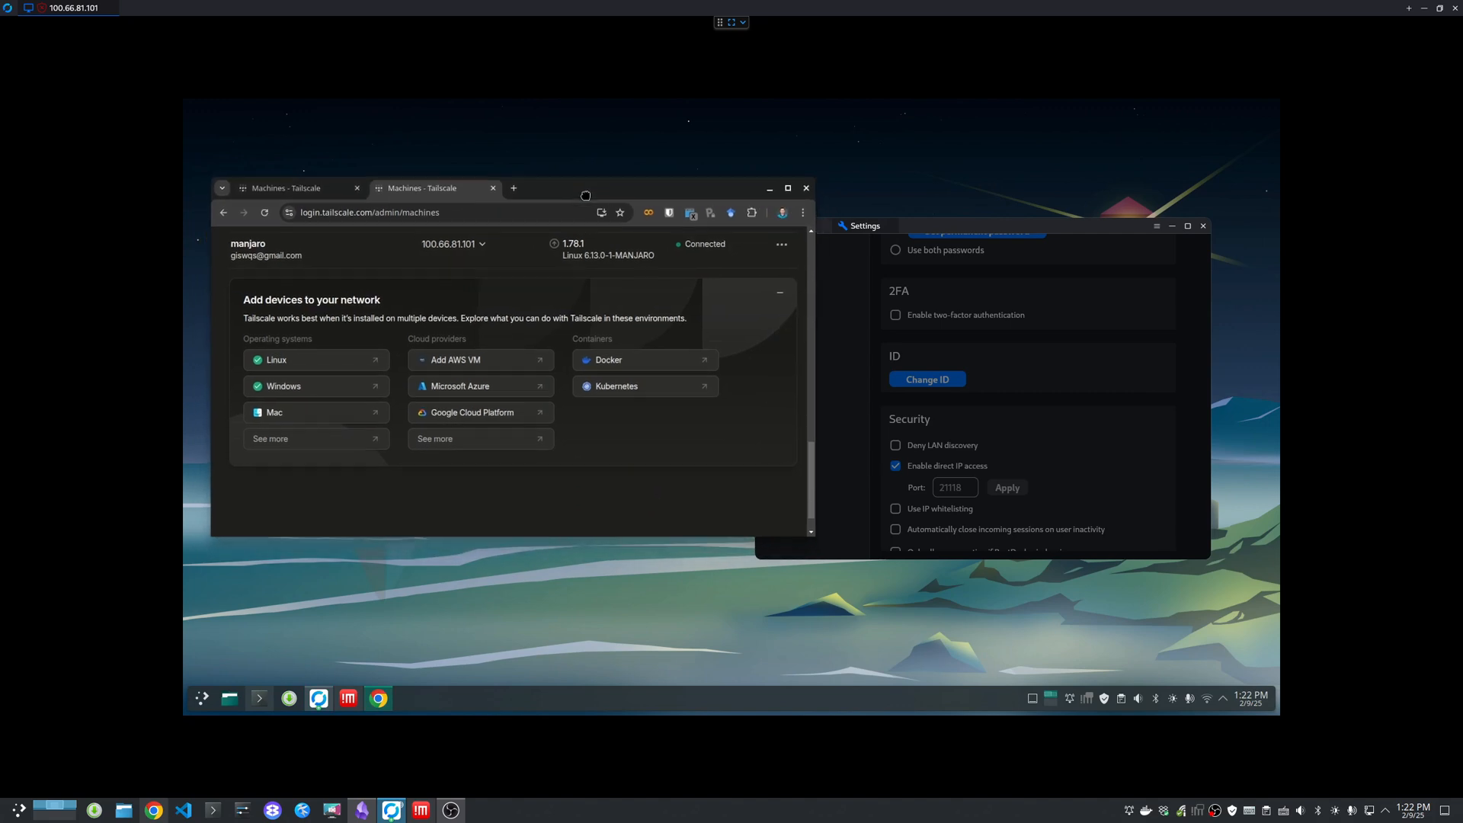
{"action": "left_click", "coordinate": [732, 22]}
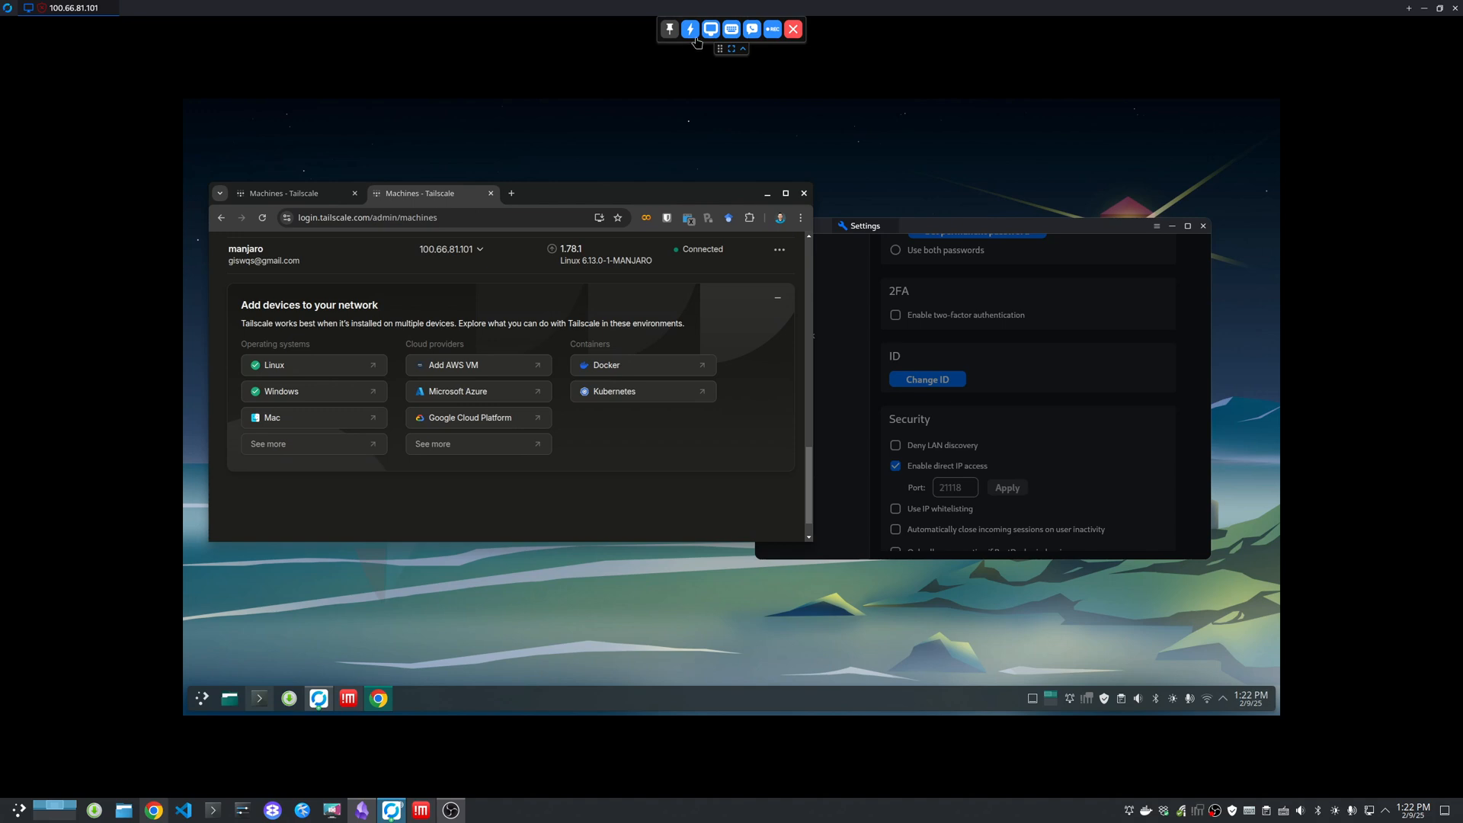
{"action": "left_click", "coordinate": [708, 29]}
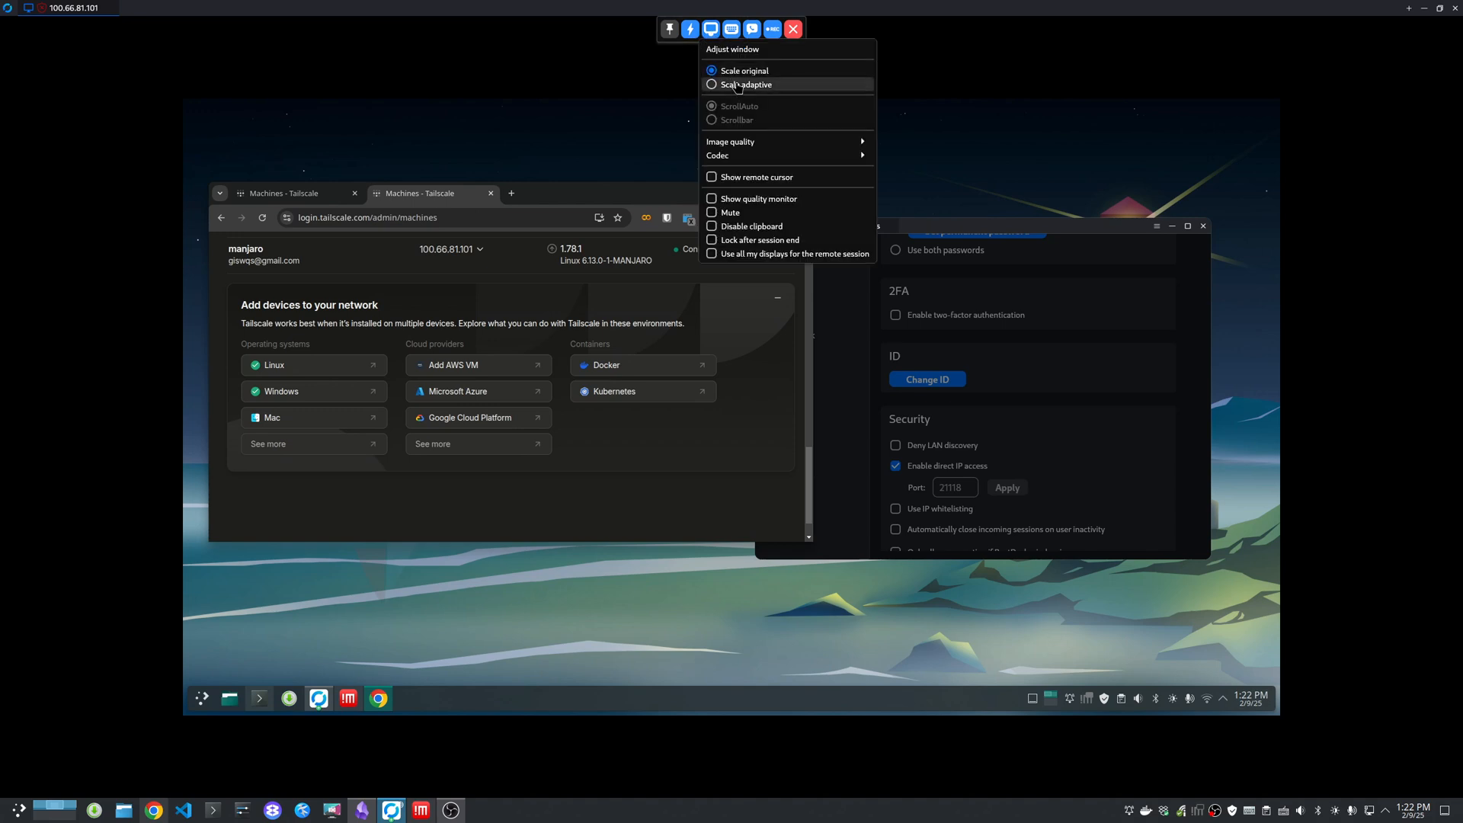
{"action": "left_click", "coordinate": [745, 84]}
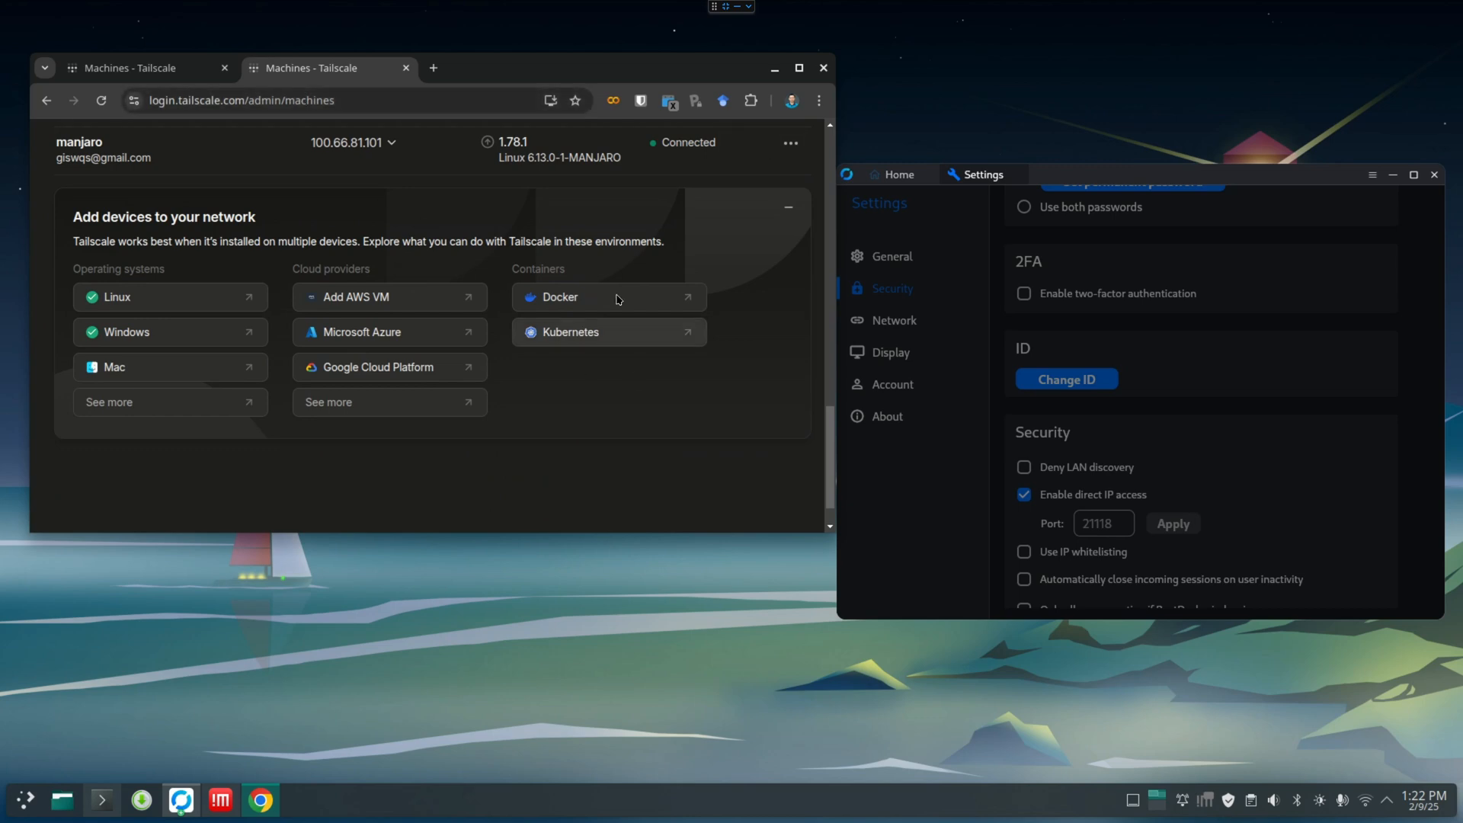
{"action": "mouse_move", "coordinate": [359, 218]}
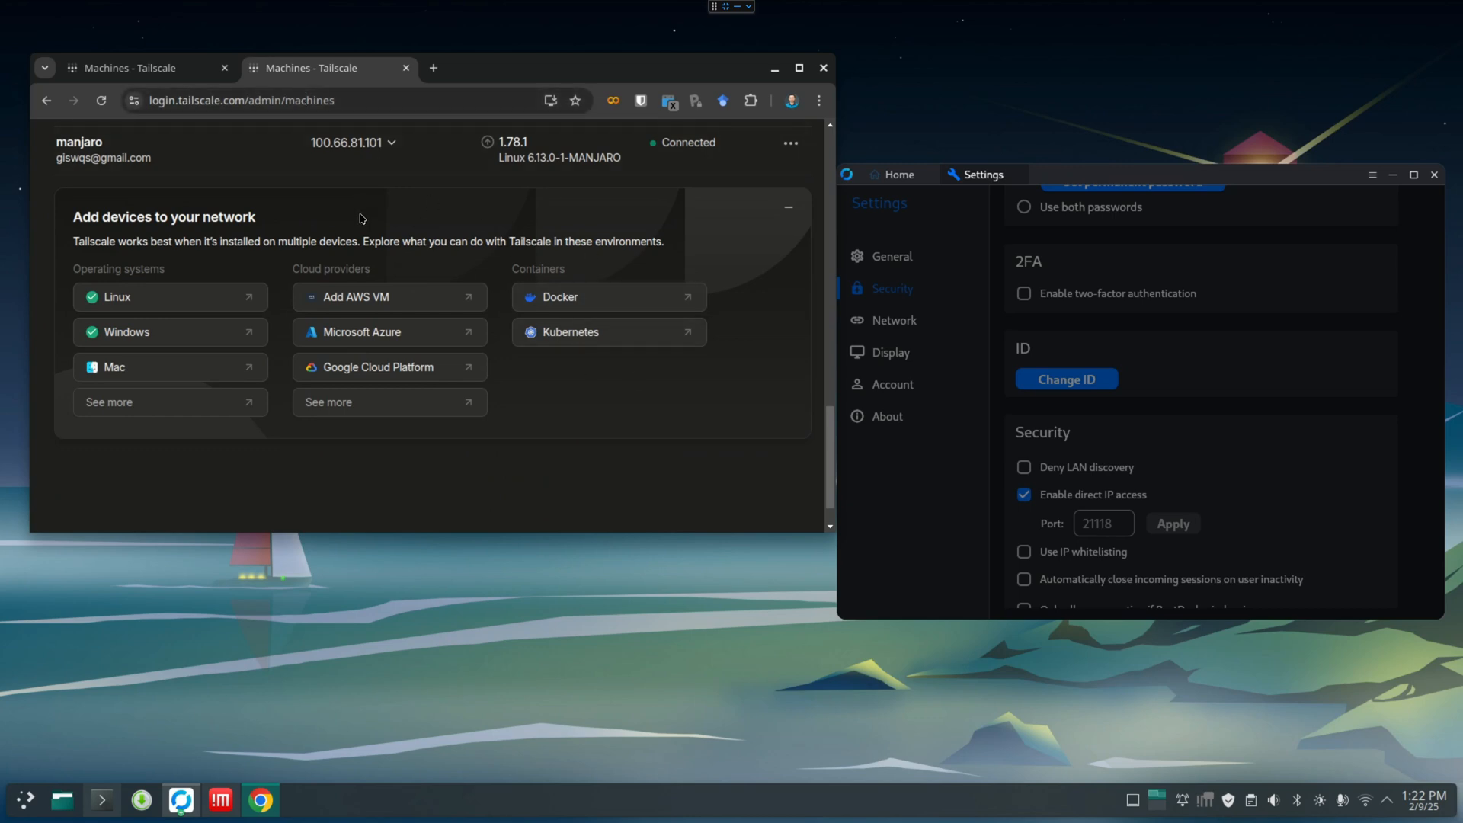
{"action": "mouse_move", "coordinate": [735, 310]}
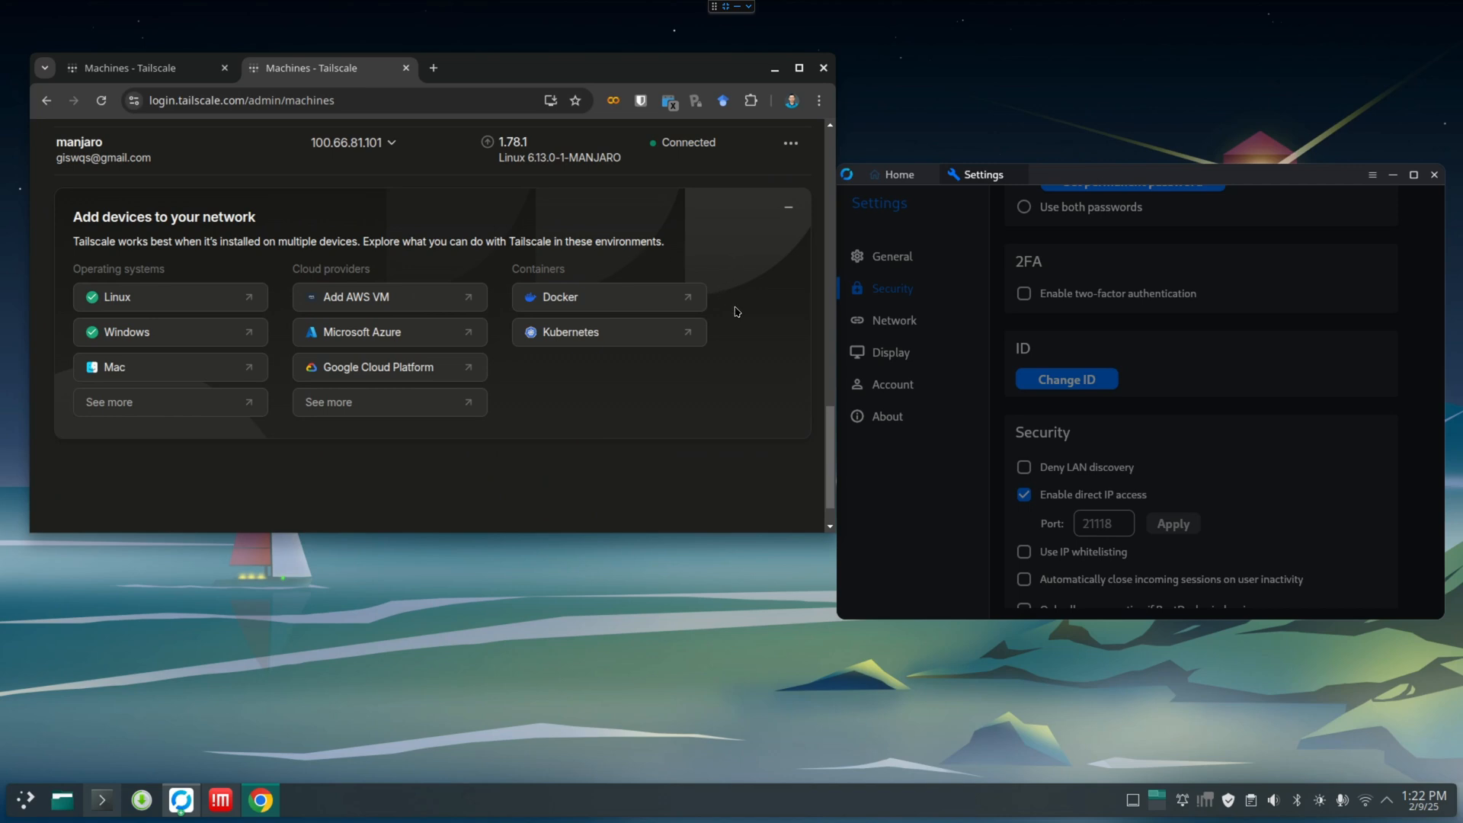
{"action": "left_click", "coordinate": [787, 144]}
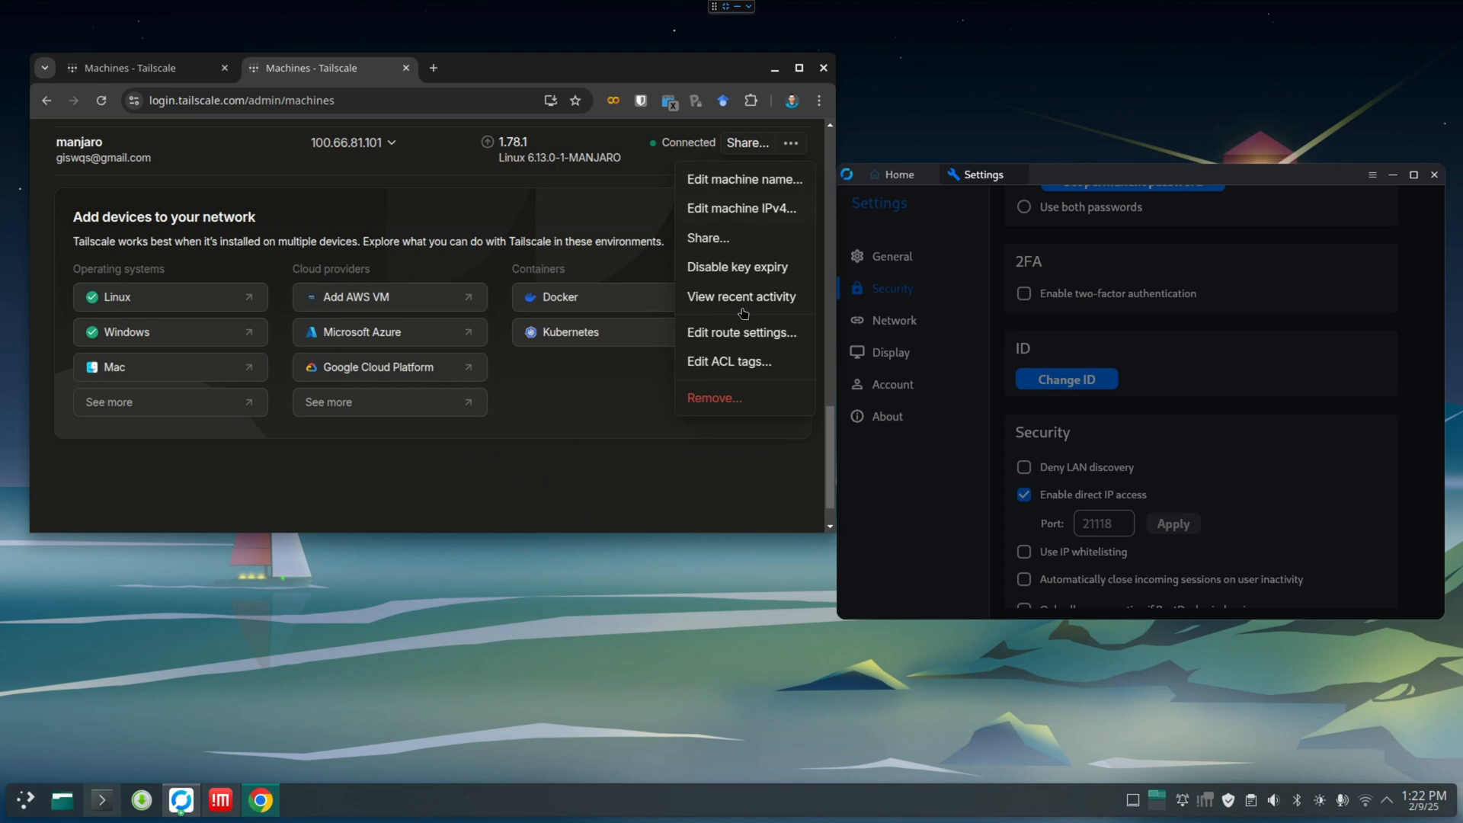
{"action": "mouse_move", "coordinate": [742, 336]}
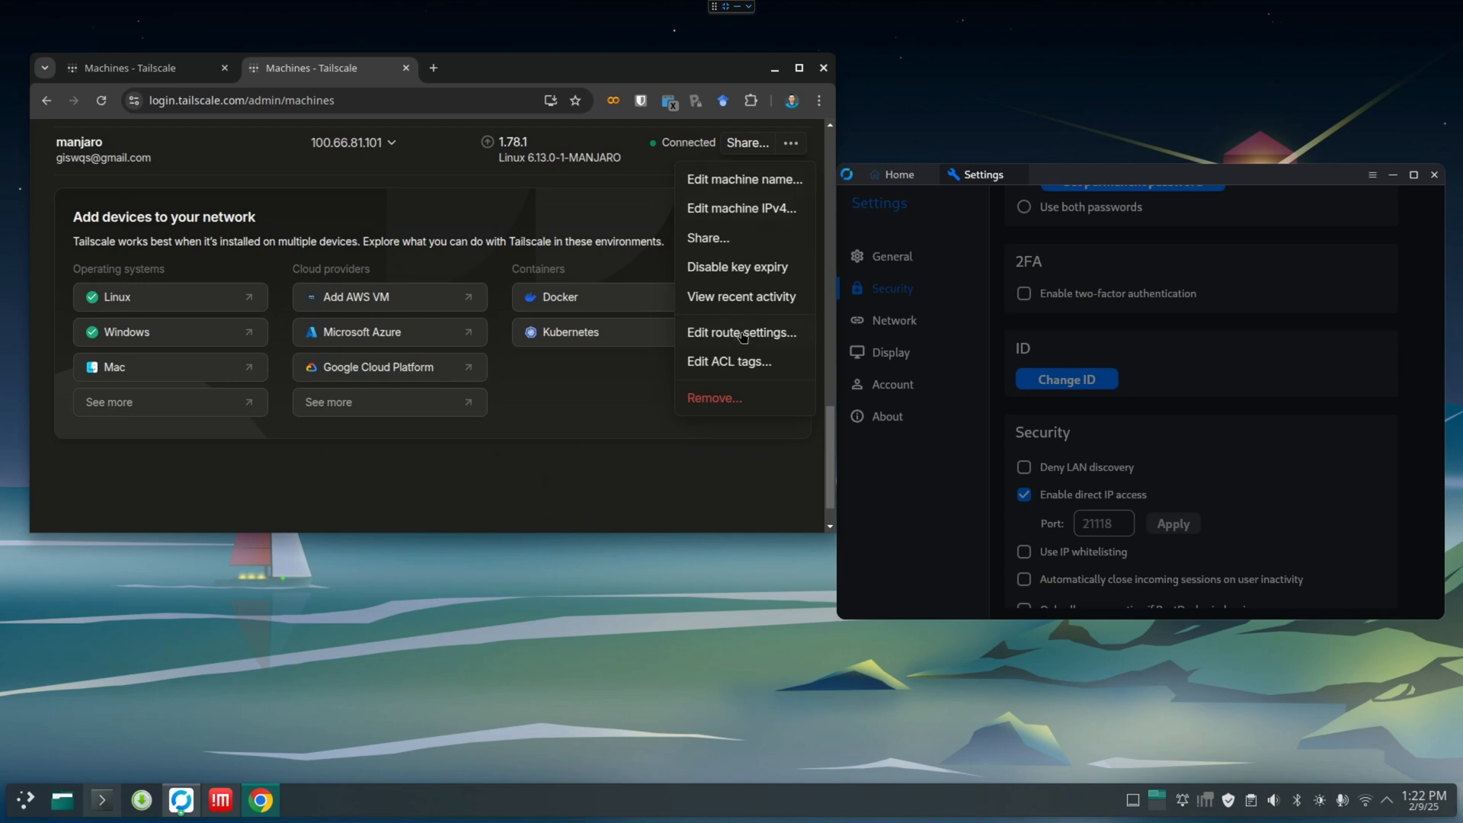
{"action": "left_click", "coordinate": [742, 332]}
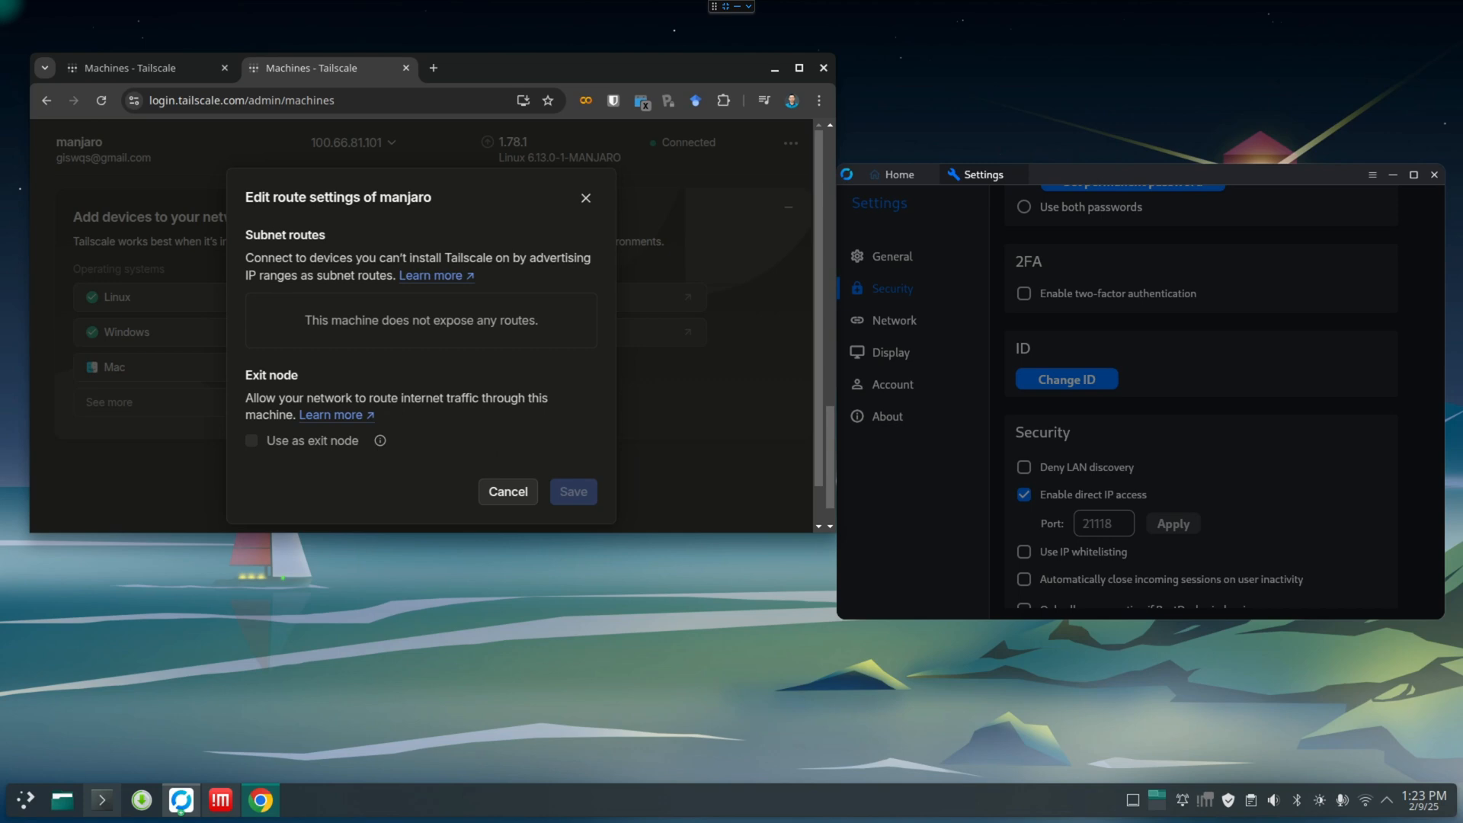
{"action": "left_click", "coordinate": [507, 492]}
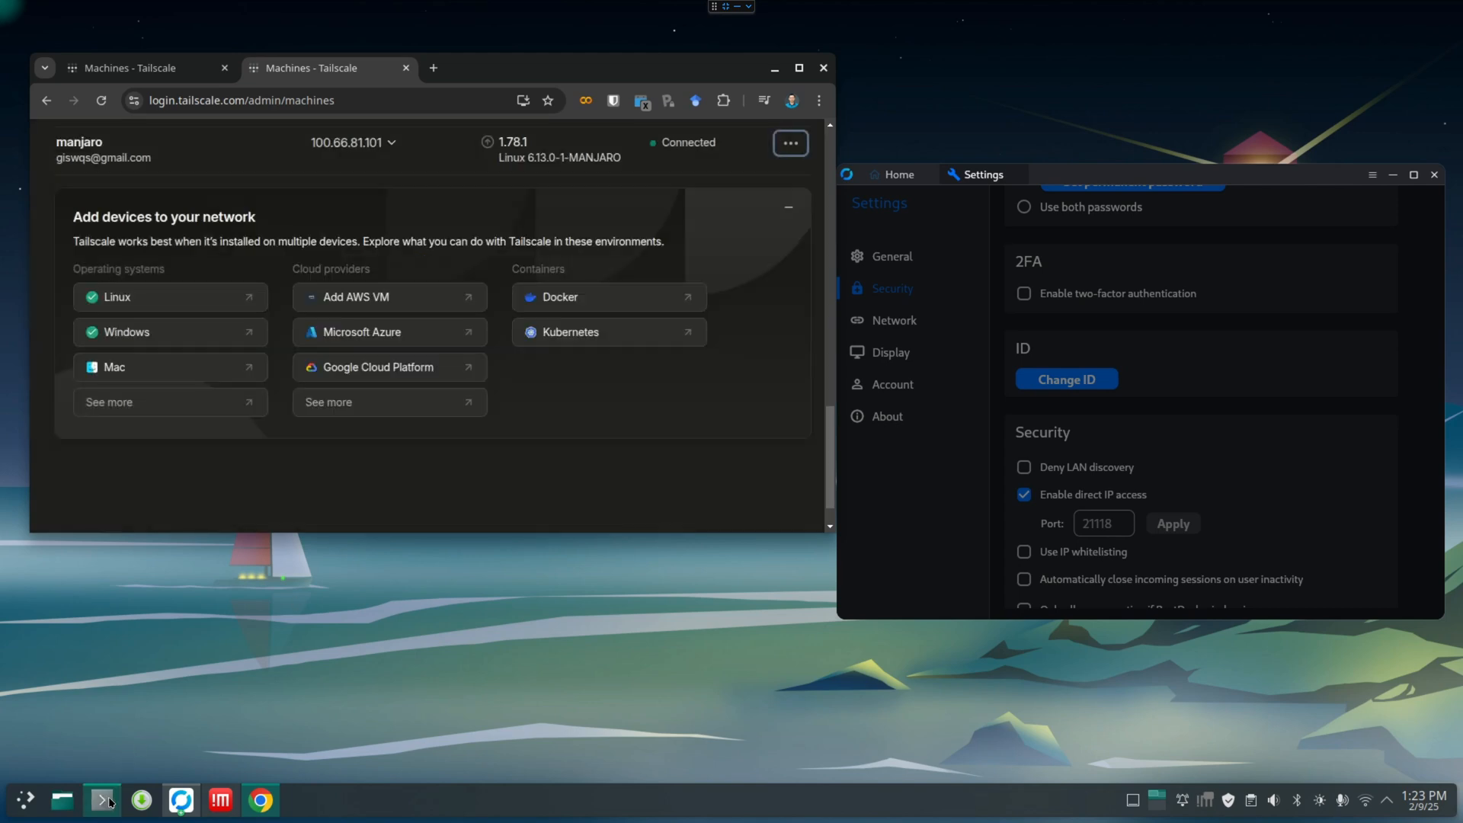
Launch a fresh Konsole terminal from the taskbar at an empty zsh prompt.
{"action": "left_click", "coordinate": [102, 800]}
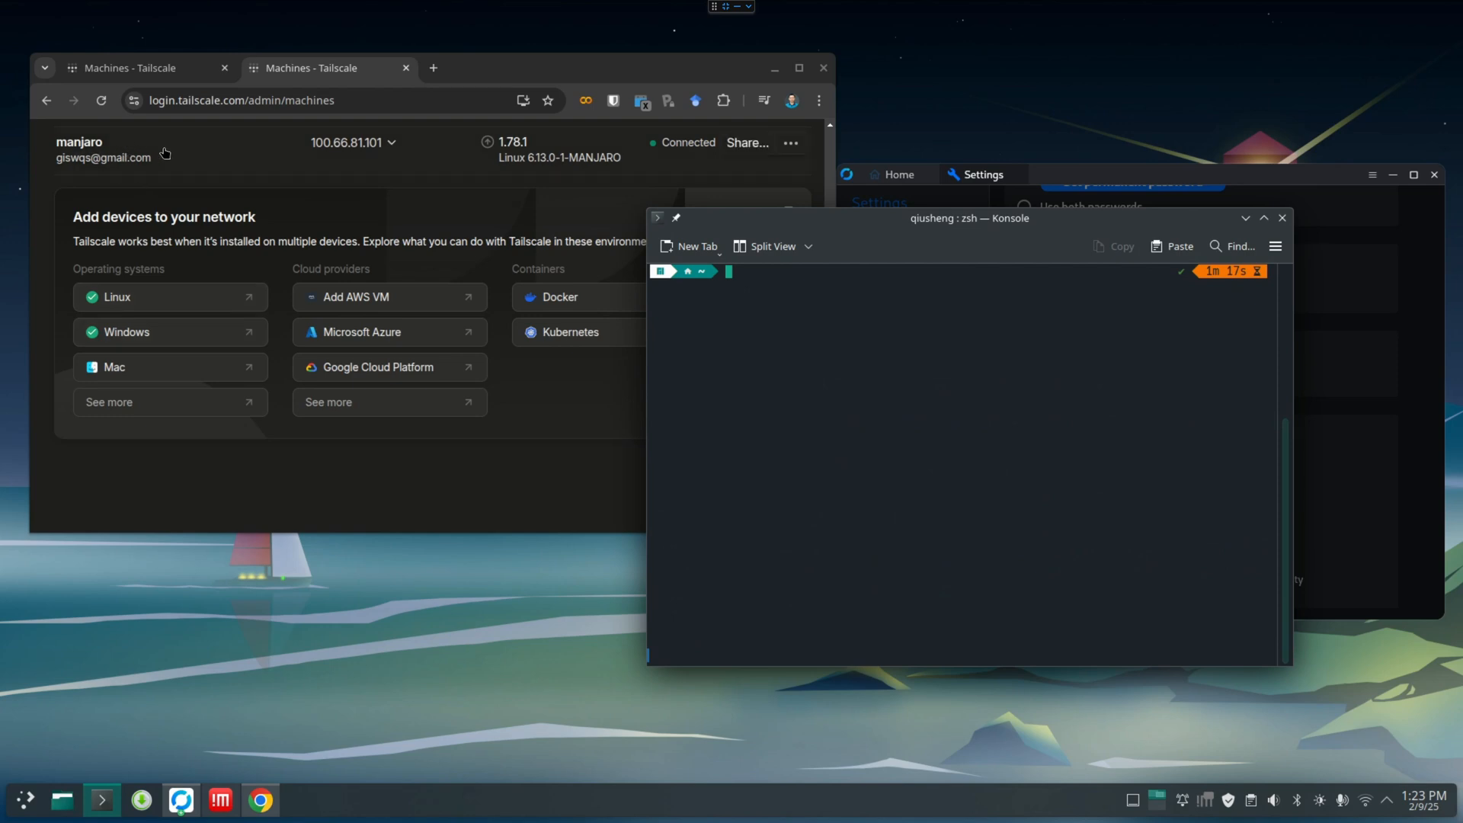
{"action": "mouse_move", "coordinate": [236, 183]}
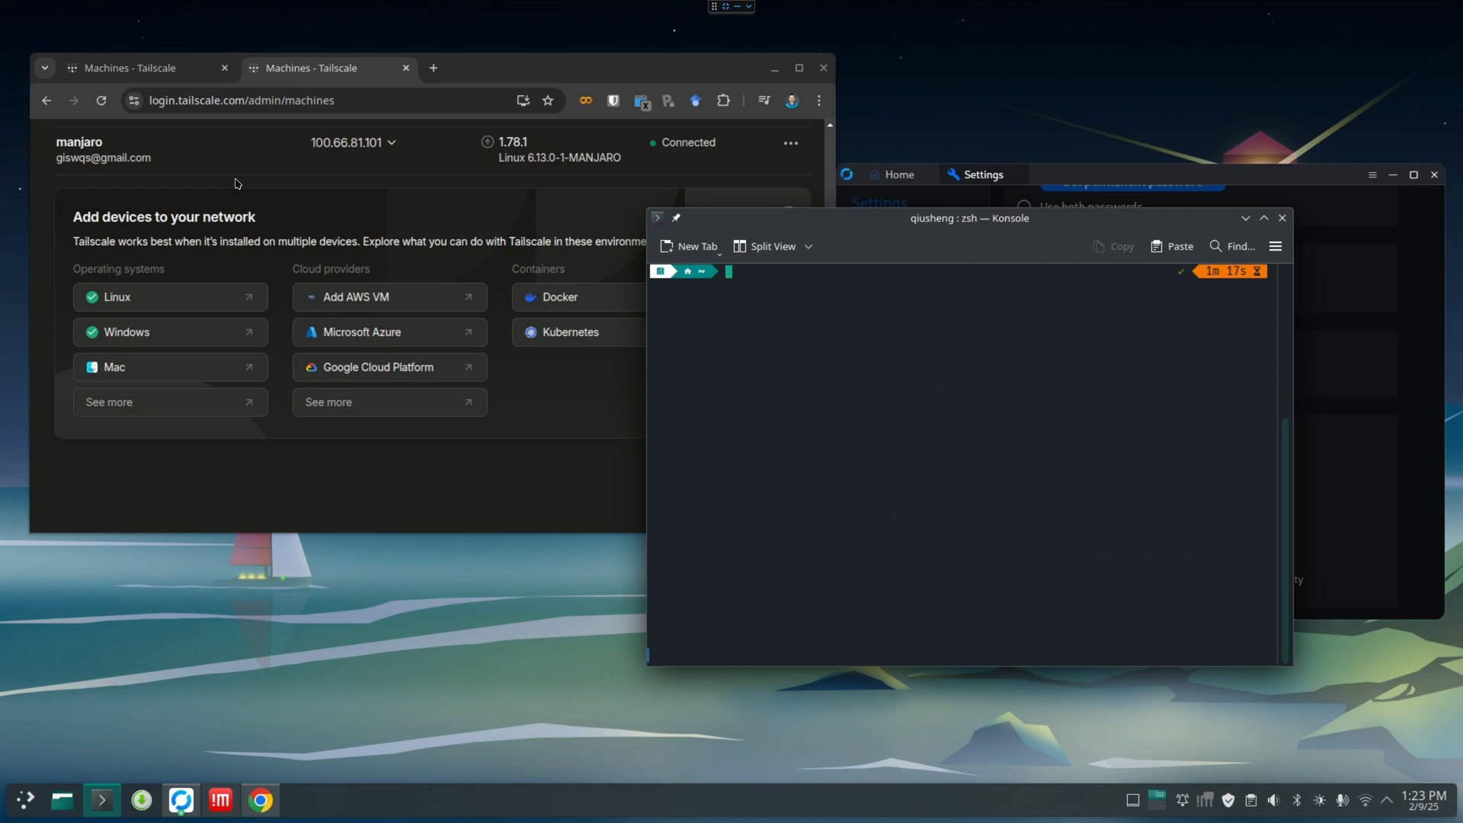
{"action": "mouse_move", "coordinate": [335, 186]}
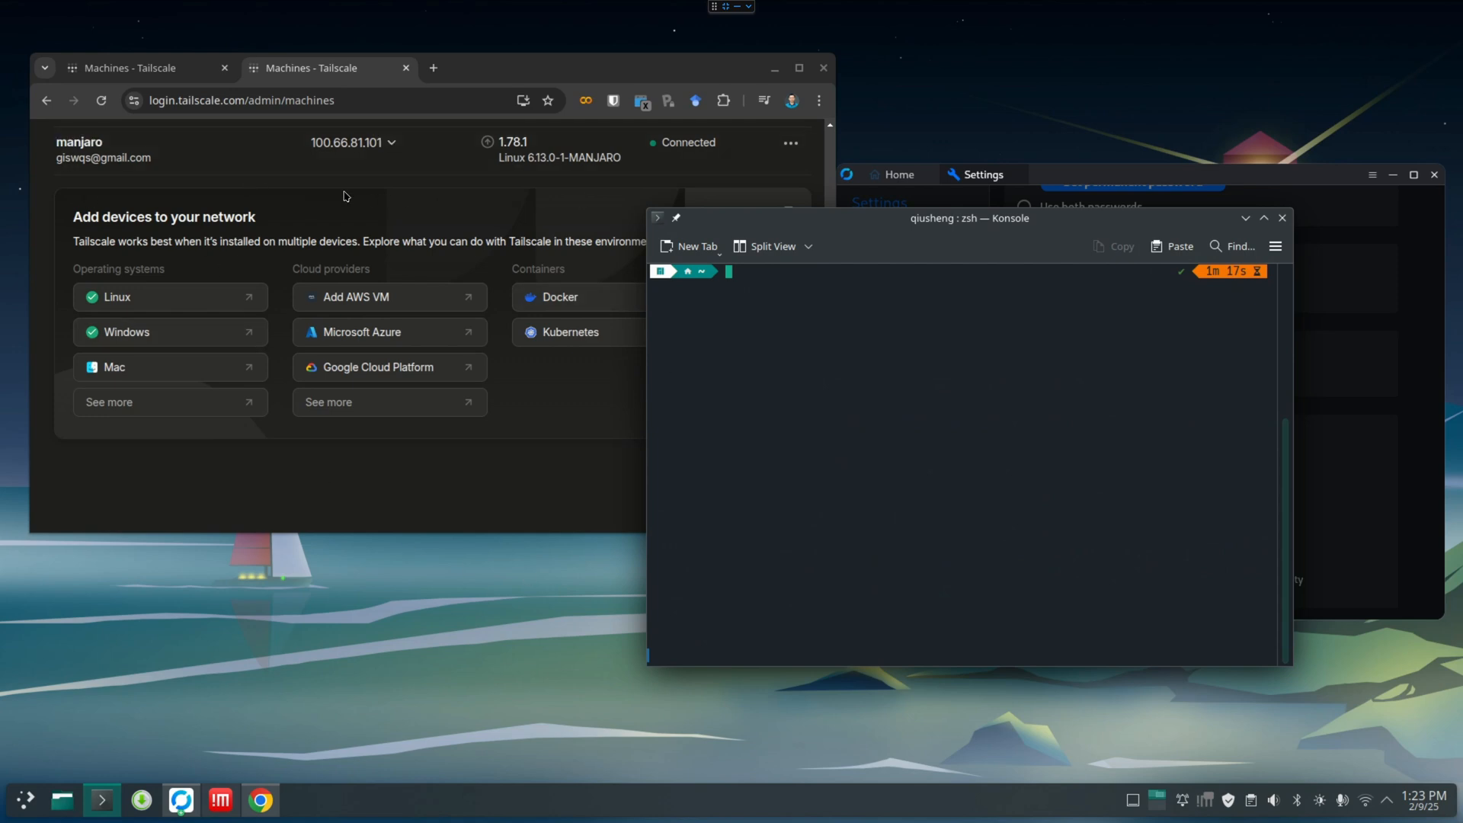
{"action": "mouse_move", "coordinate": [351, 198]}
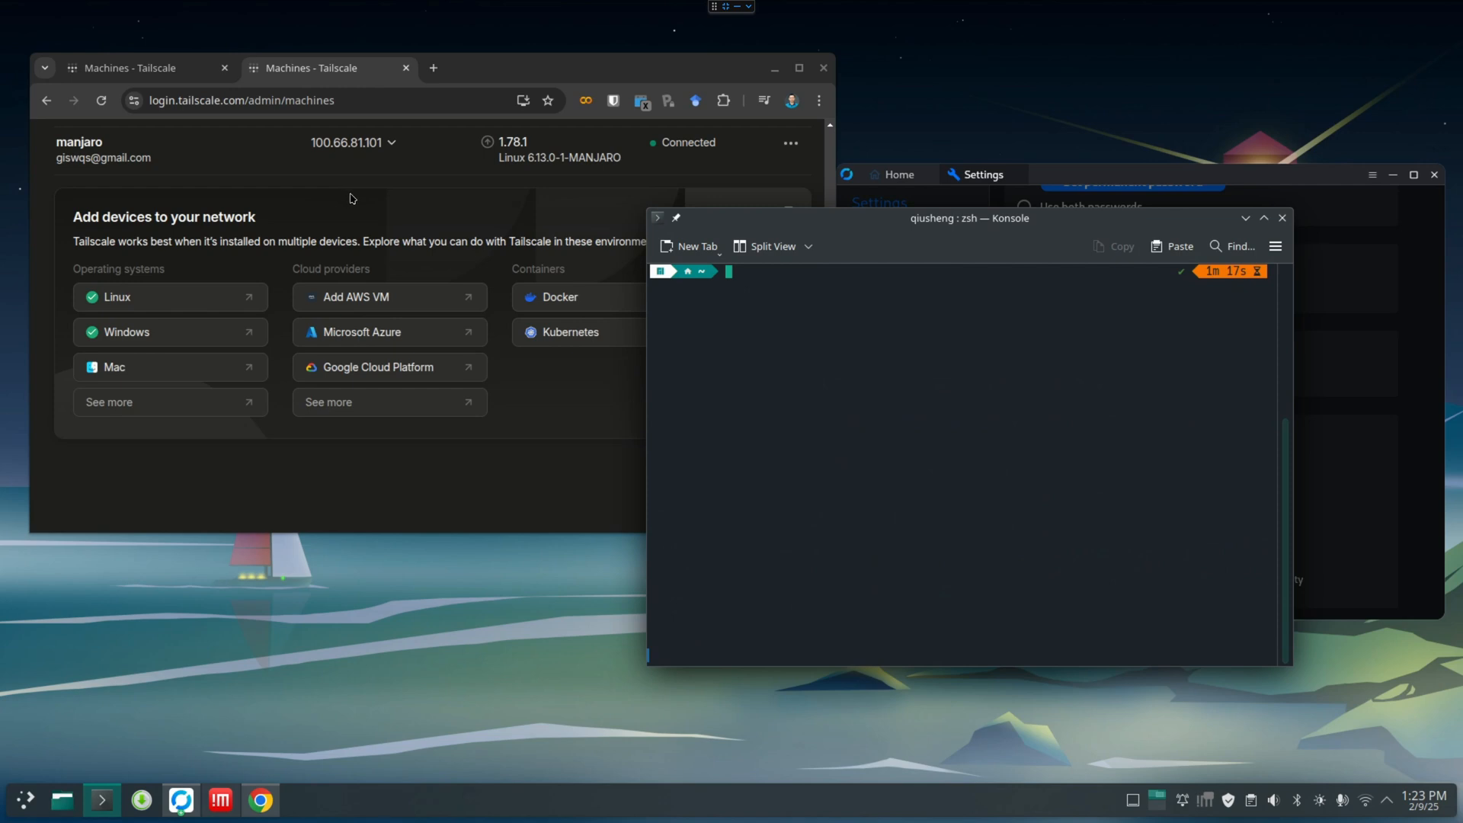
{"action": "mouse_move", "coordinate": [813, 230]}
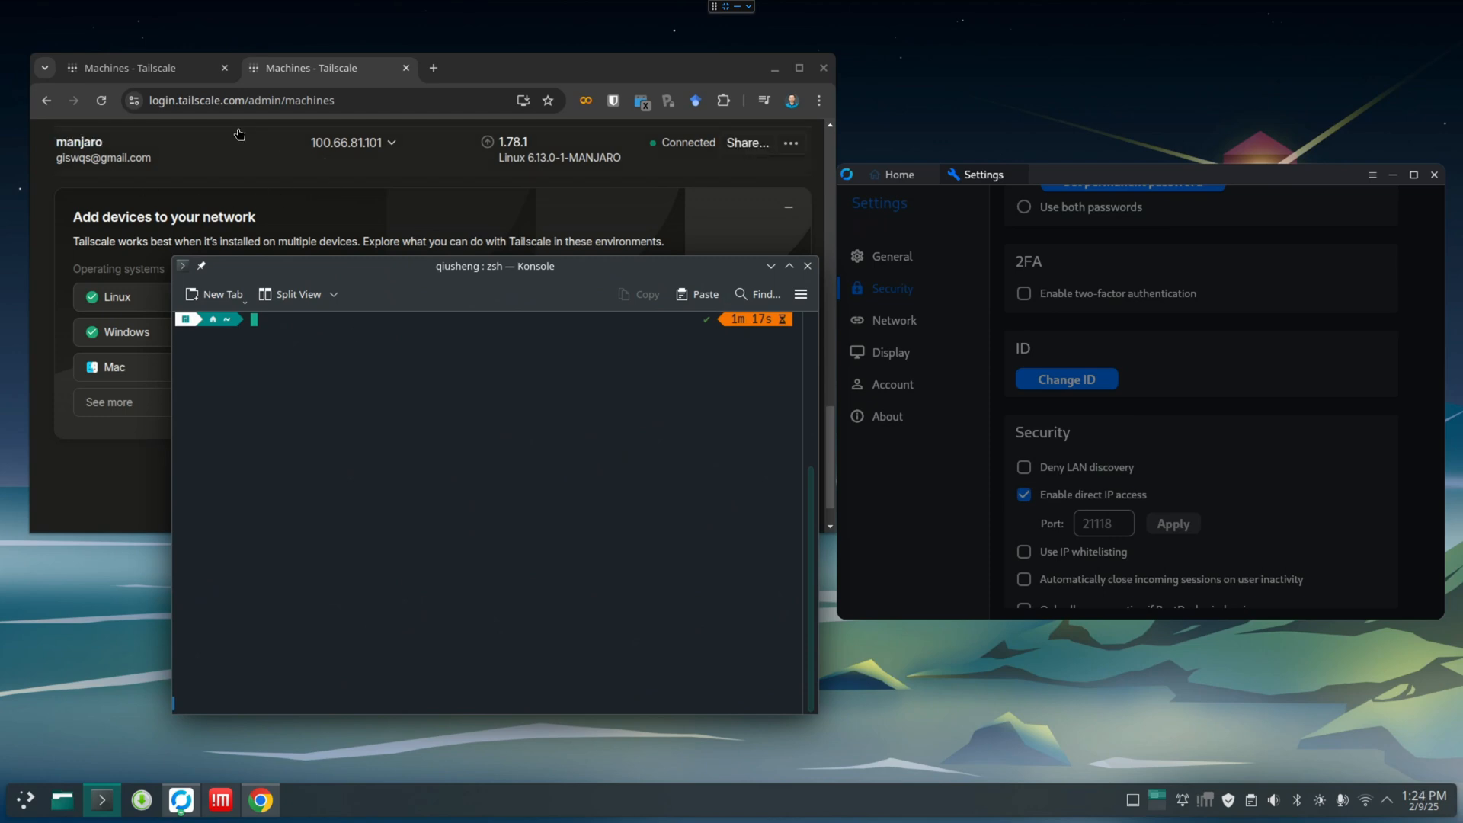
{"action": "mouse_move", "coordinate": [224, 172]}
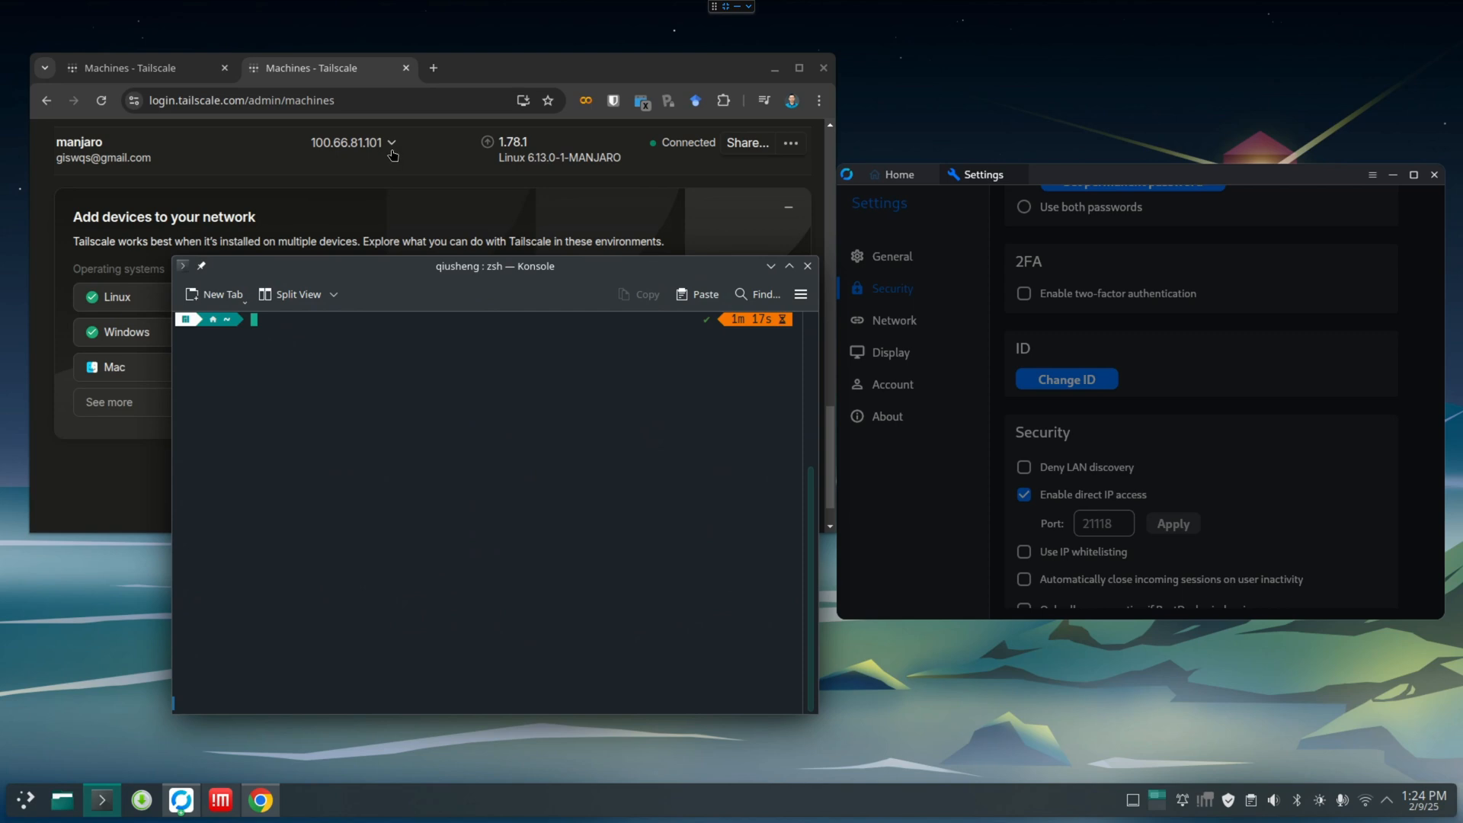
{"action": "mouse_move", "coordinate": [396, 178]}
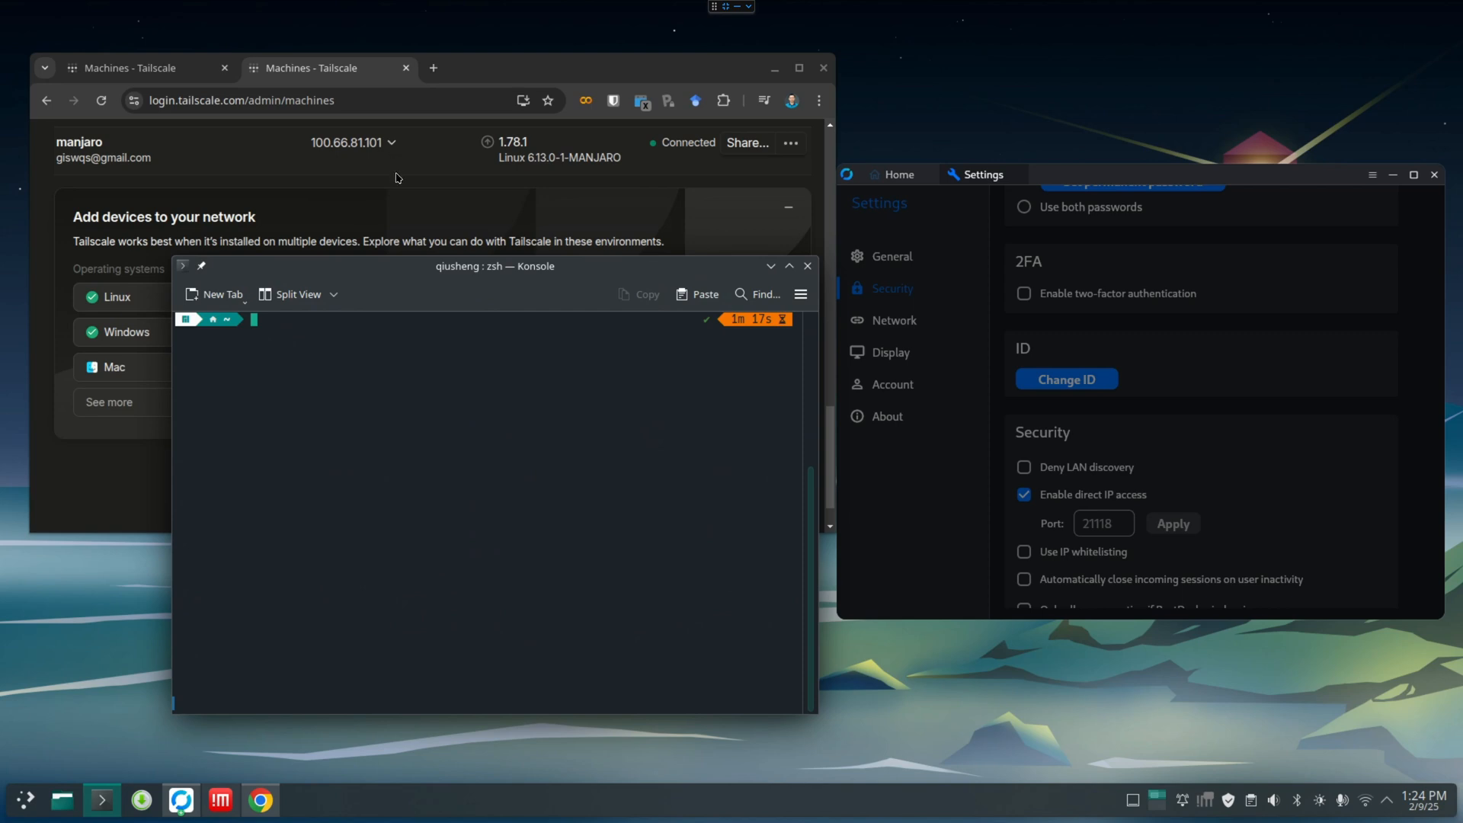
{"action": "mouse_move", "coordinate": [381, 384]}
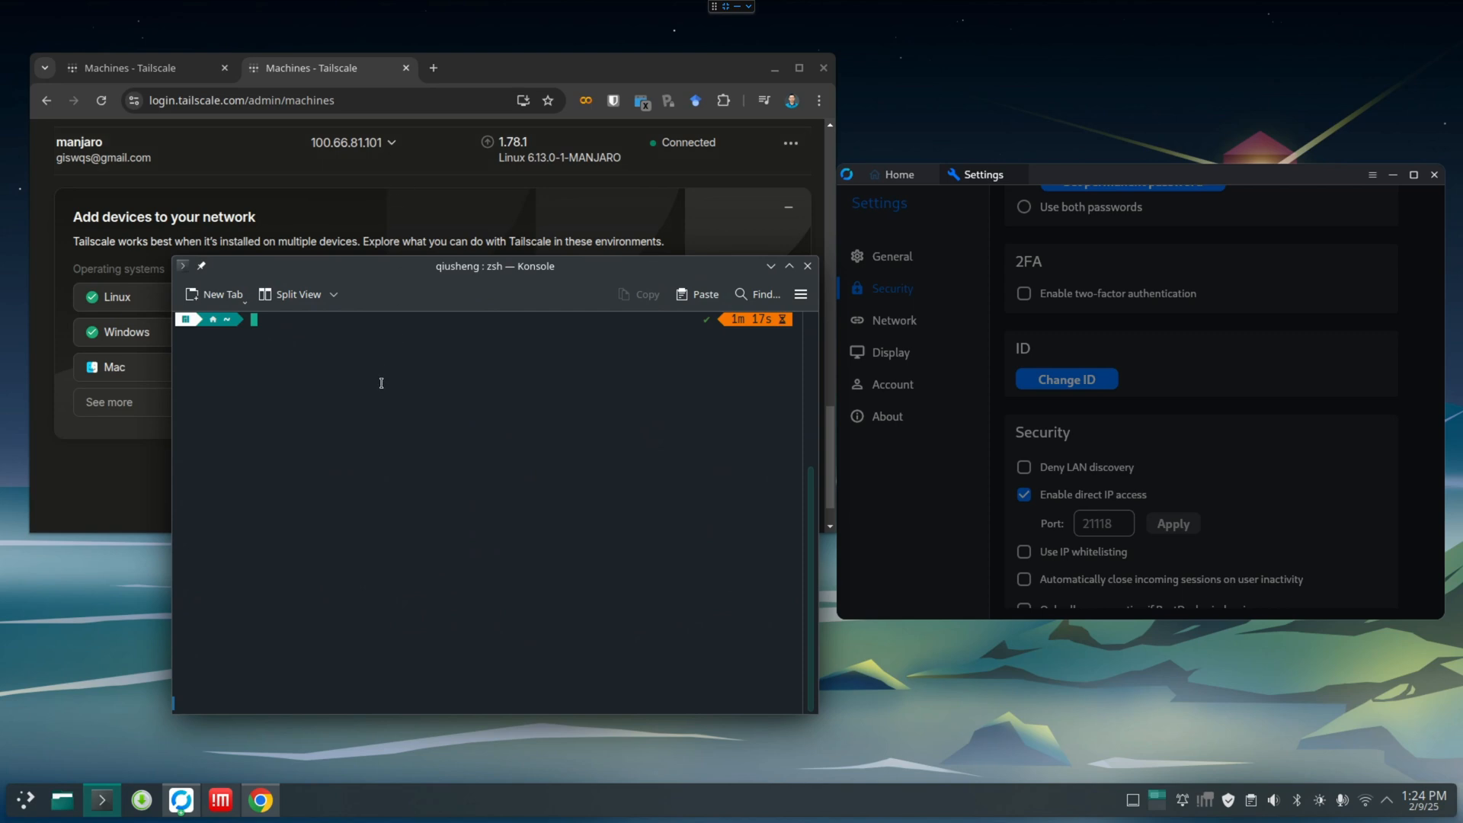
{"action": "mouse_move", "coordinate": [401, 395]}
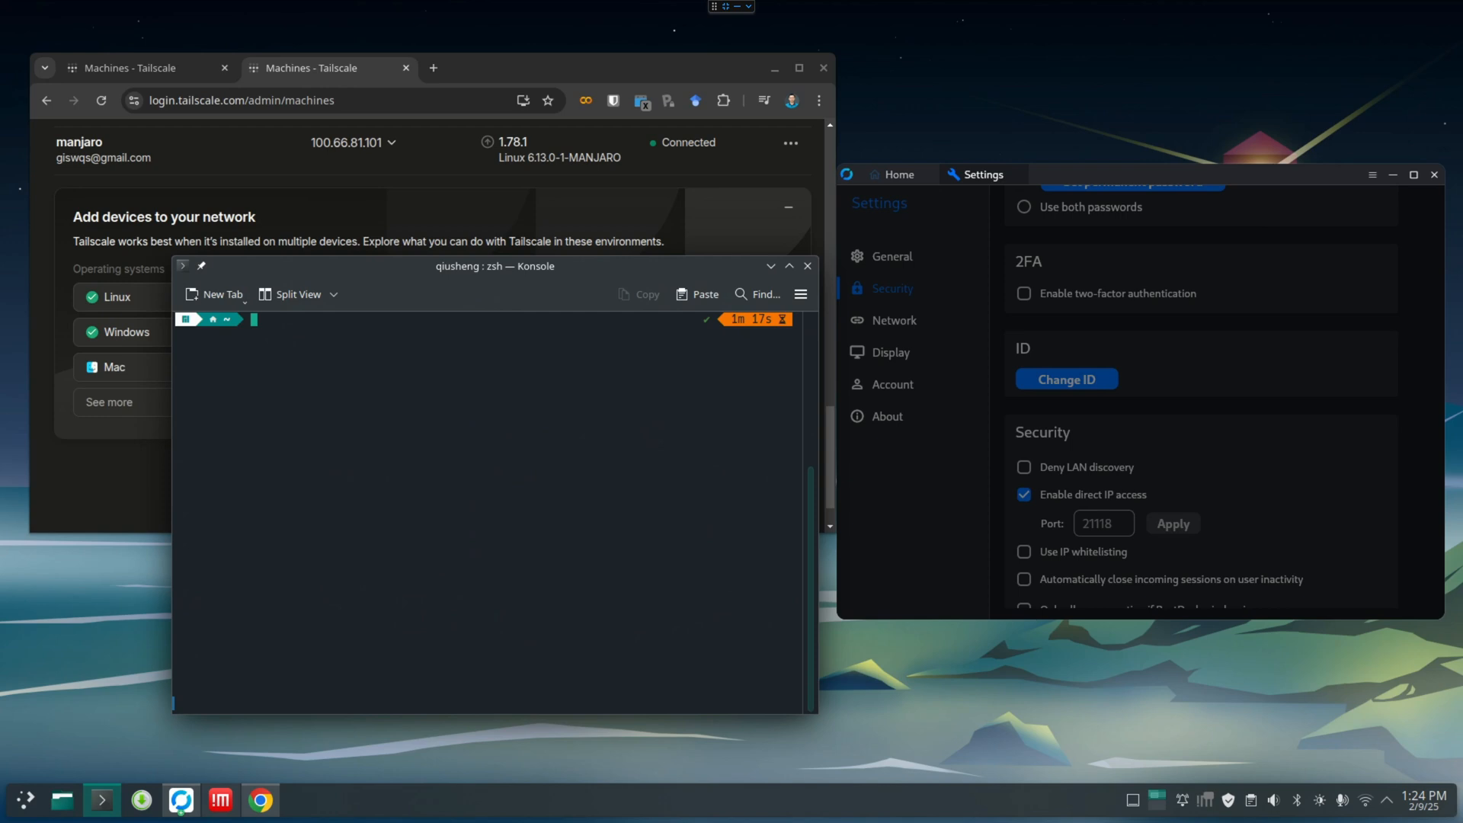
Run sudo tailscale up --advertise-exit-node and confirm with the sudo password.
{"action": "type", "text": "sudo tailscale up"}
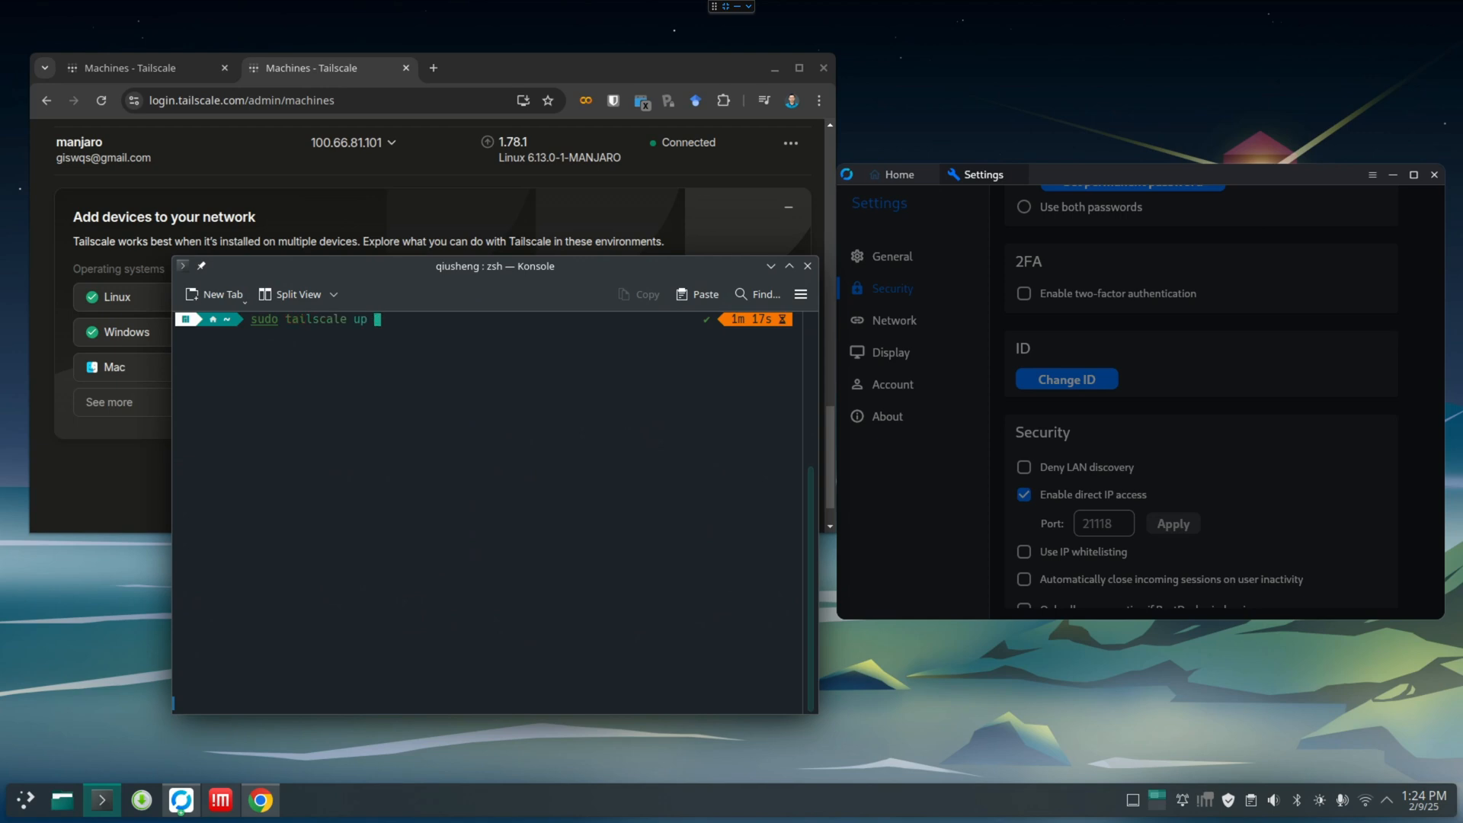
{"action": "type", "text": "--"}
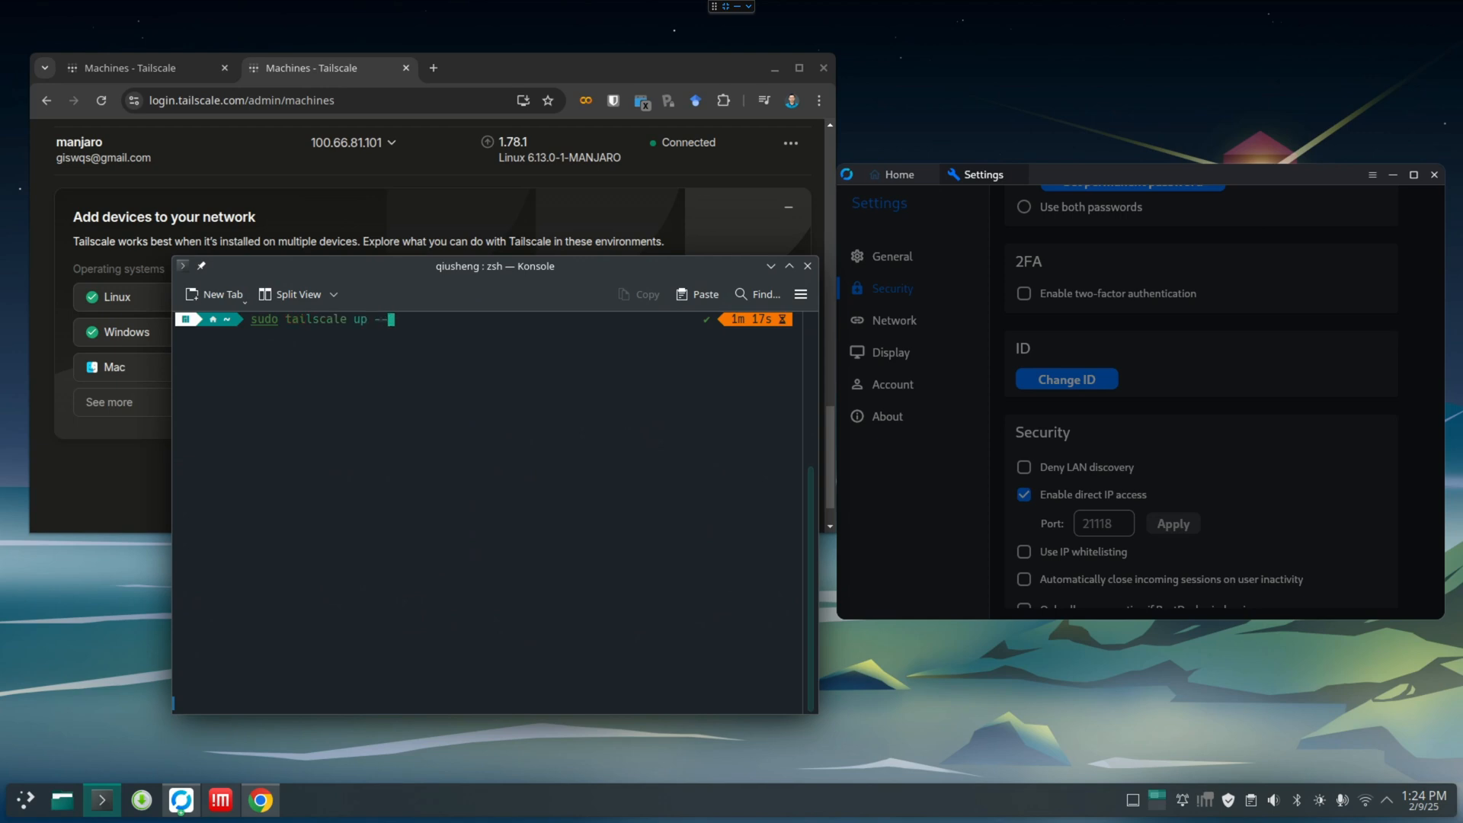
{"action": "type", "text": "adver"}
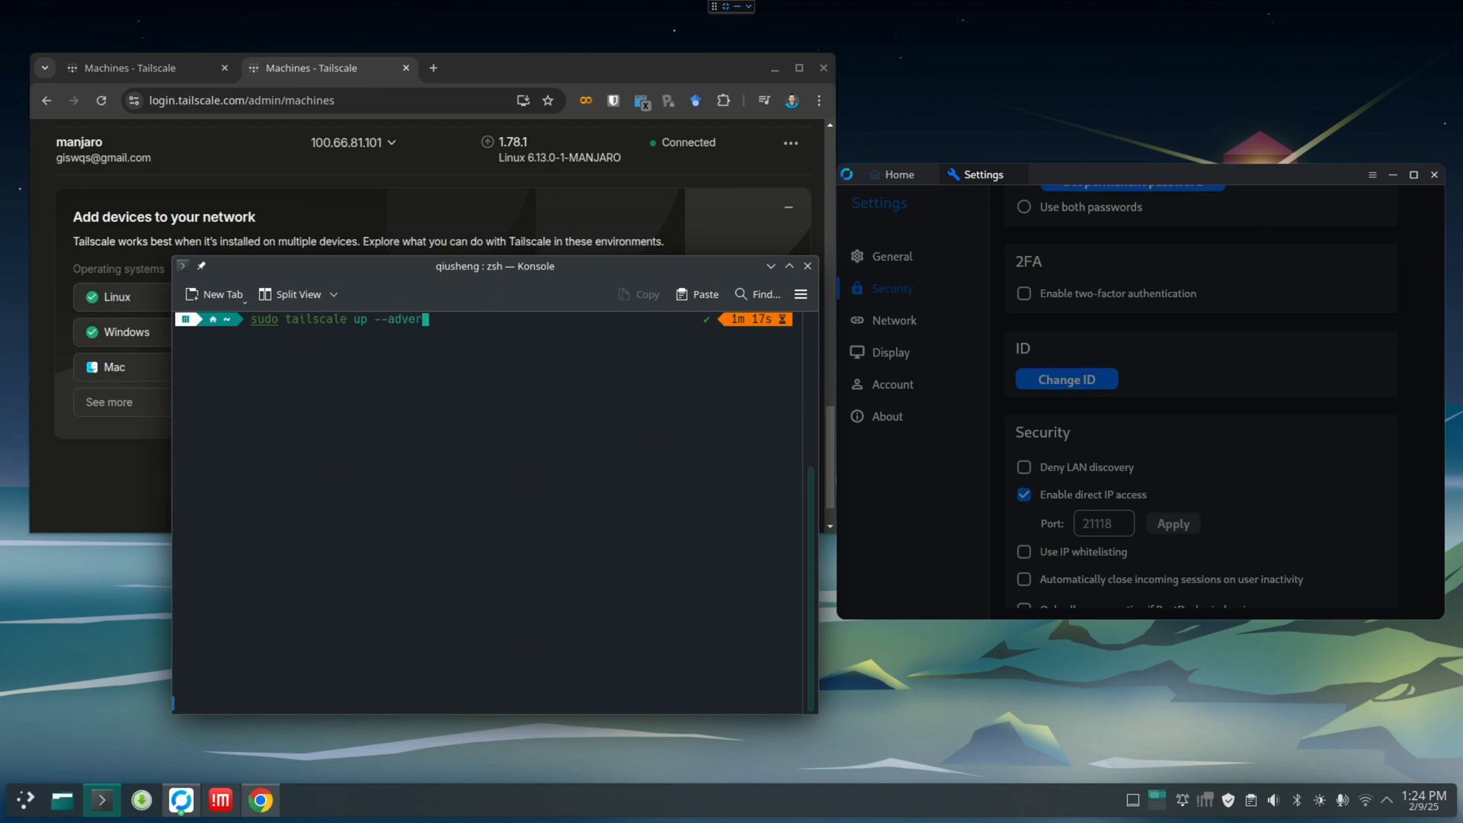
{"action": "type", "text": "tise-exit"}
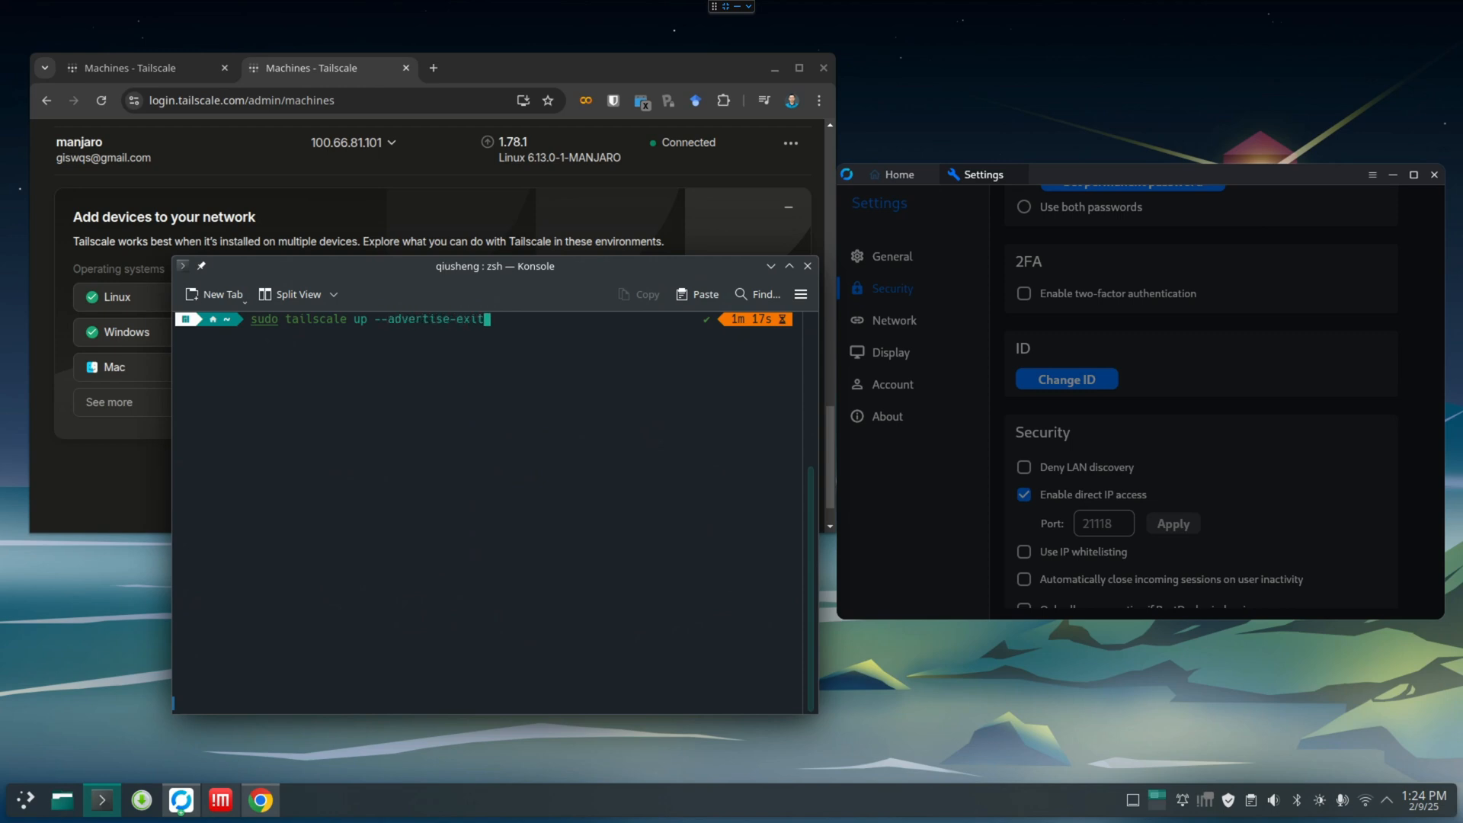
{"action": "key", "text": "Return"}
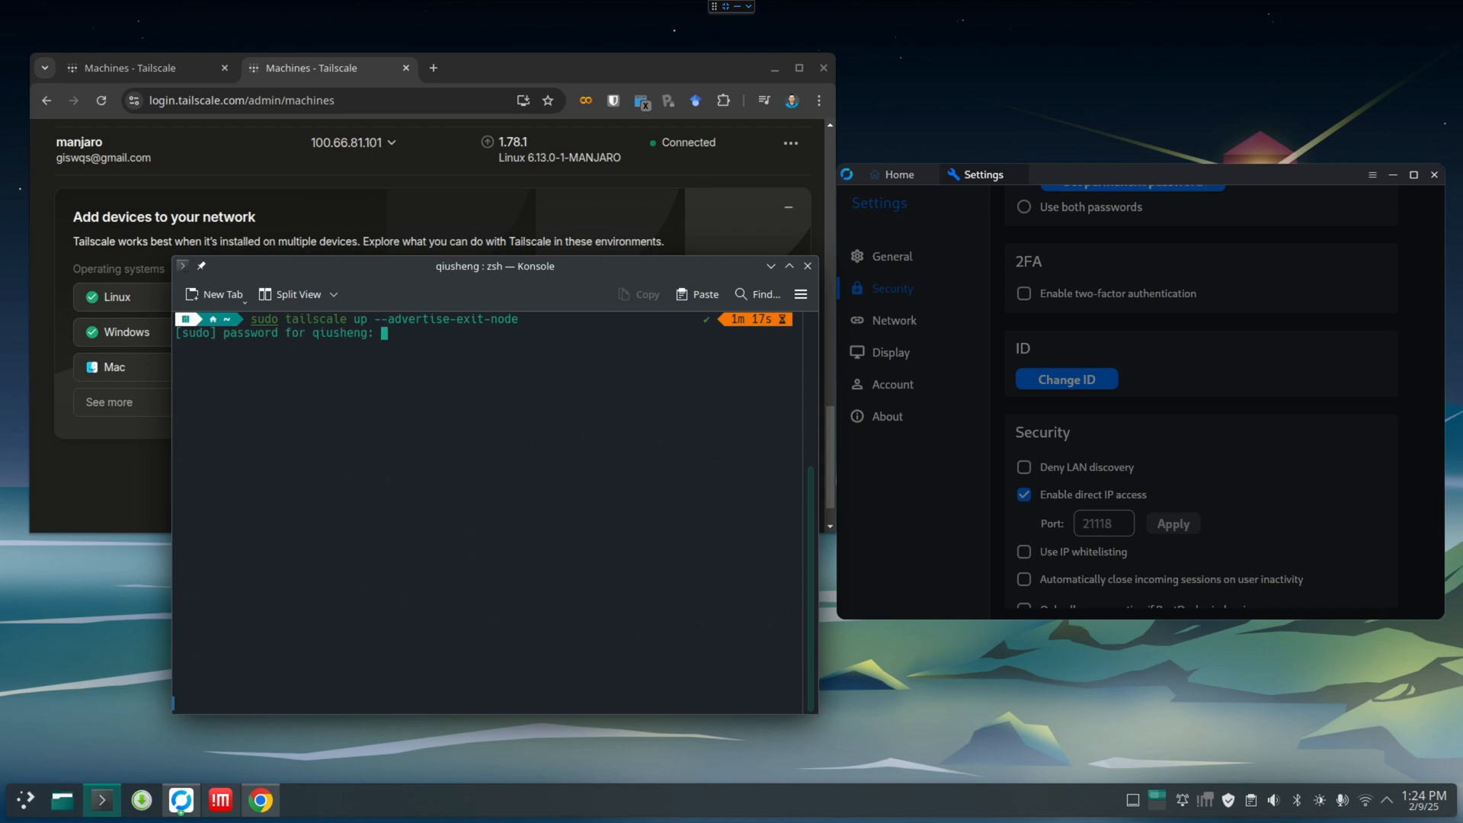
{"action": "key", "text": "Return"}
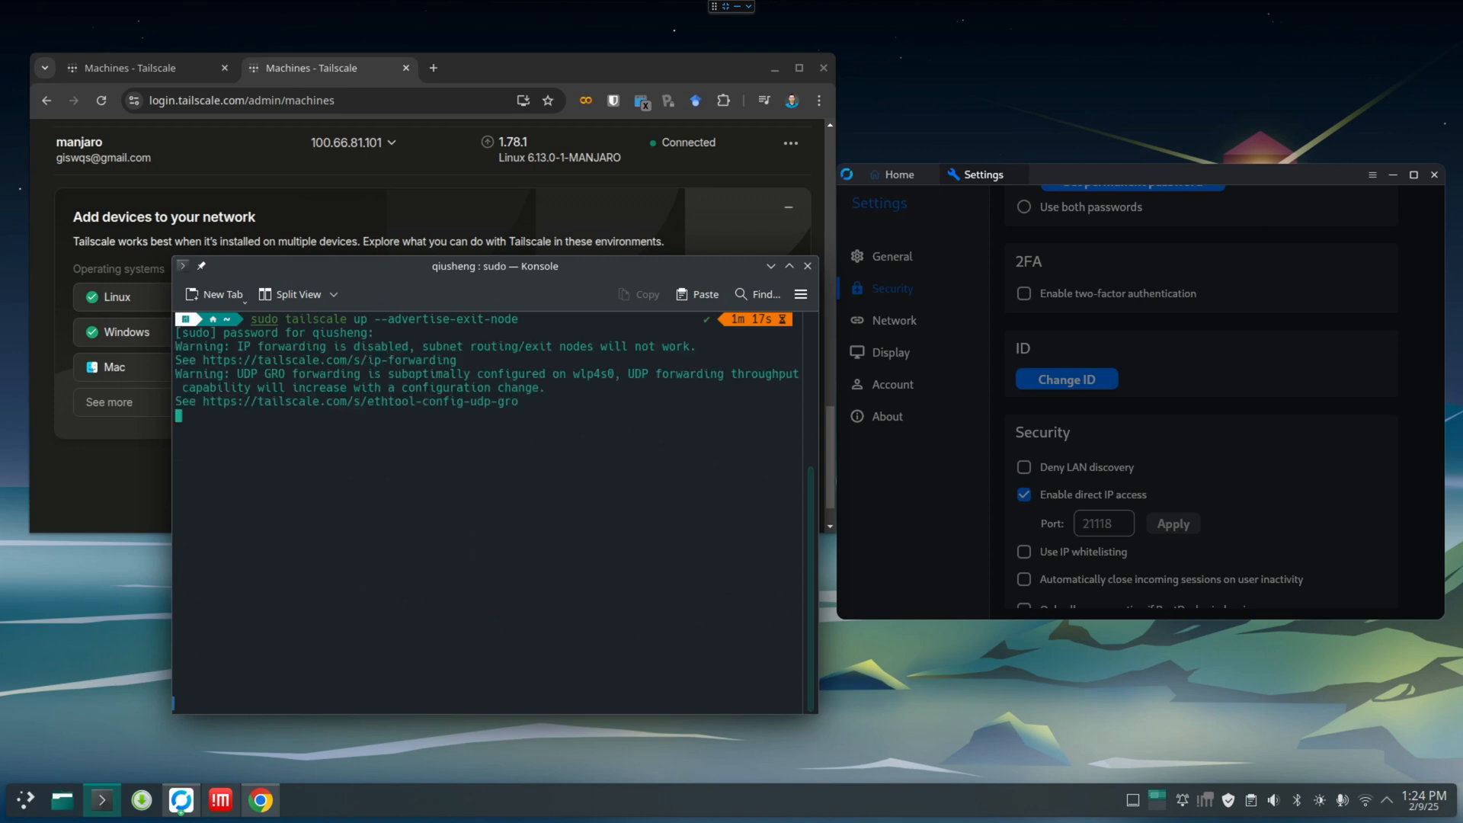